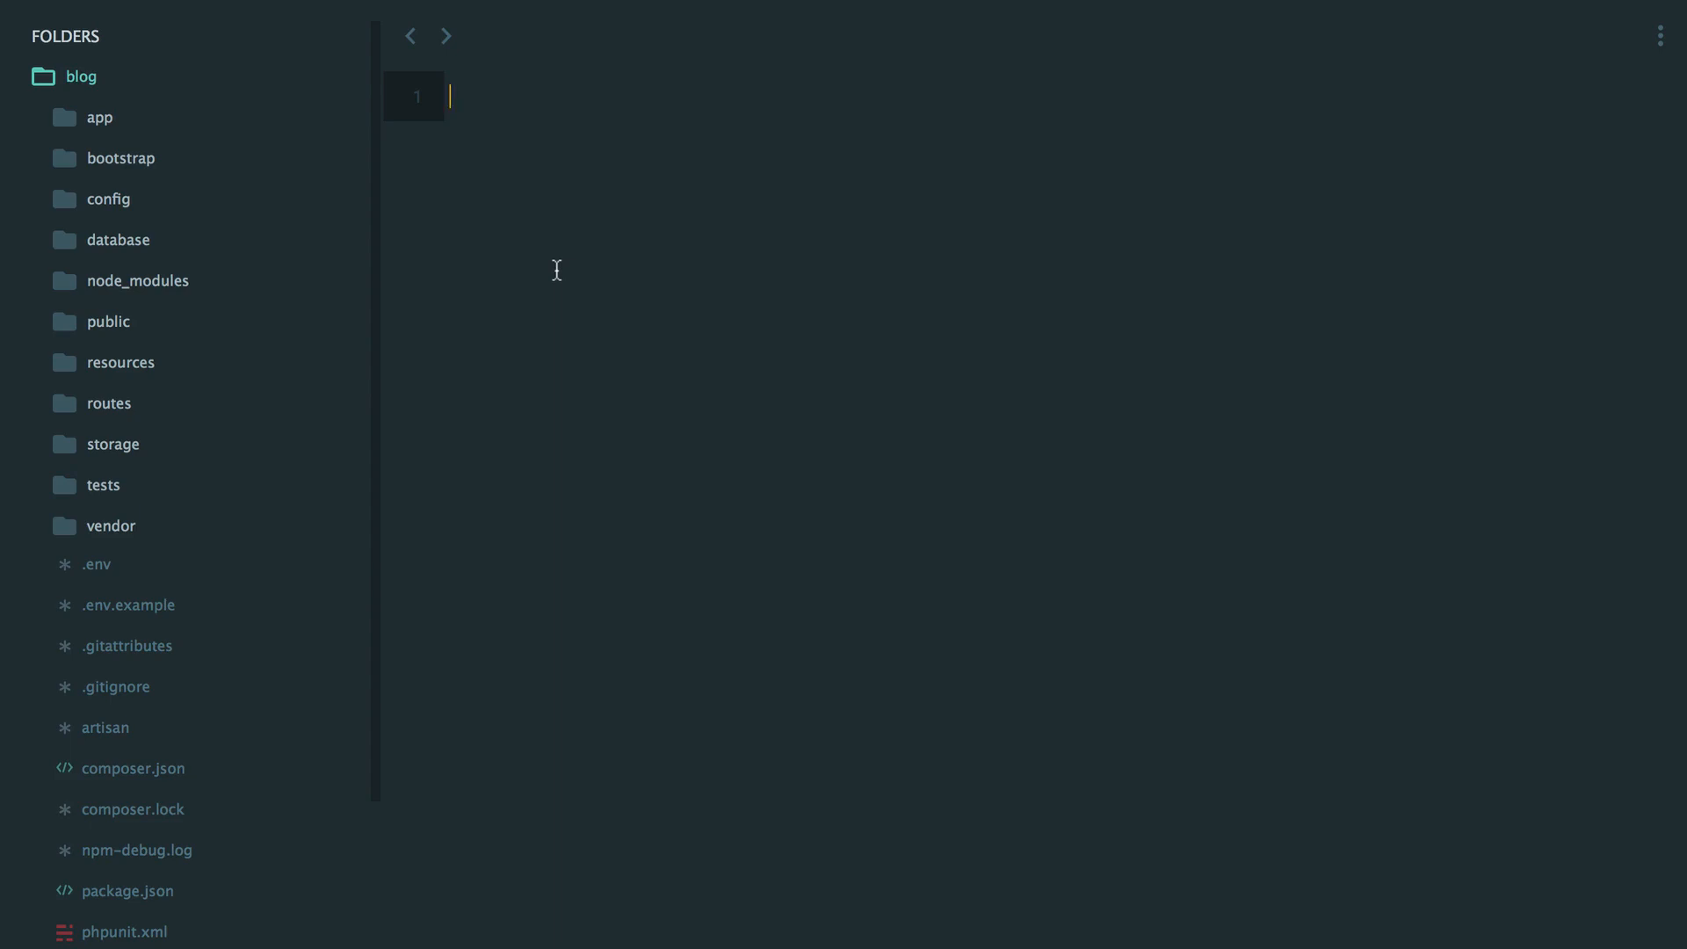
- Open routes/web.php via the quick-open palette and place the cursor after the PHP tag
type("rweb")
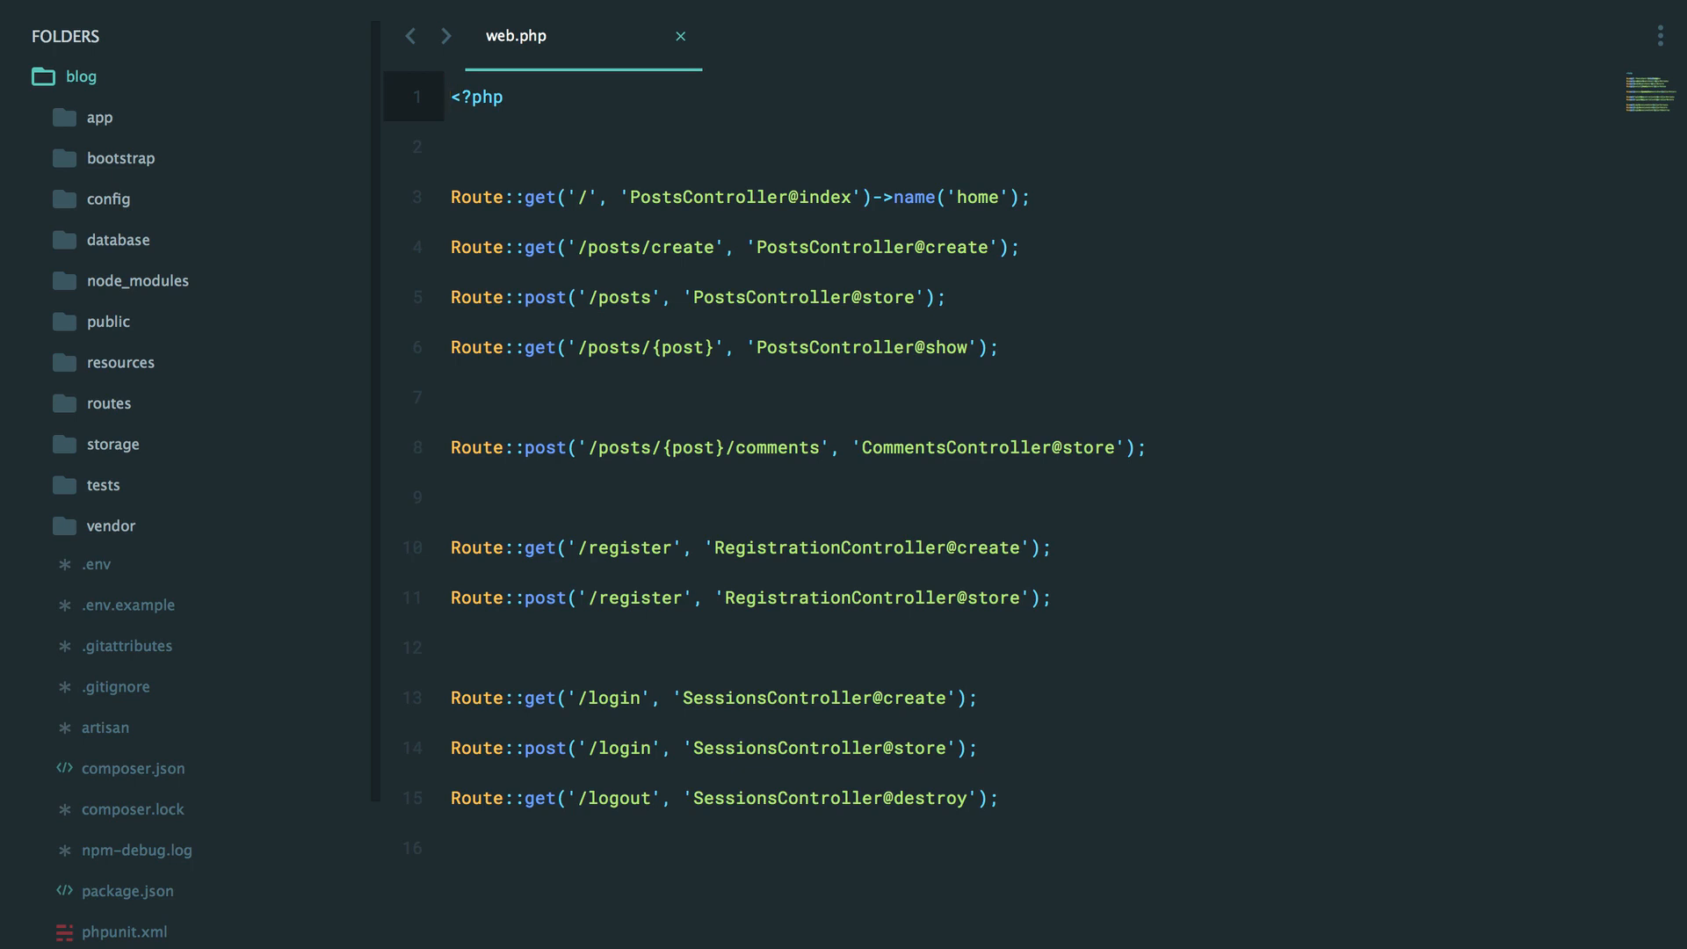
left_click(451, 97)
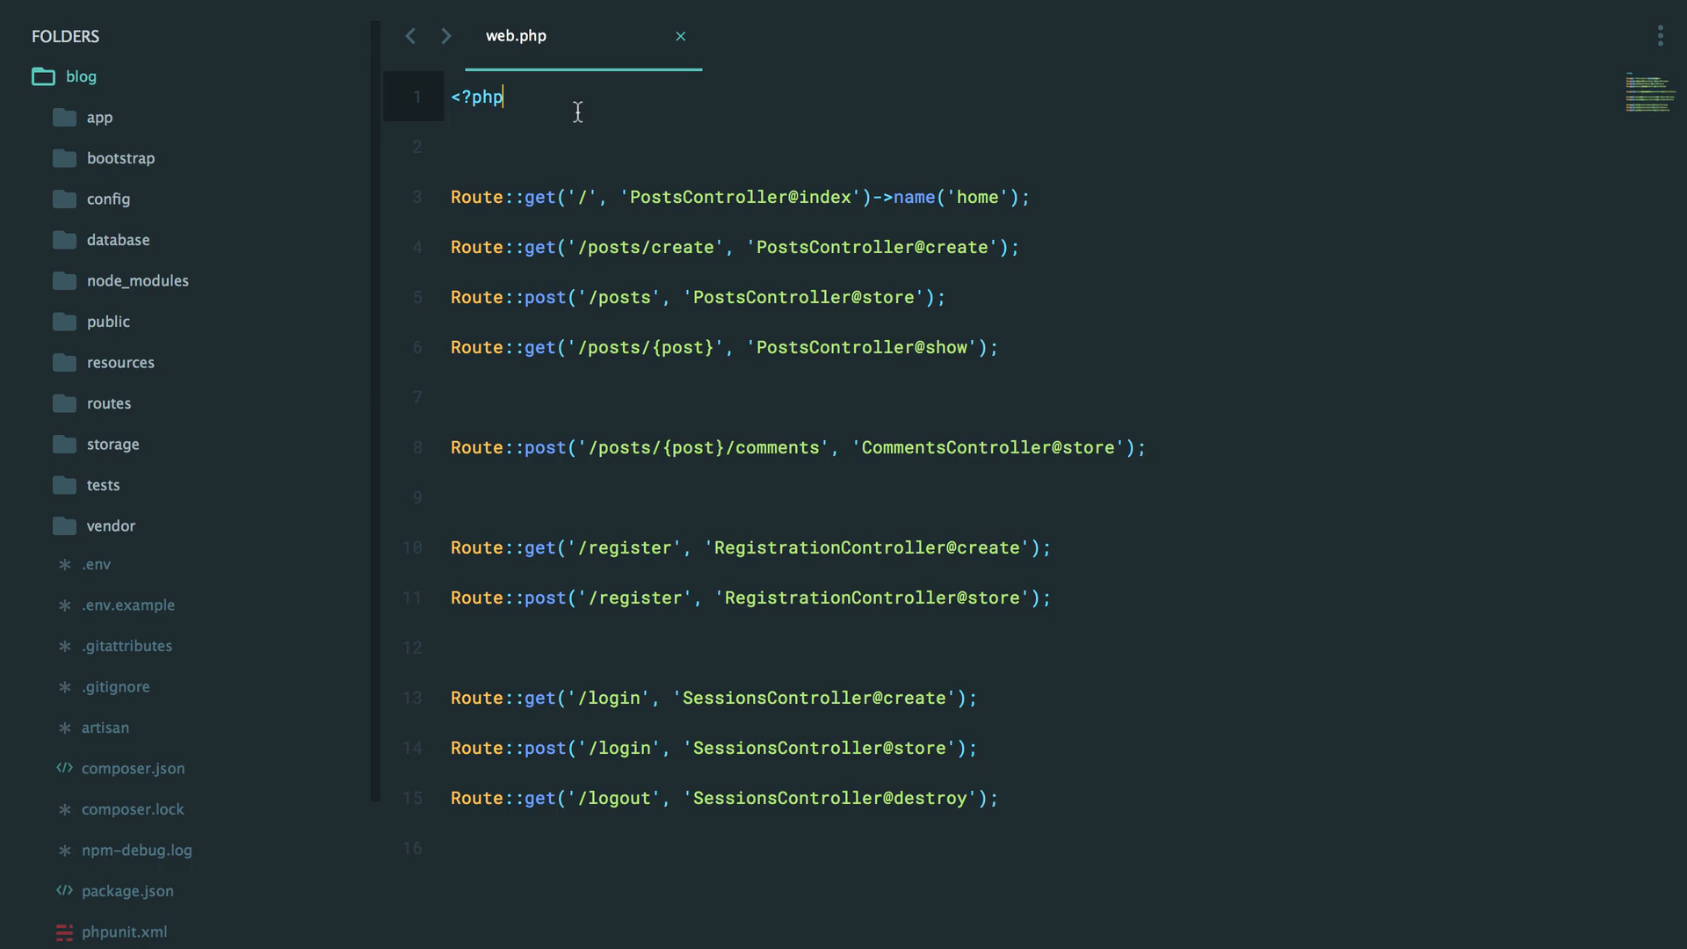
- Add blank lines below <?php and start App::bind(), trying Request and View facade notes
key("enter")
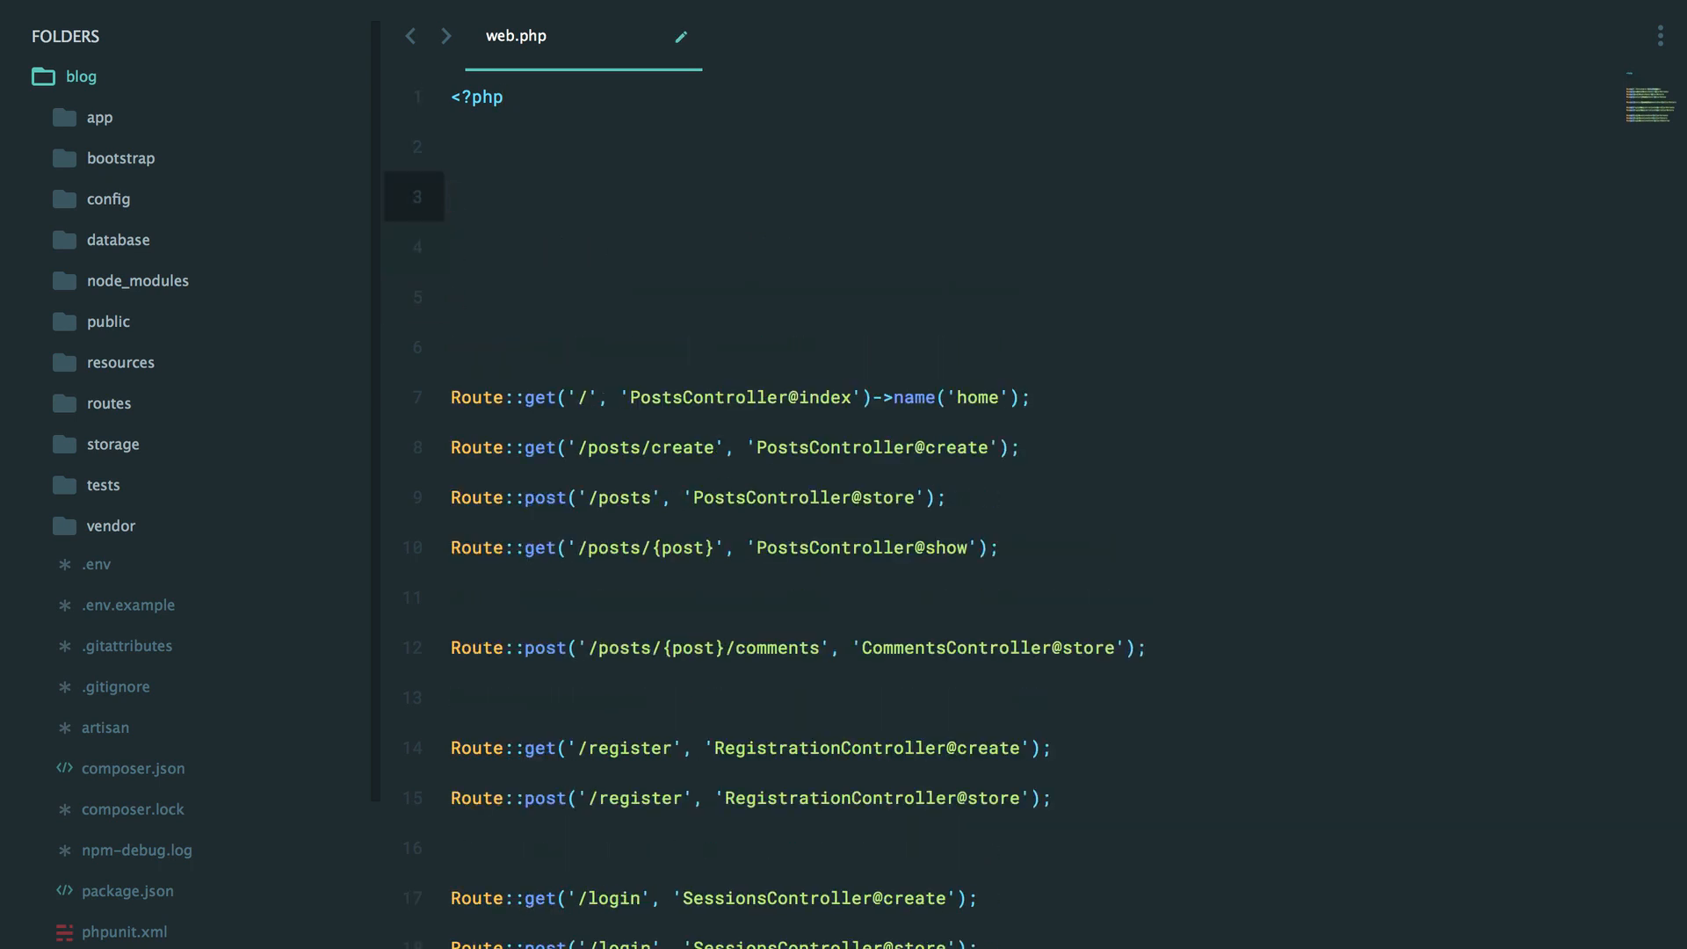
type("App")
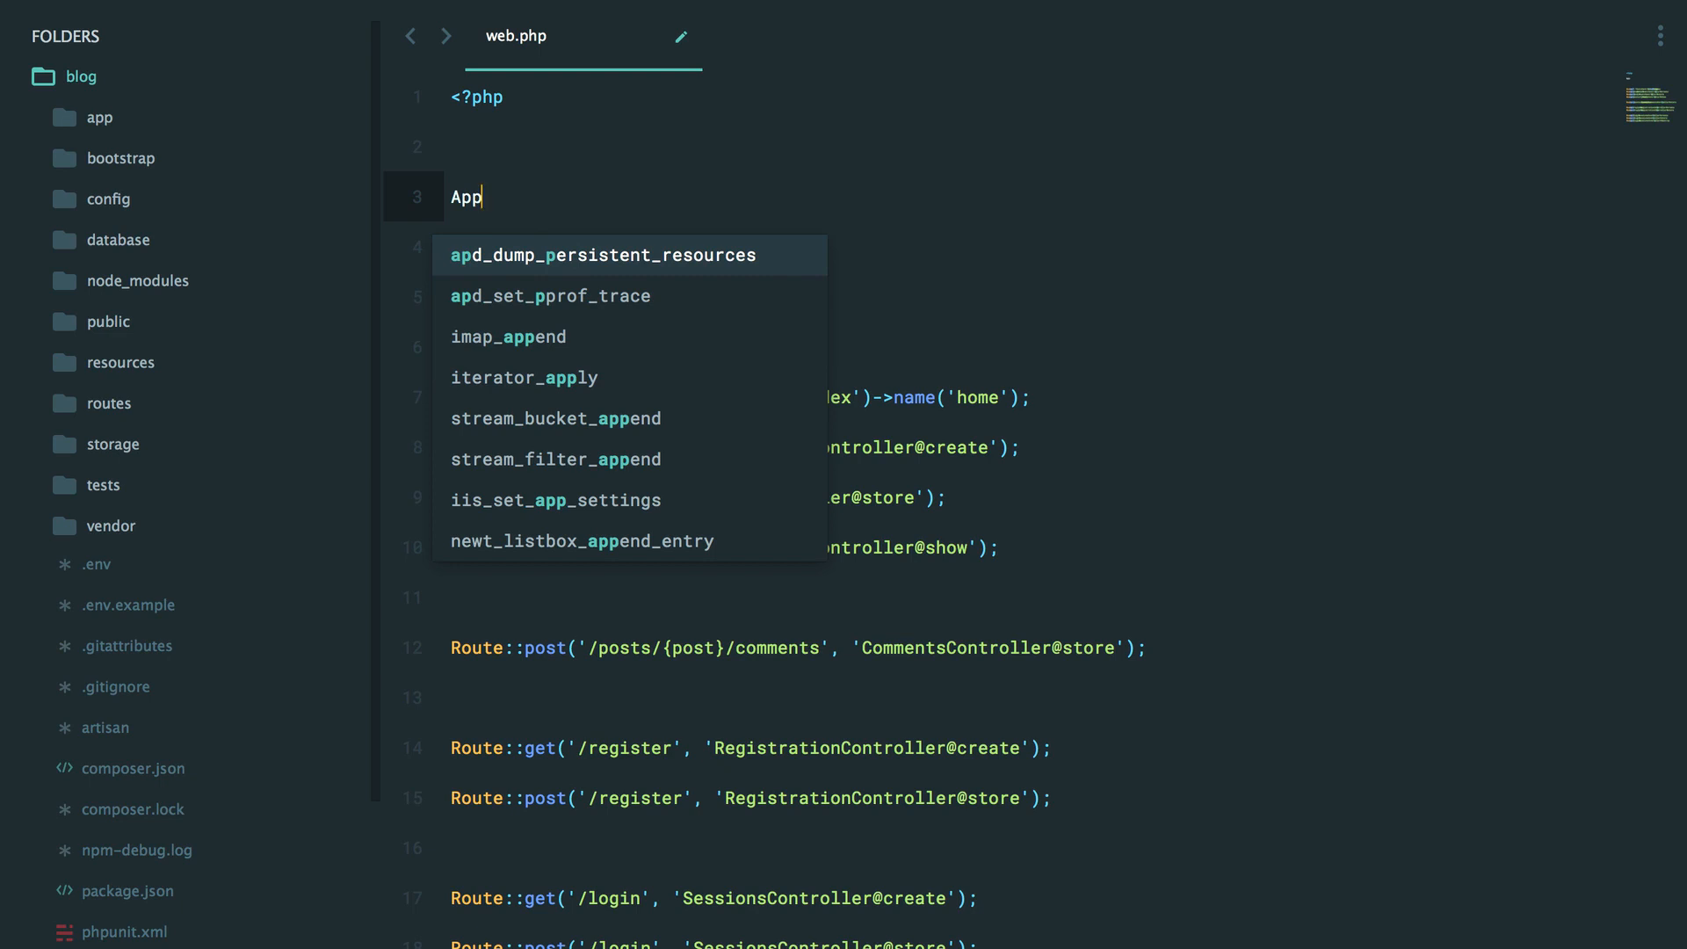
type("::bind()")
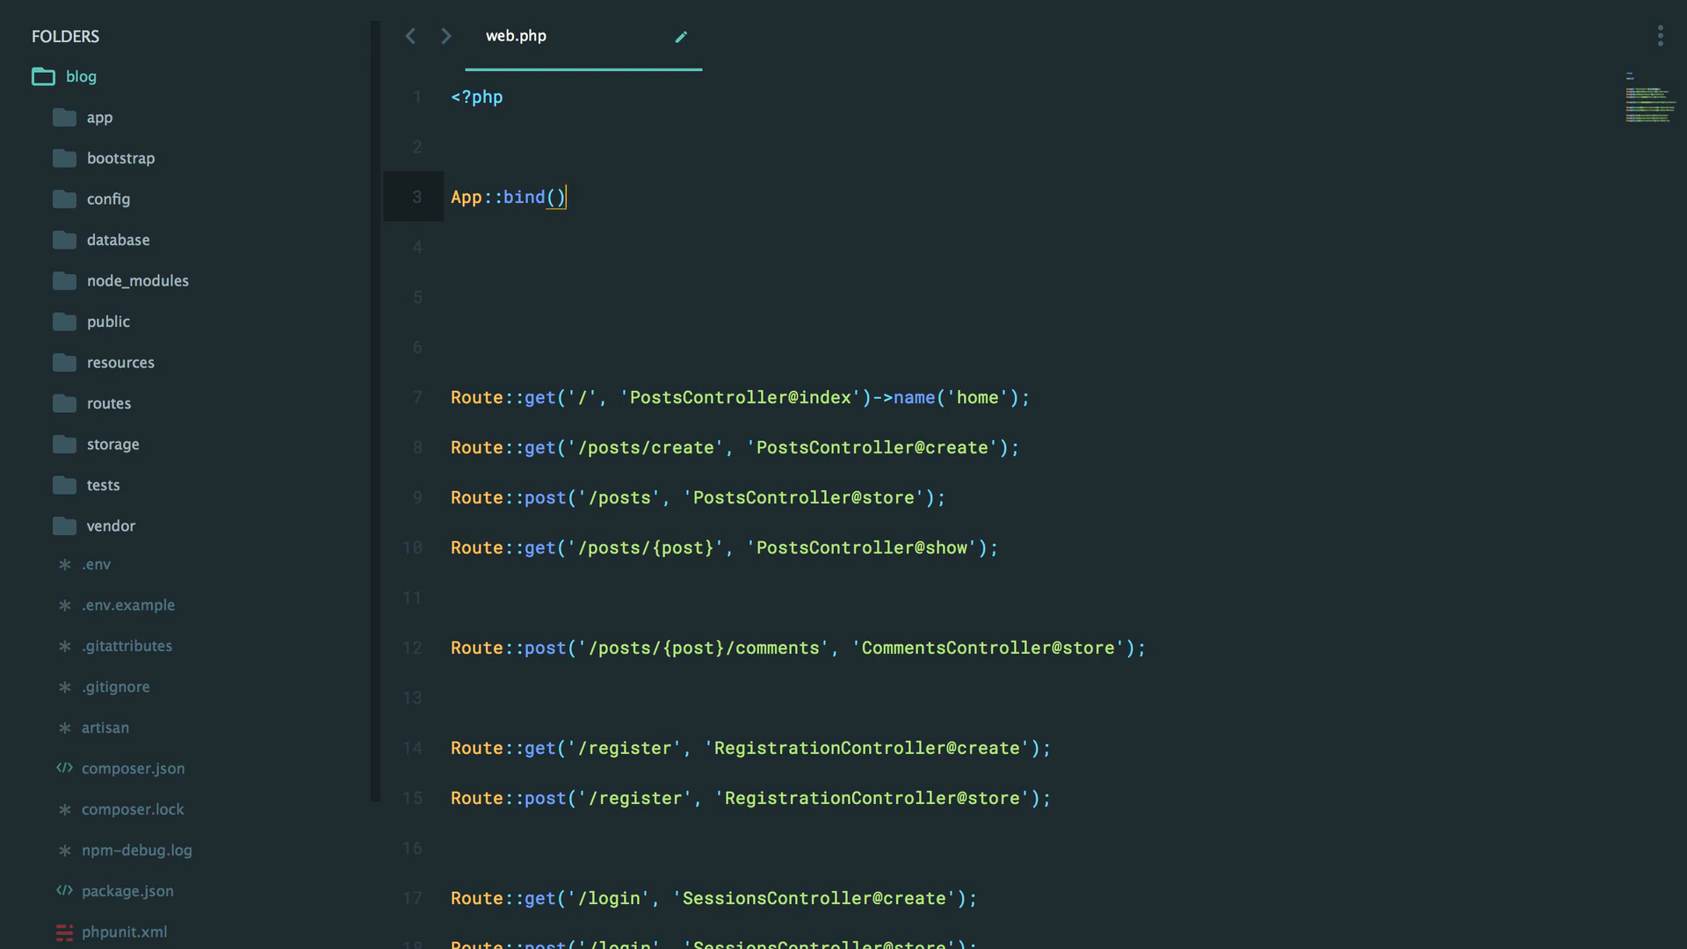
type("Request")
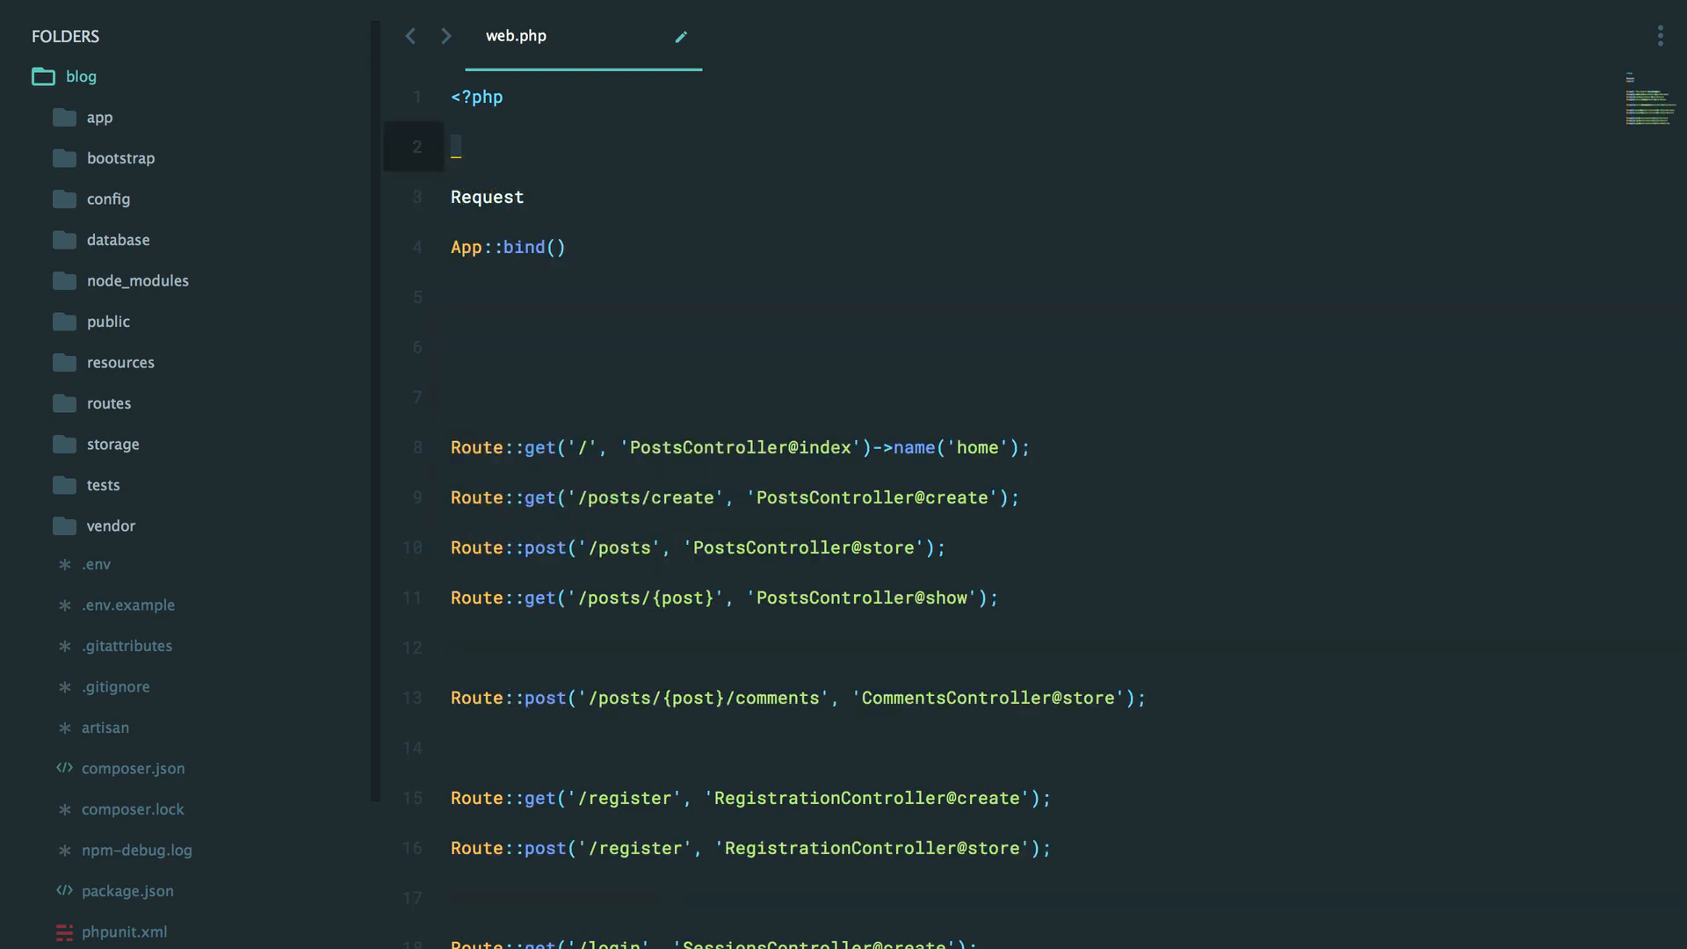
type("View")
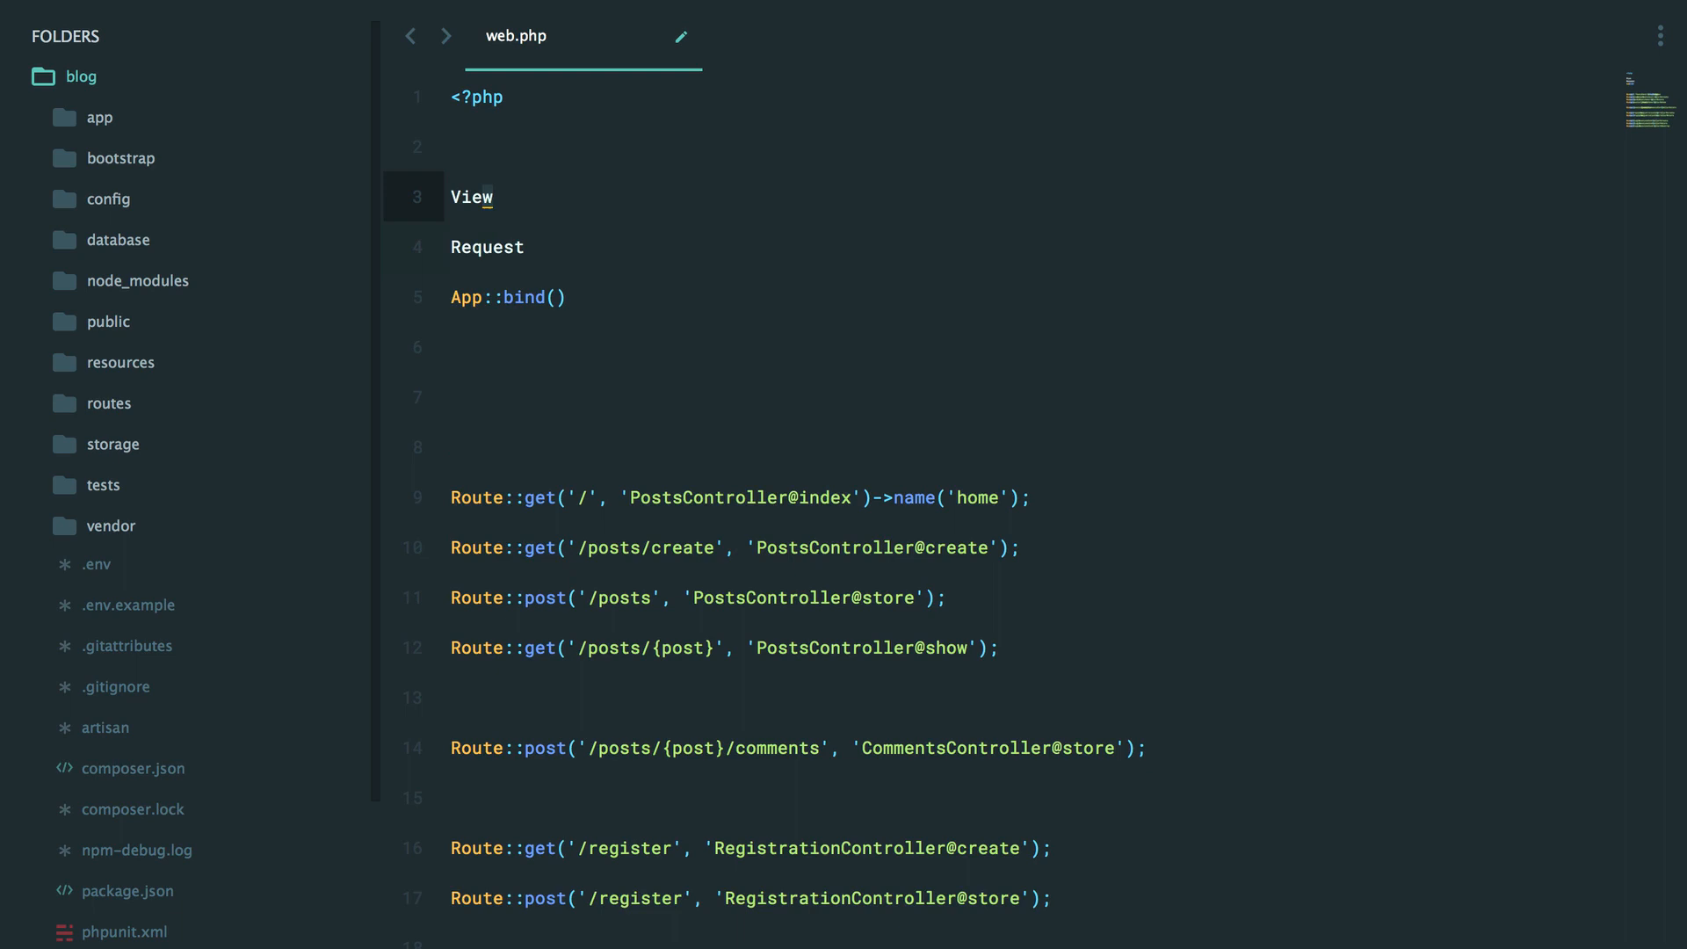
type("=> view(")
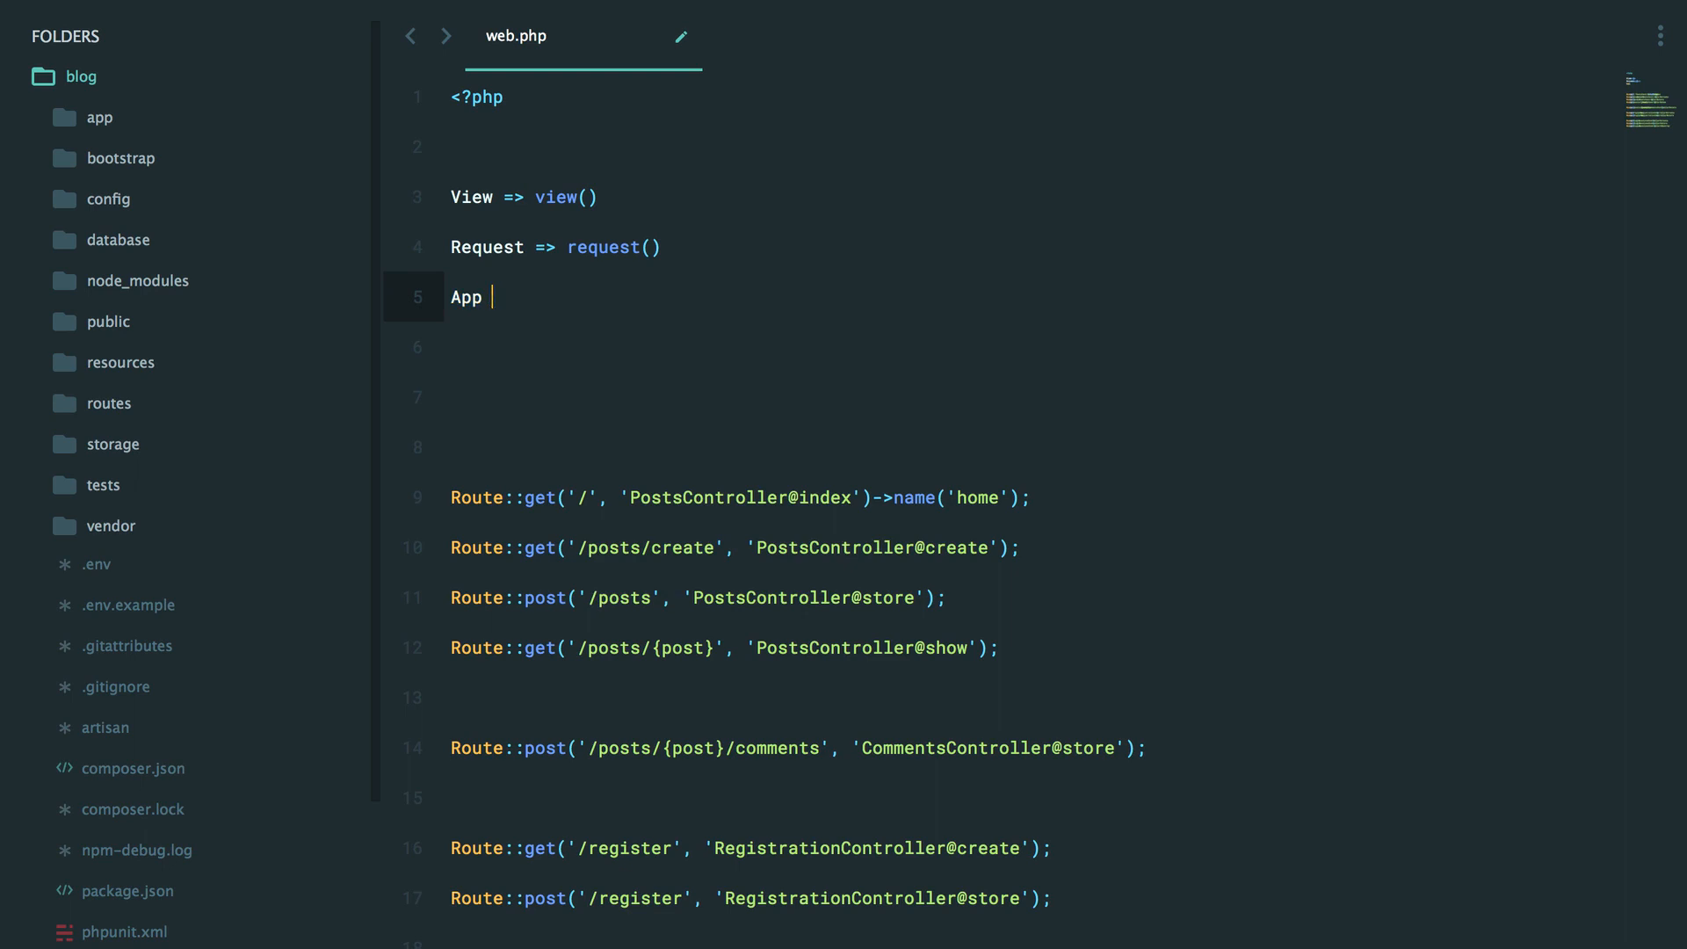
type("=> app()")
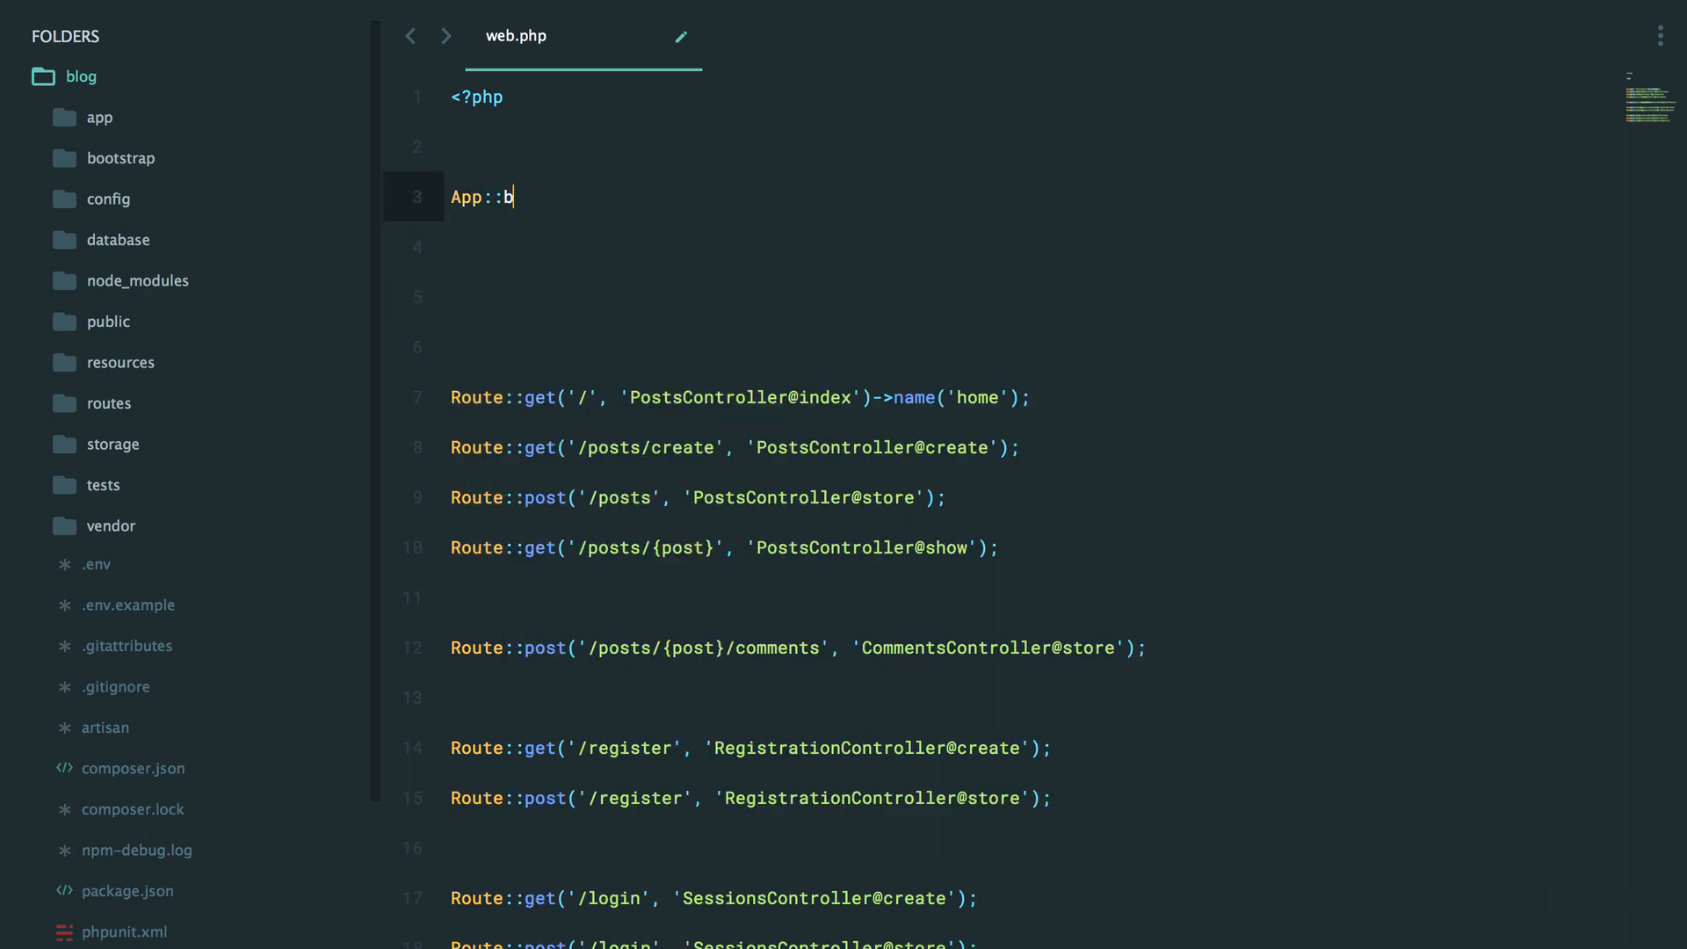
- Write App::bind('App\Billing\Stripe', function () { with an empty closure
type("ind('')")
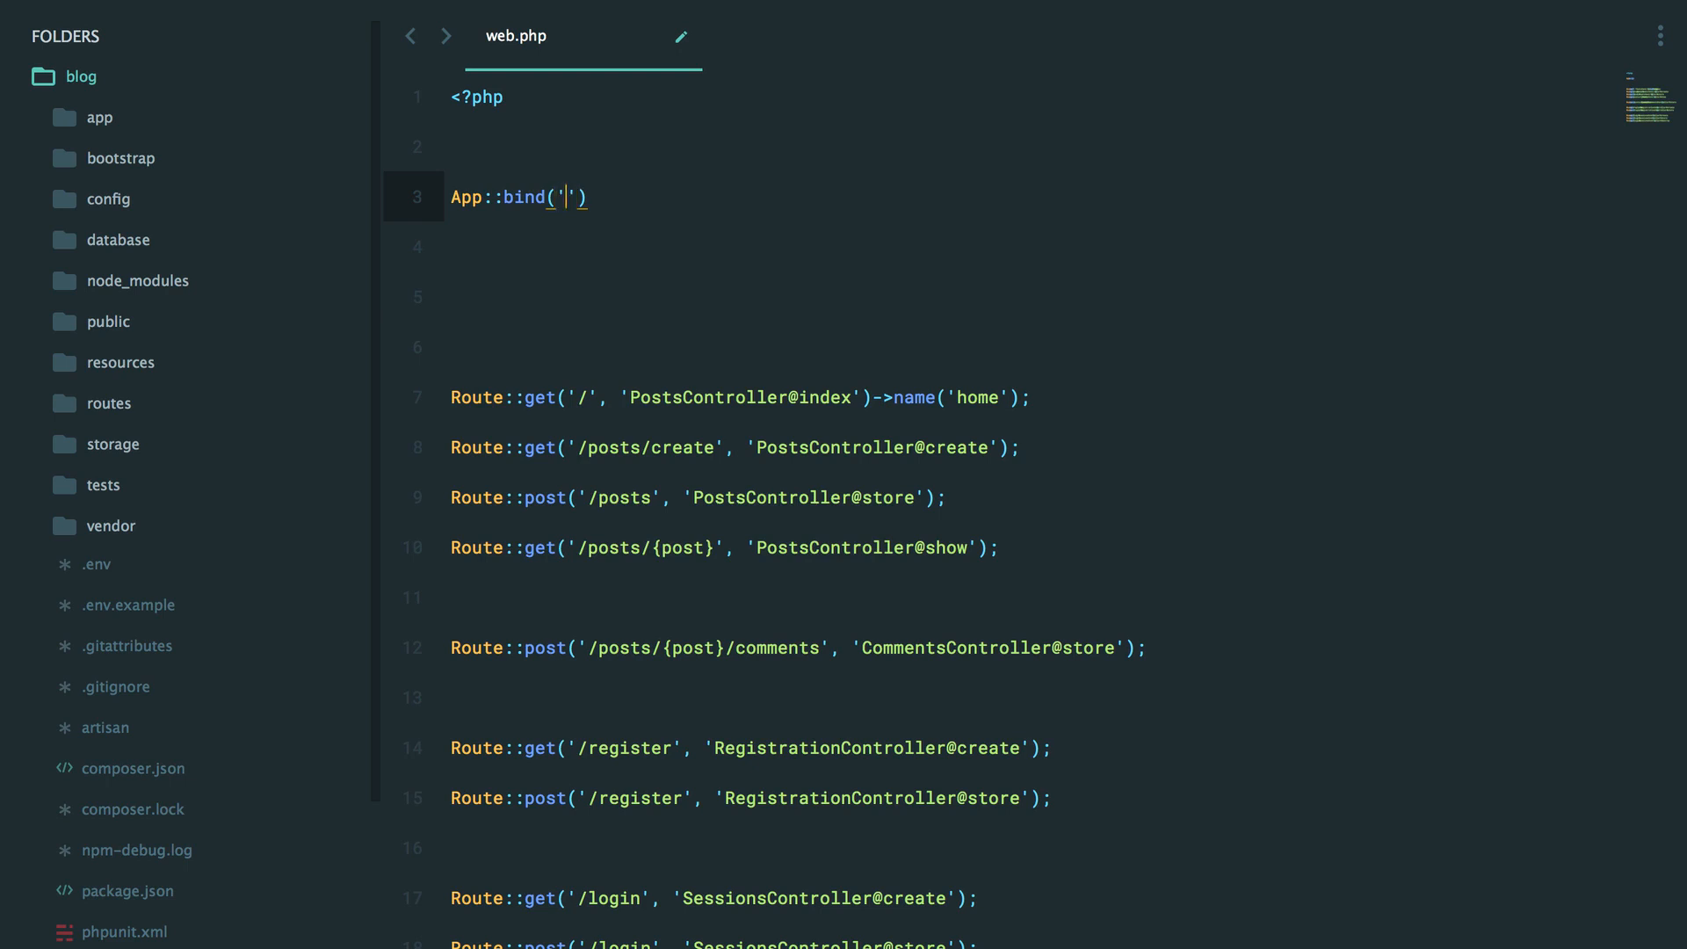
type("App\\Billing\\Stripe")
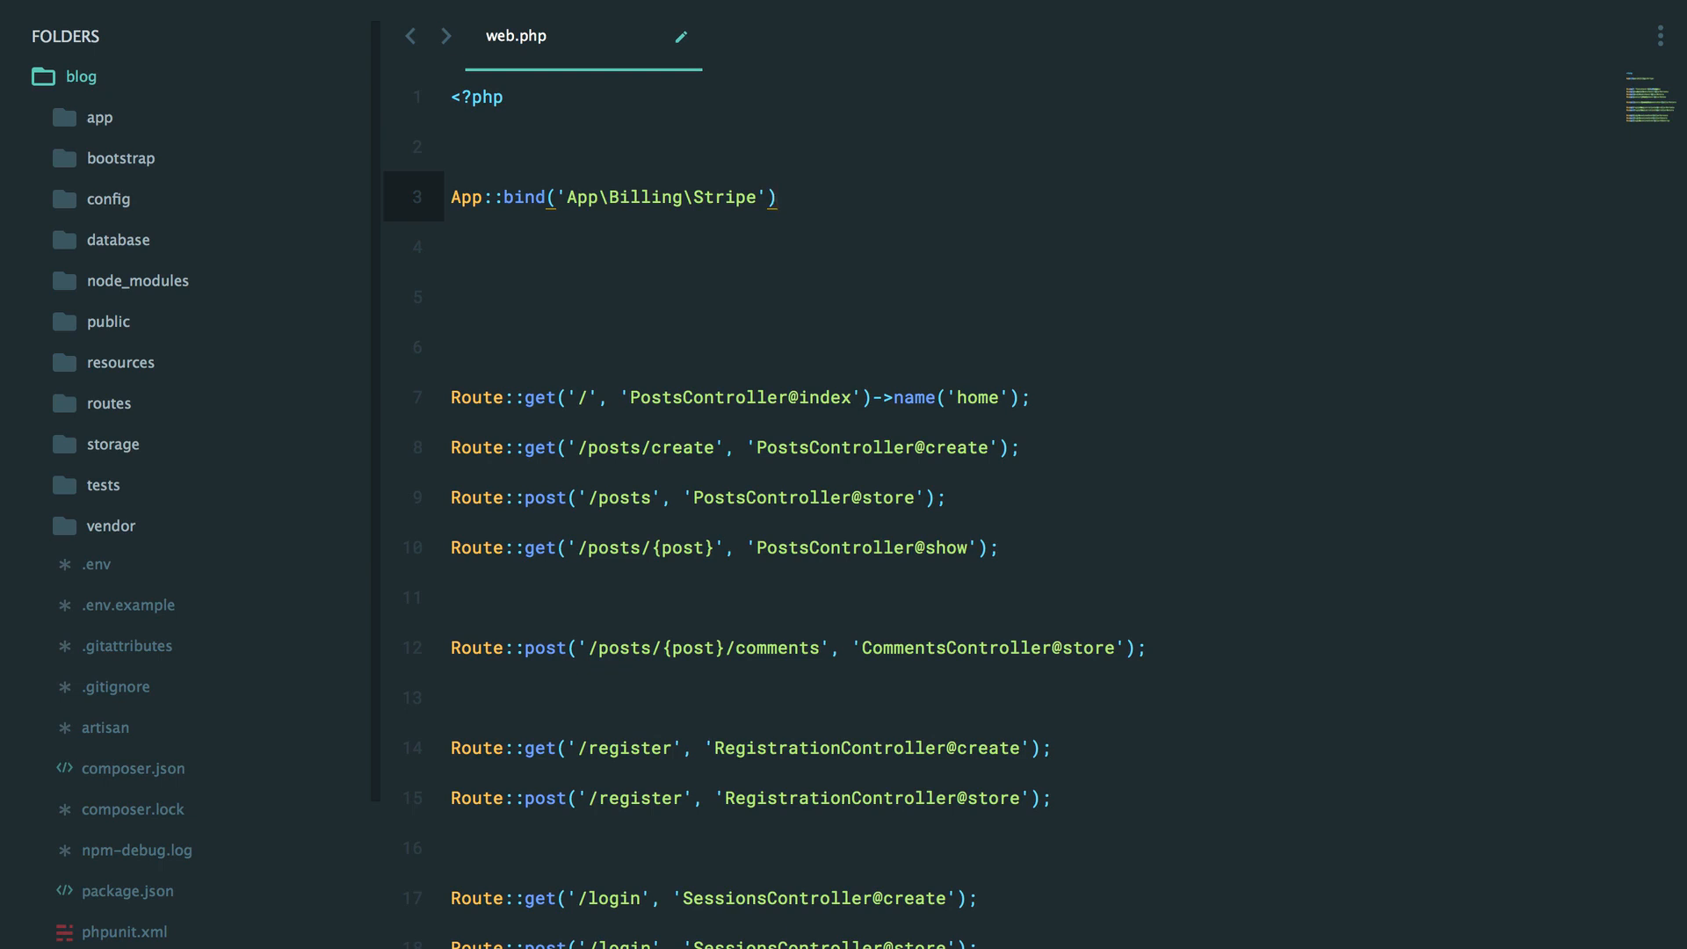
type(", function")
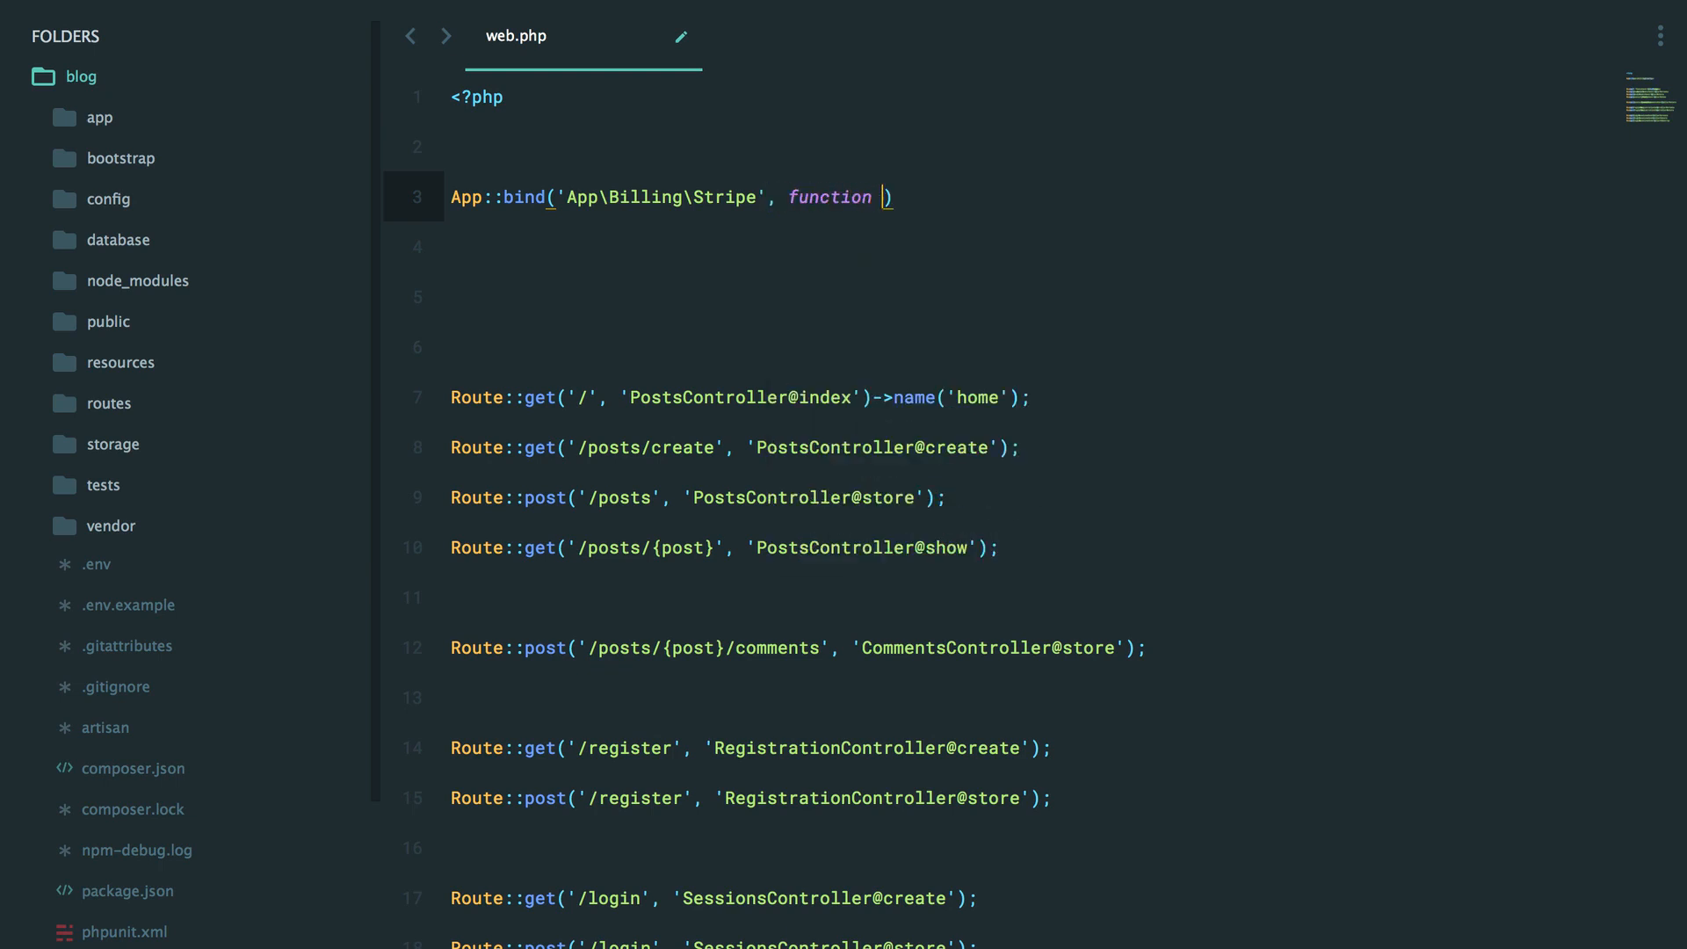
type("() {")
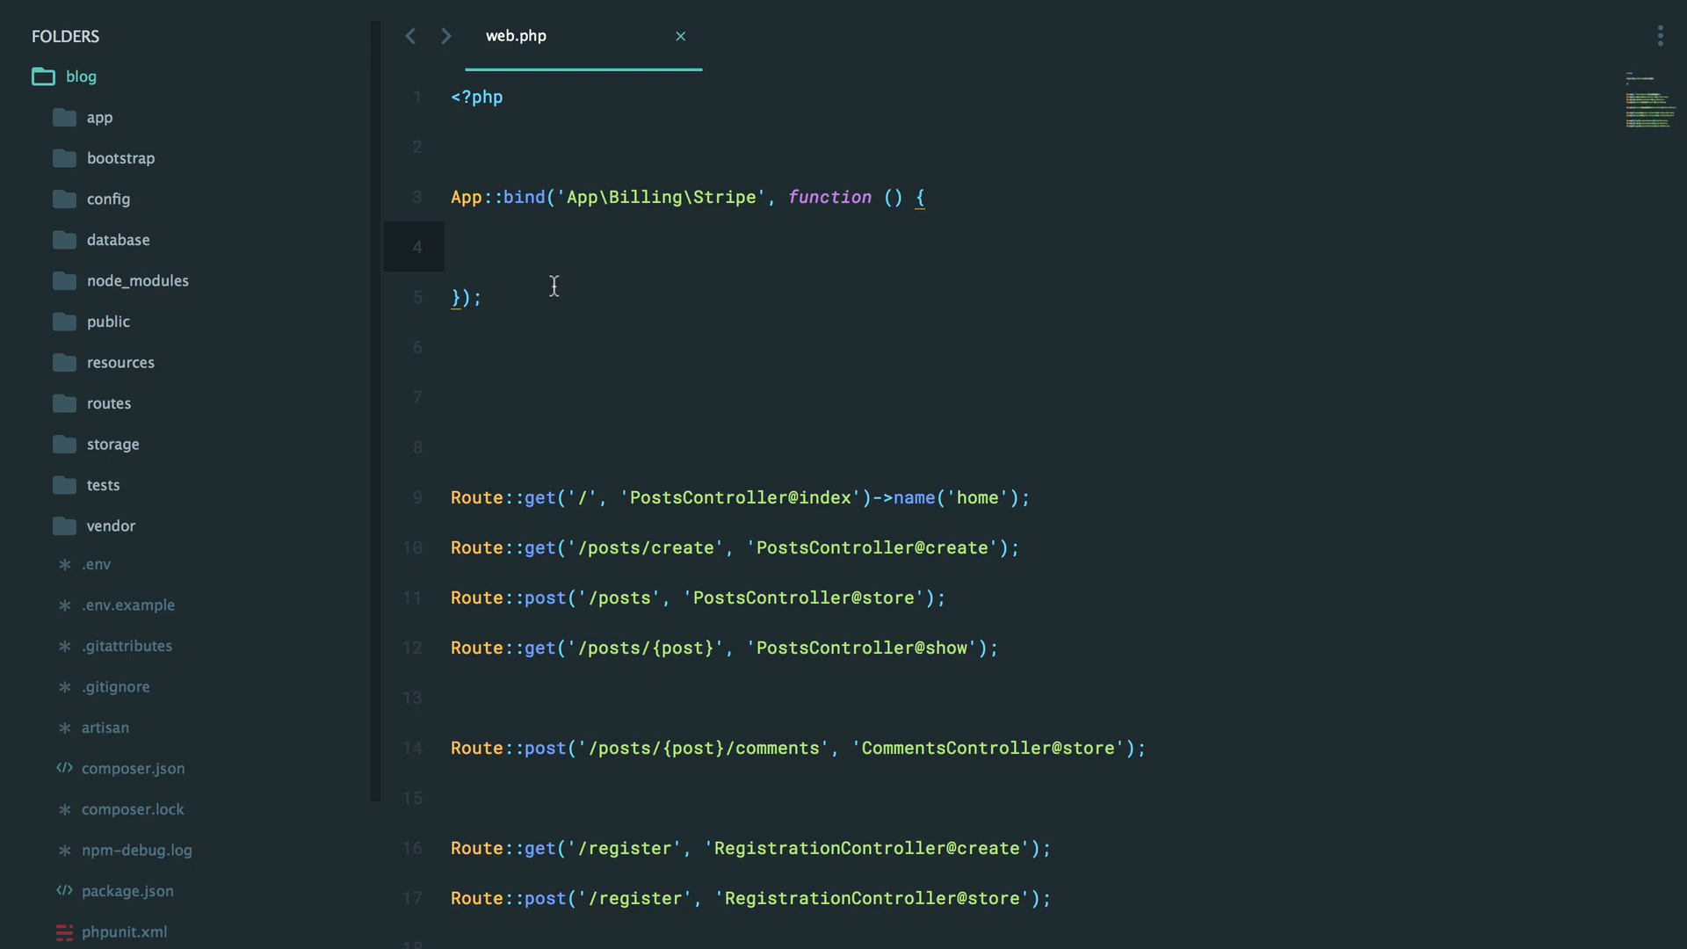
- Inside the closure return \App\Billing\Stripe(config('')) with an empty config key
double_click(608, 197)
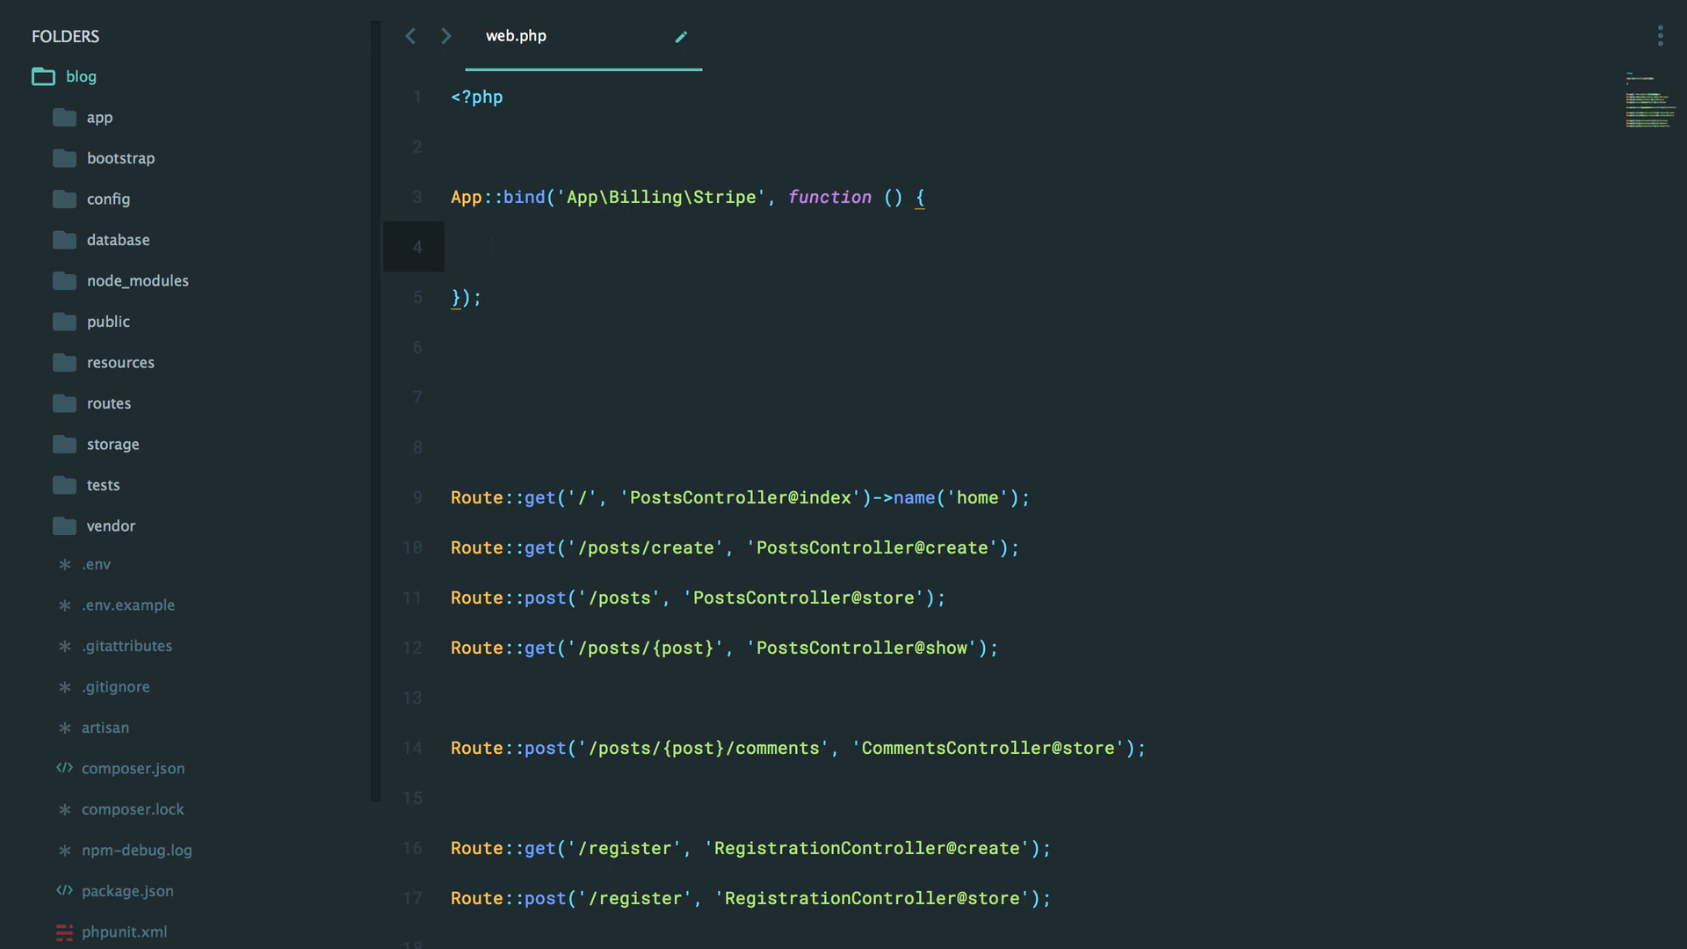
type("return")
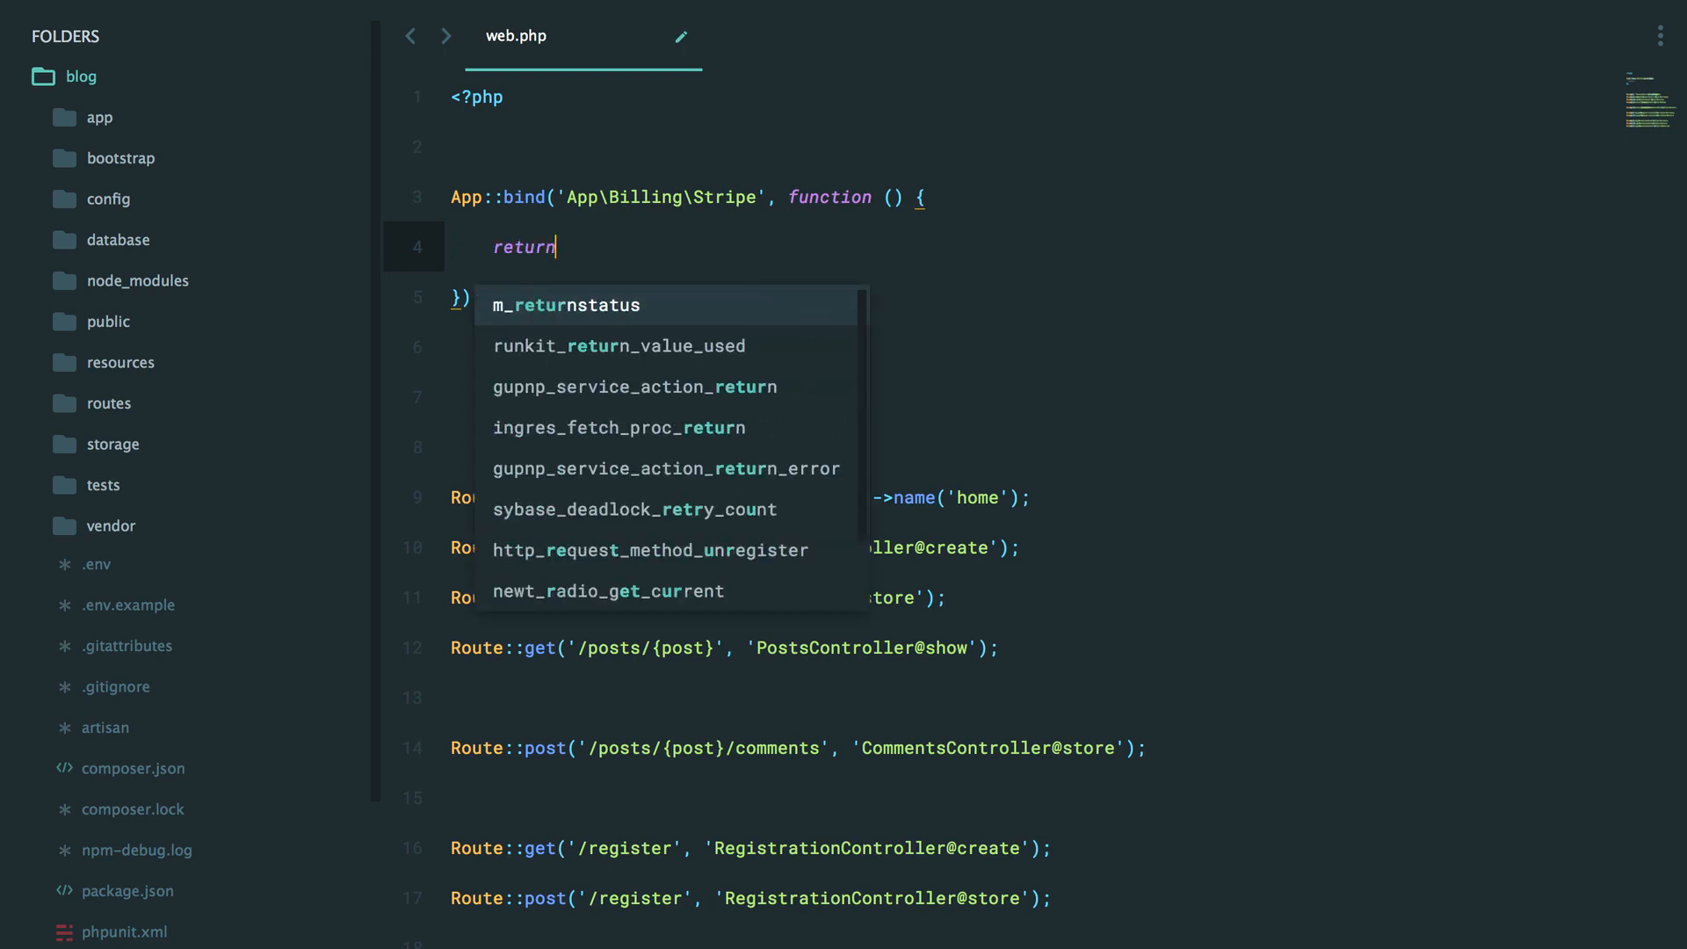
type("\\App\\Billing\\Stripe(c")
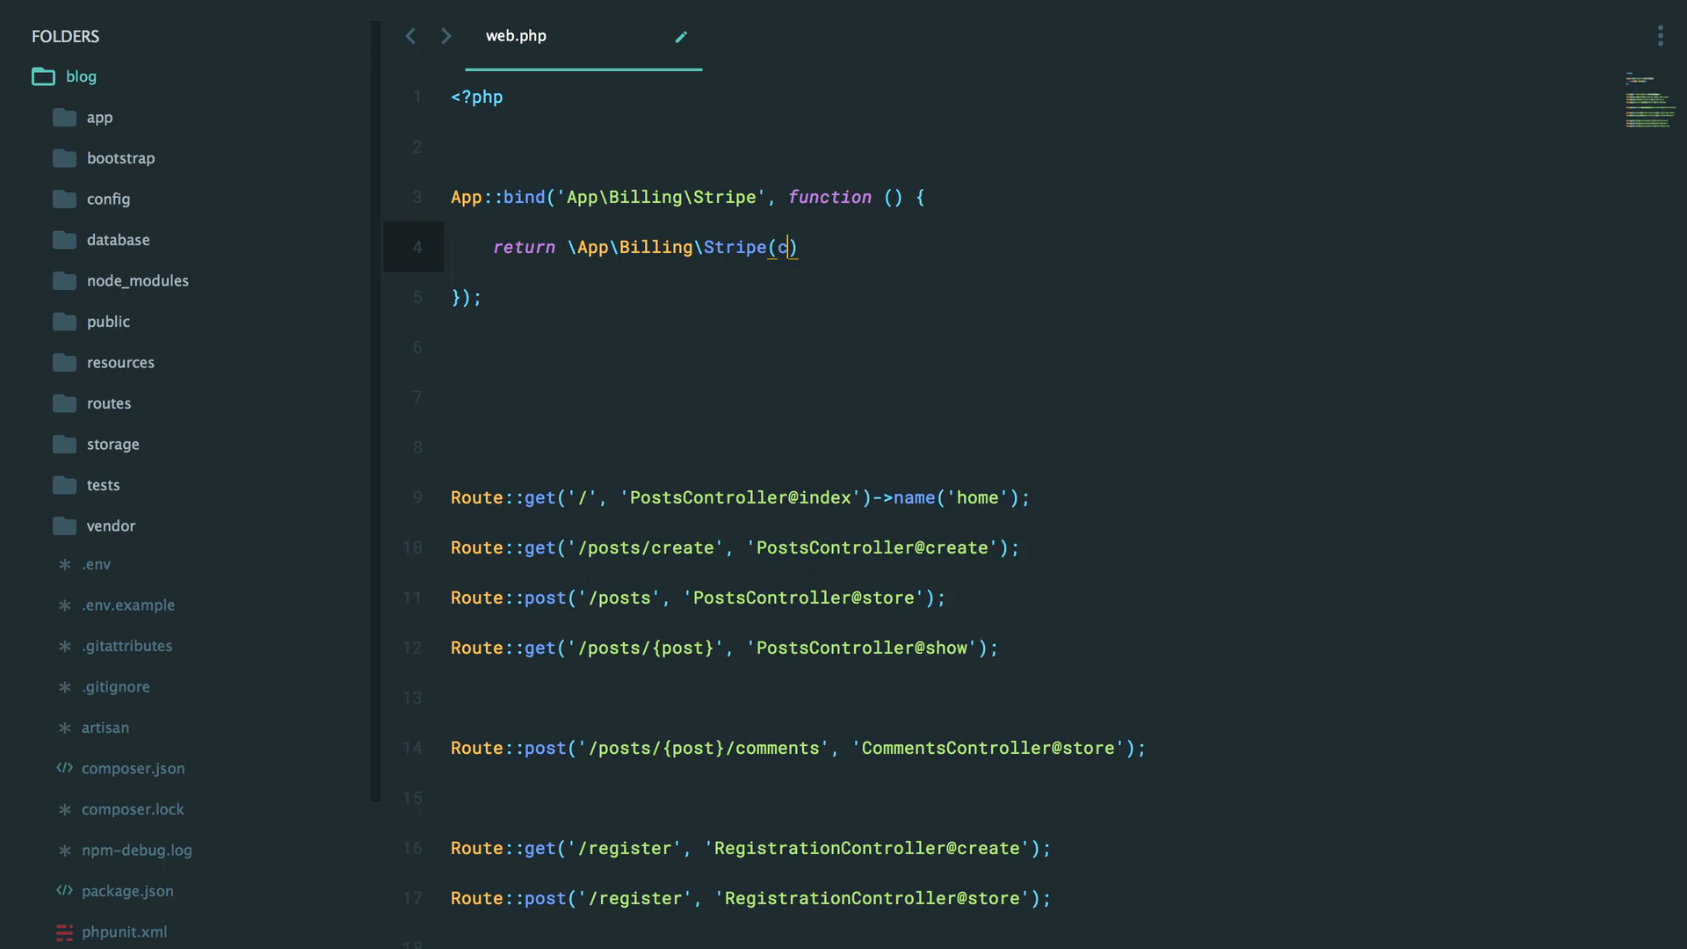
type("onfig('')")
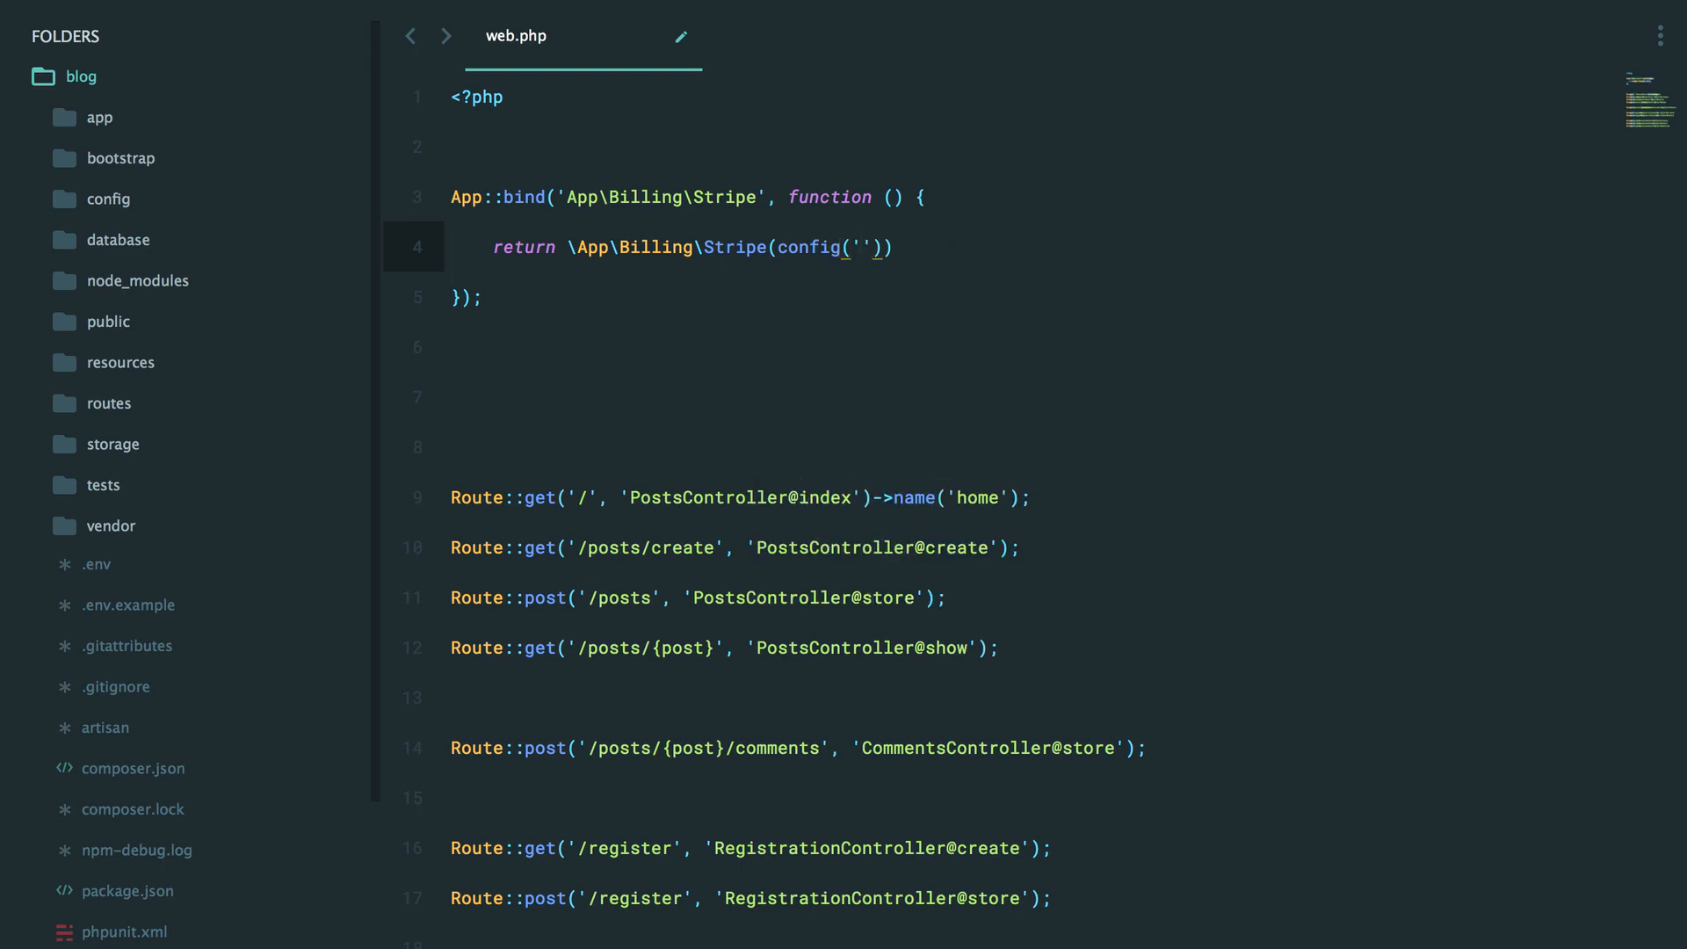
- Look up the stripe secret entry in config/services.php
left_click(109, 199)
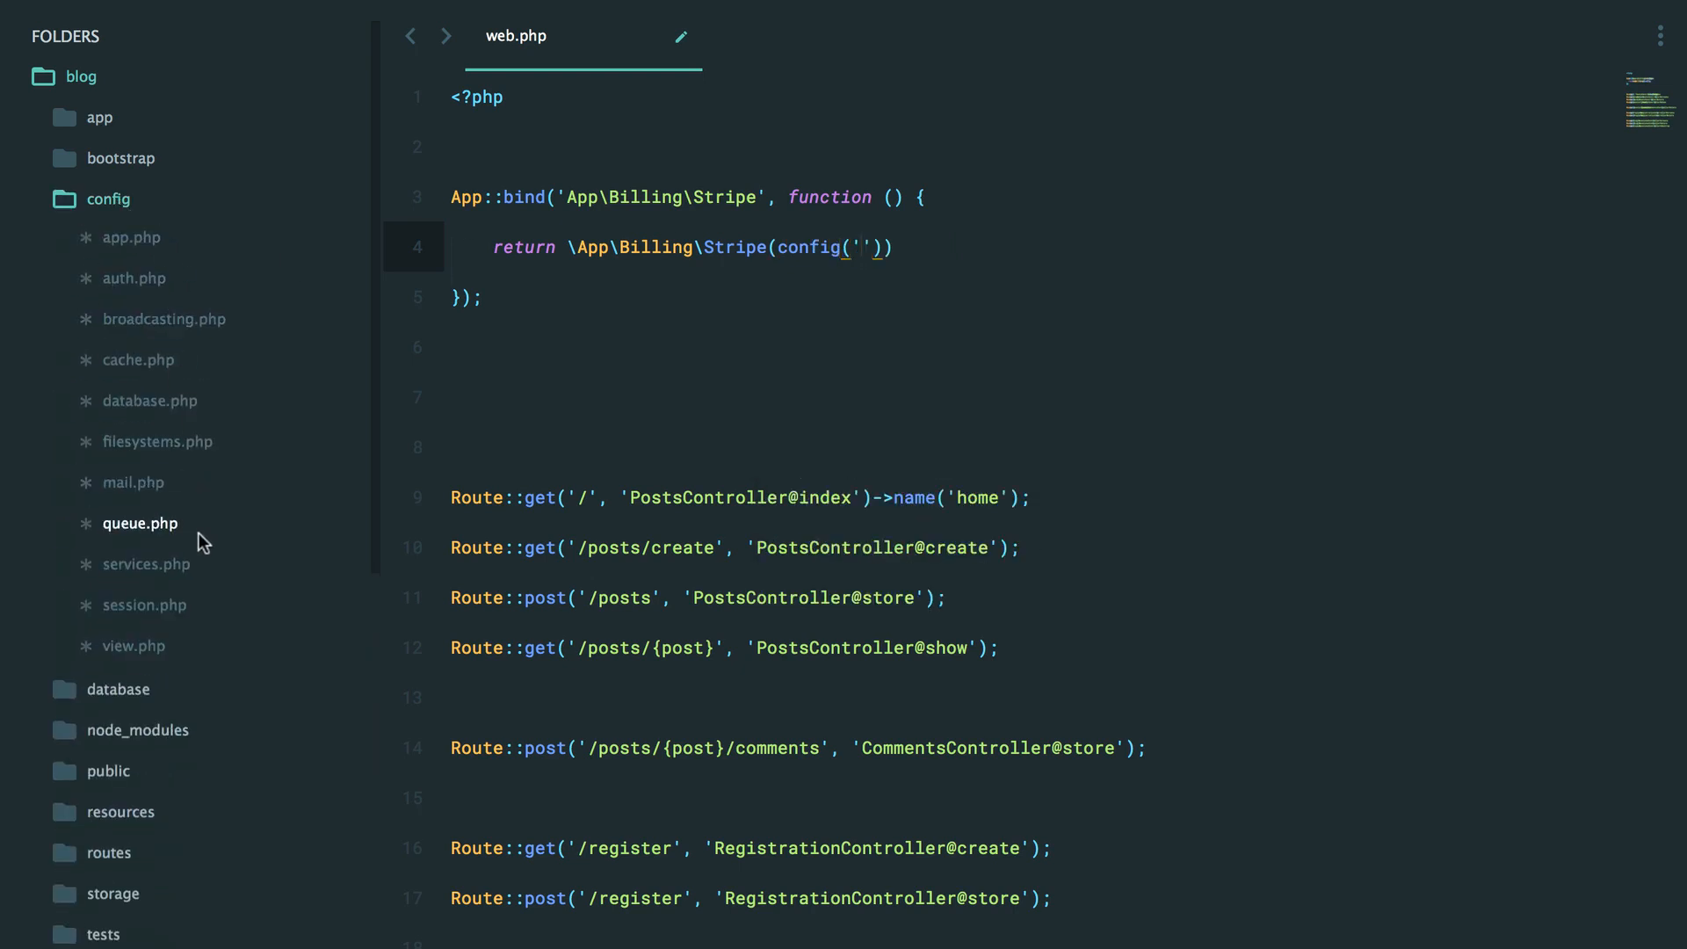
left_click(146, 565)
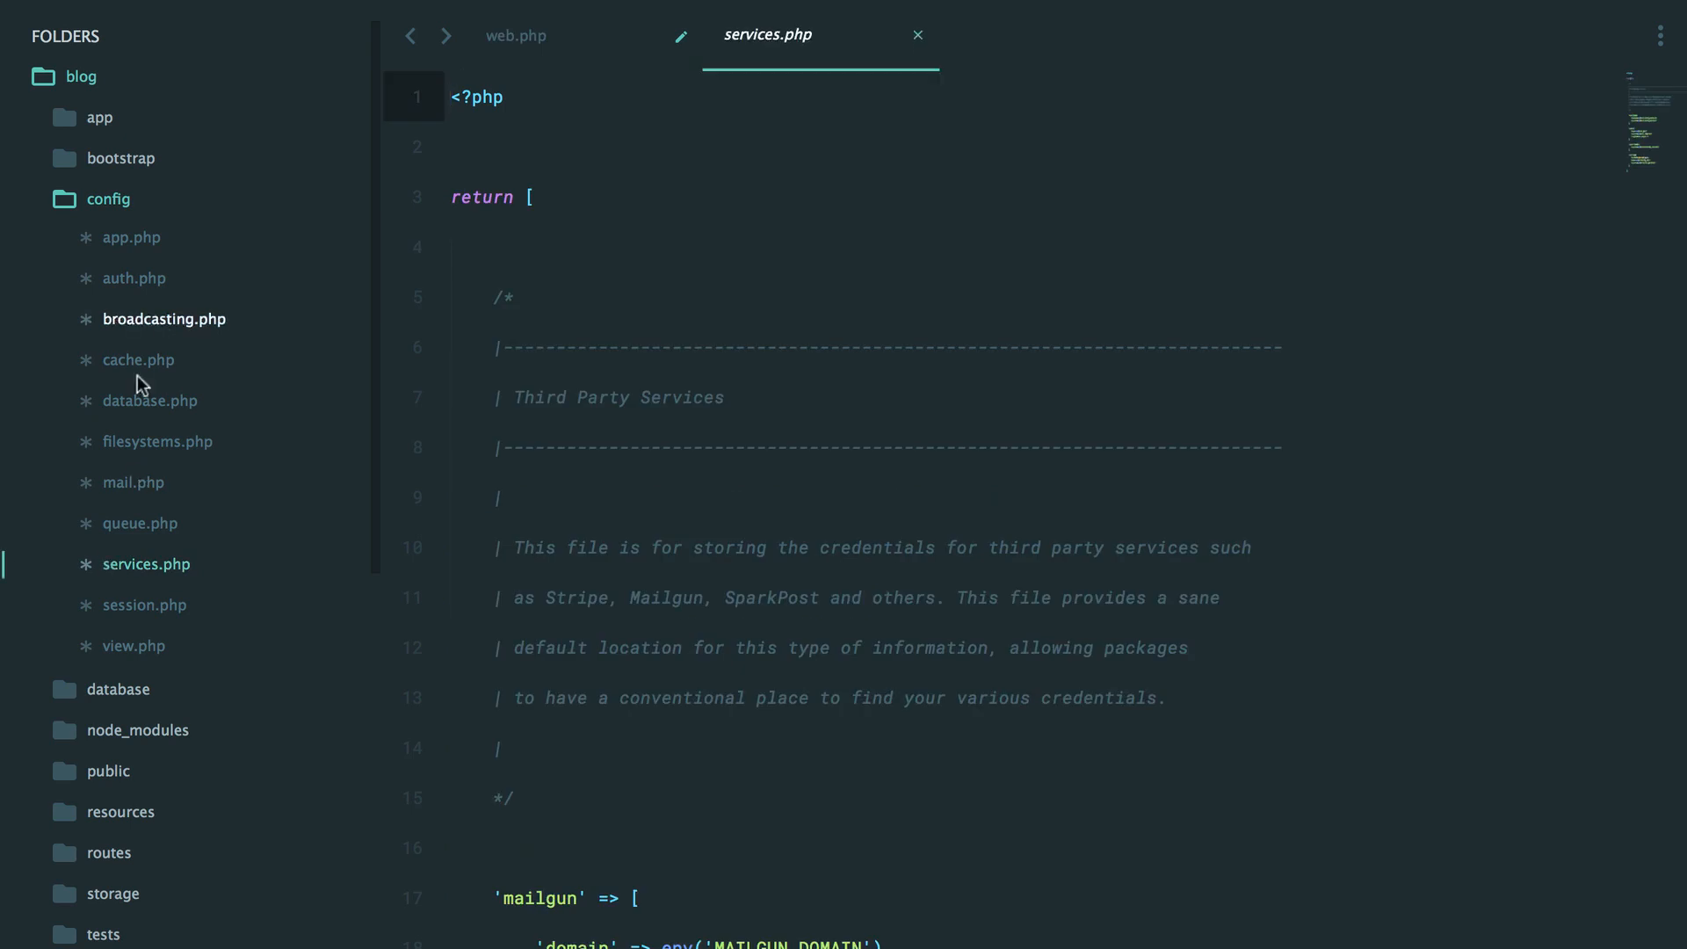
scroll("down", 3)
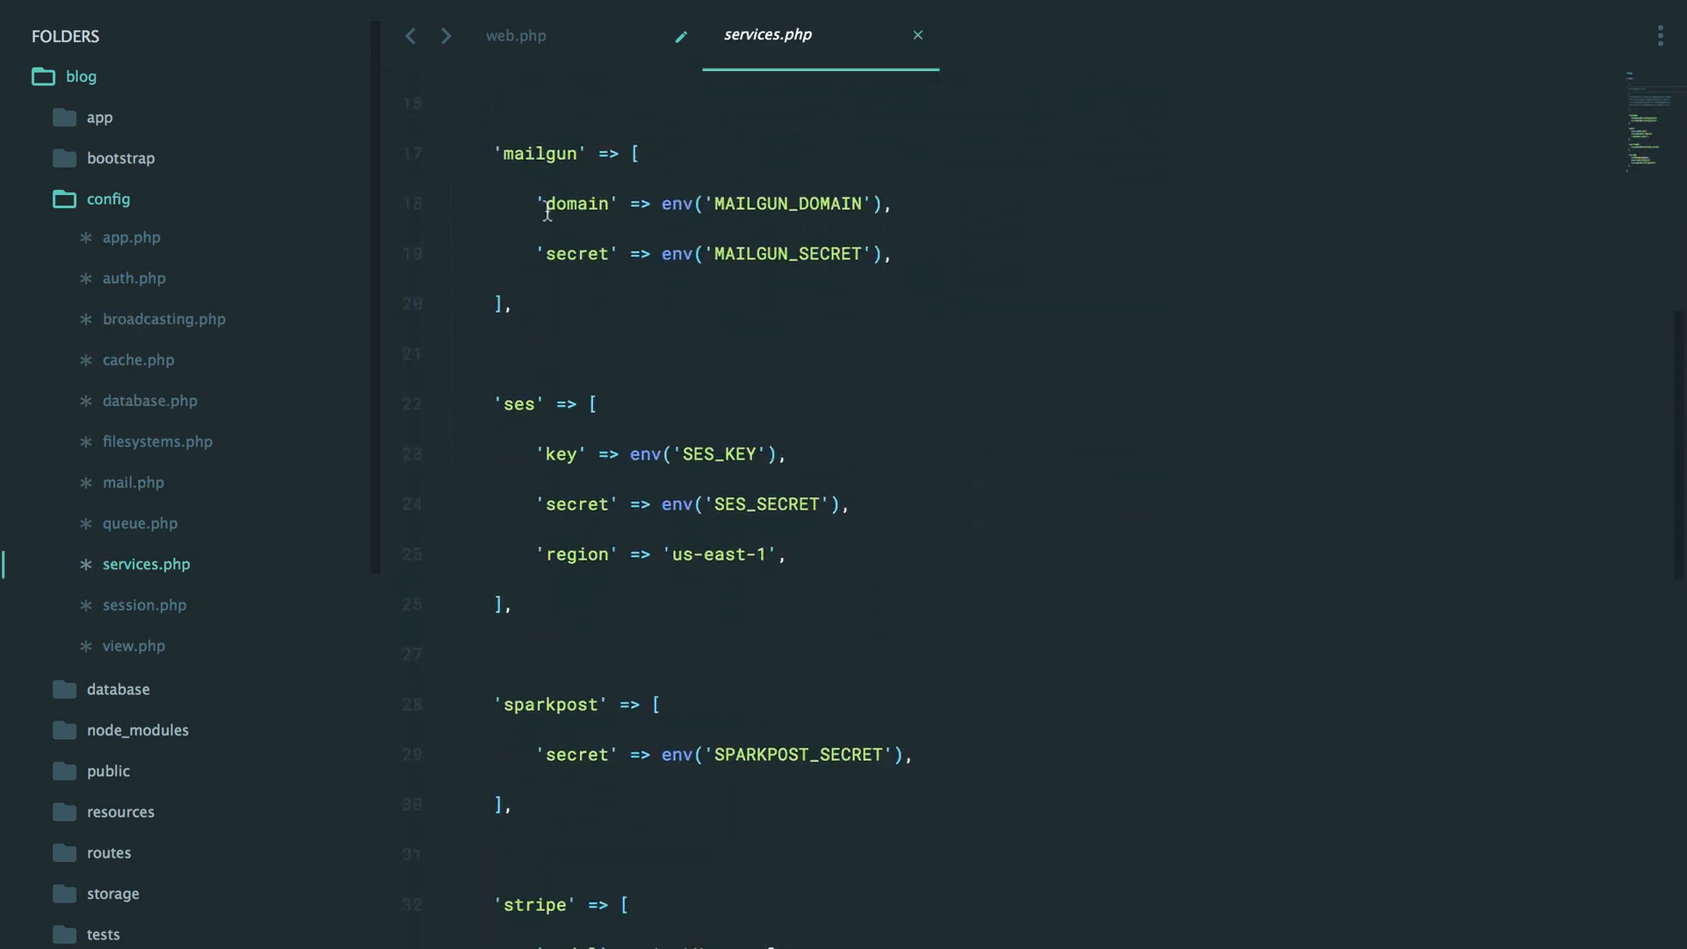
scroll("down", 3)
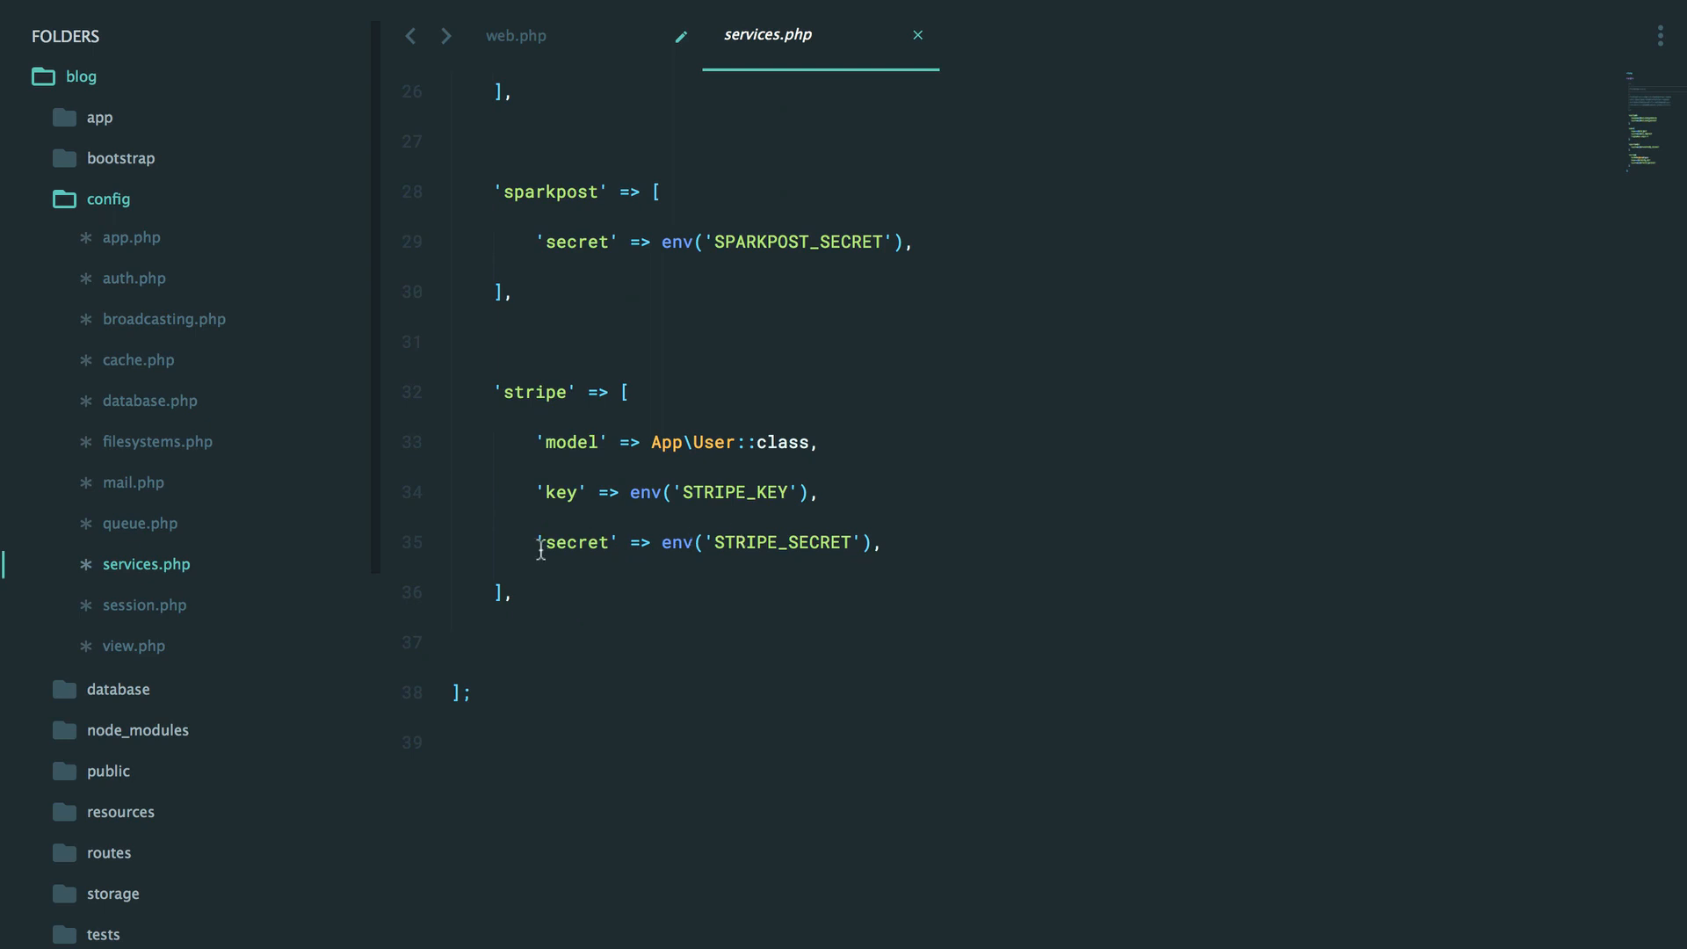
double_click(577, 543)
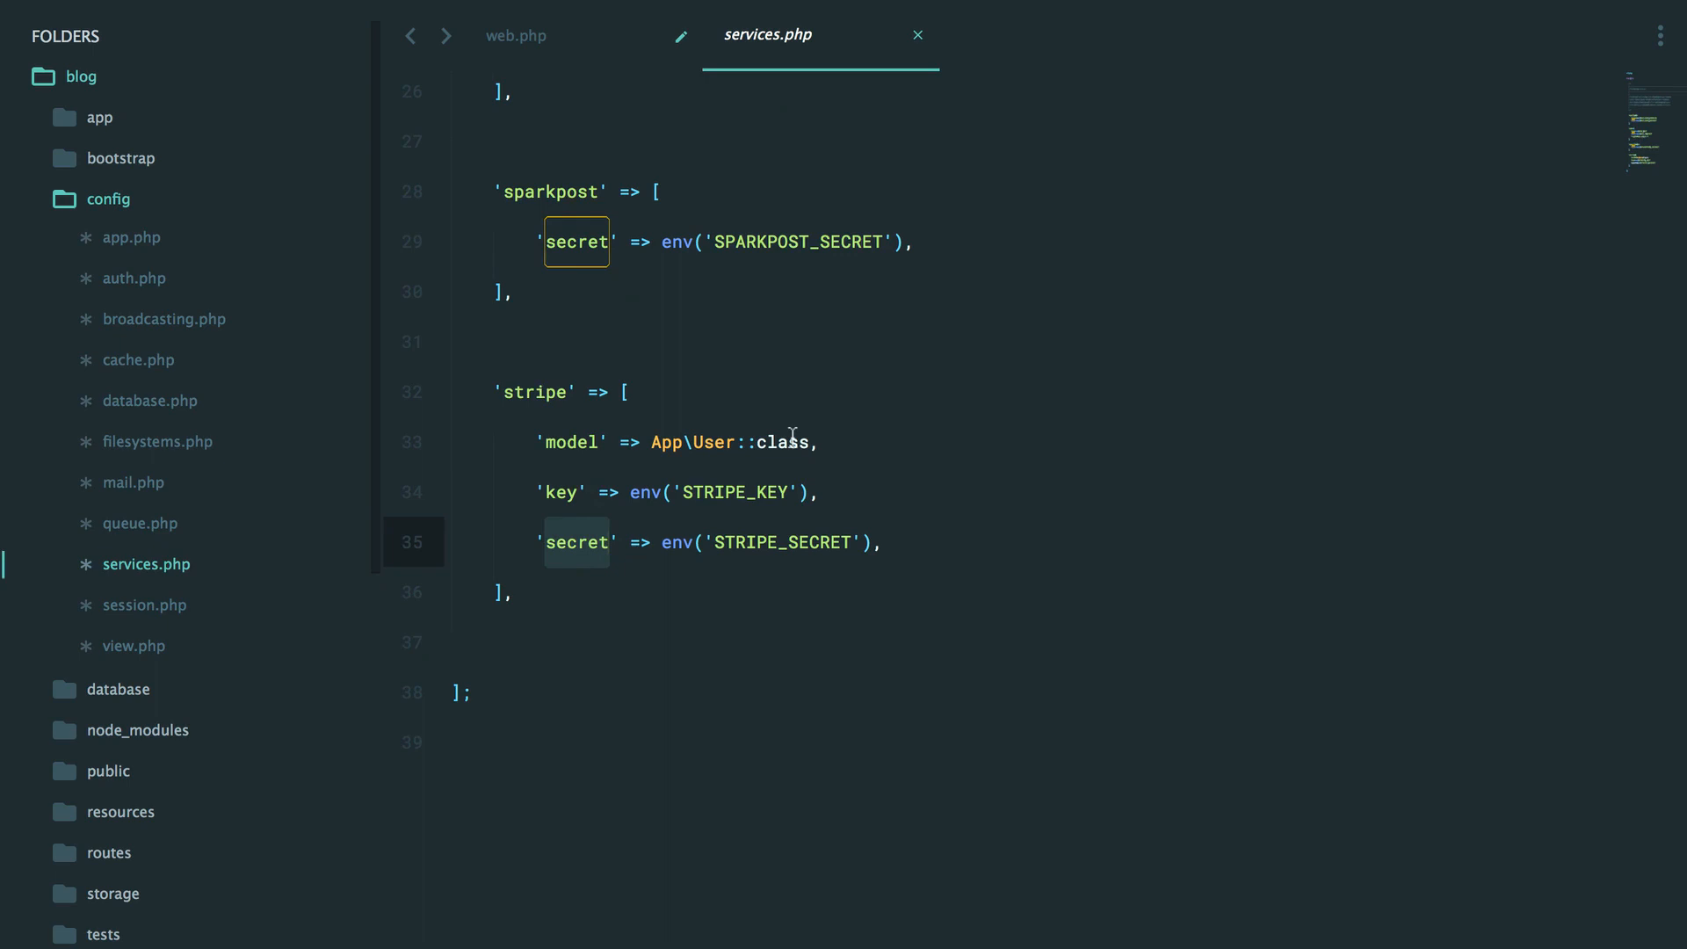
- Complete config('services.stripe.secret') in the web.php bind closure, rechecking services.php
left_click(517, 35)
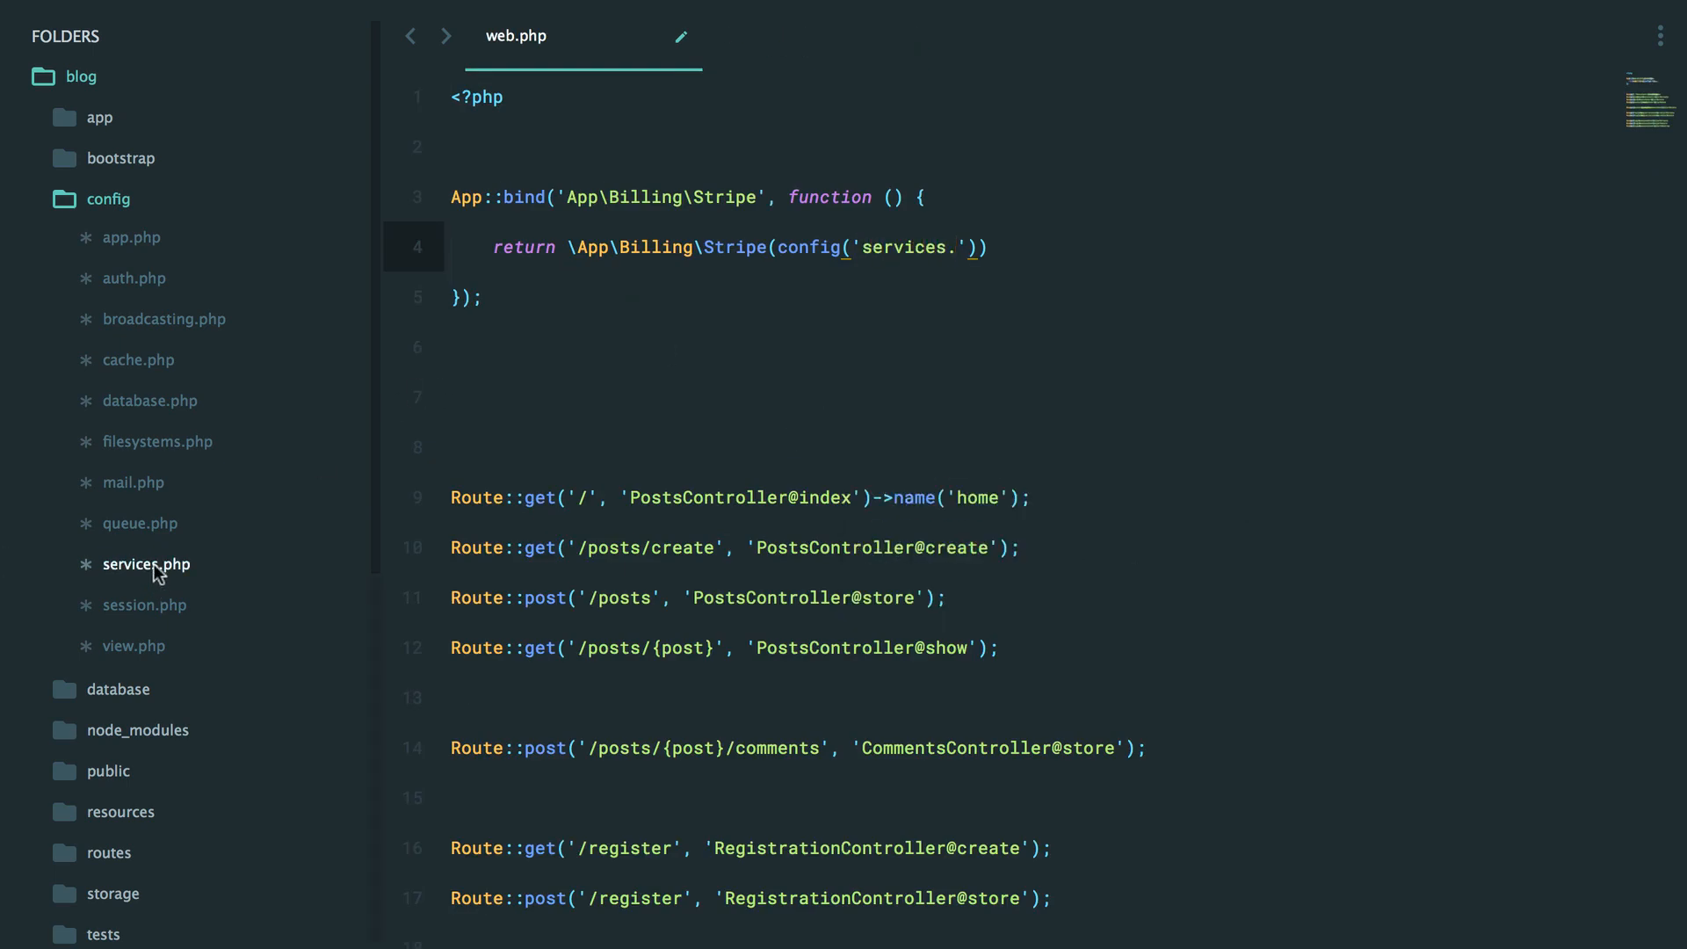
left_click(145, 565)
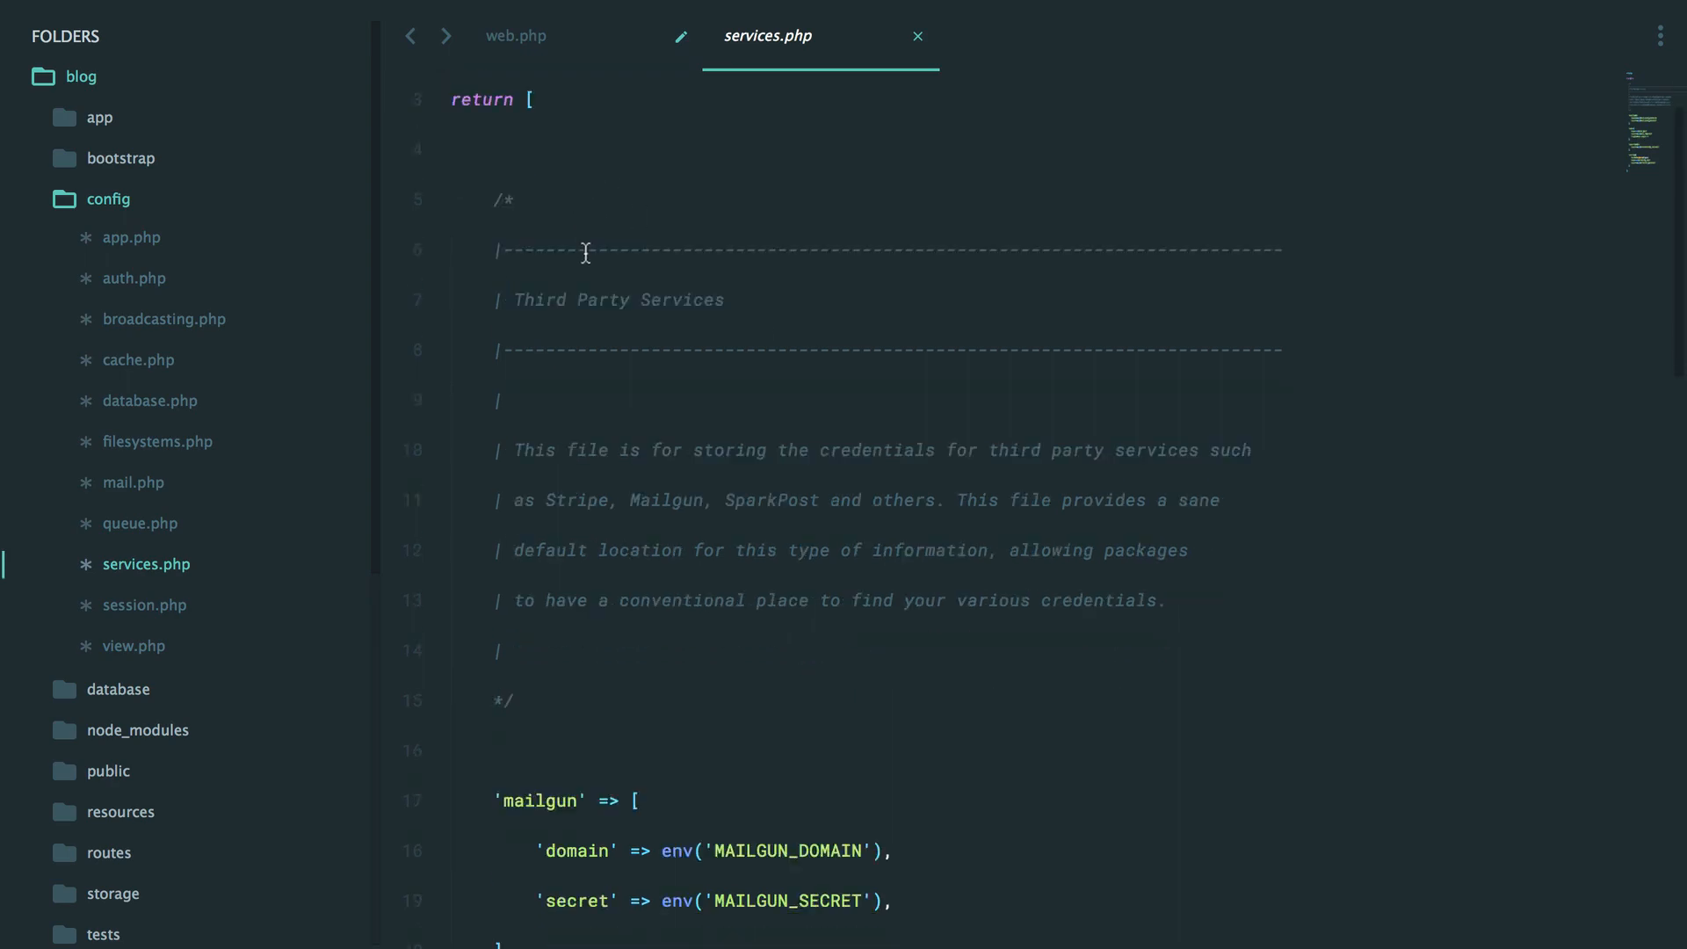
scroll("down", 3)
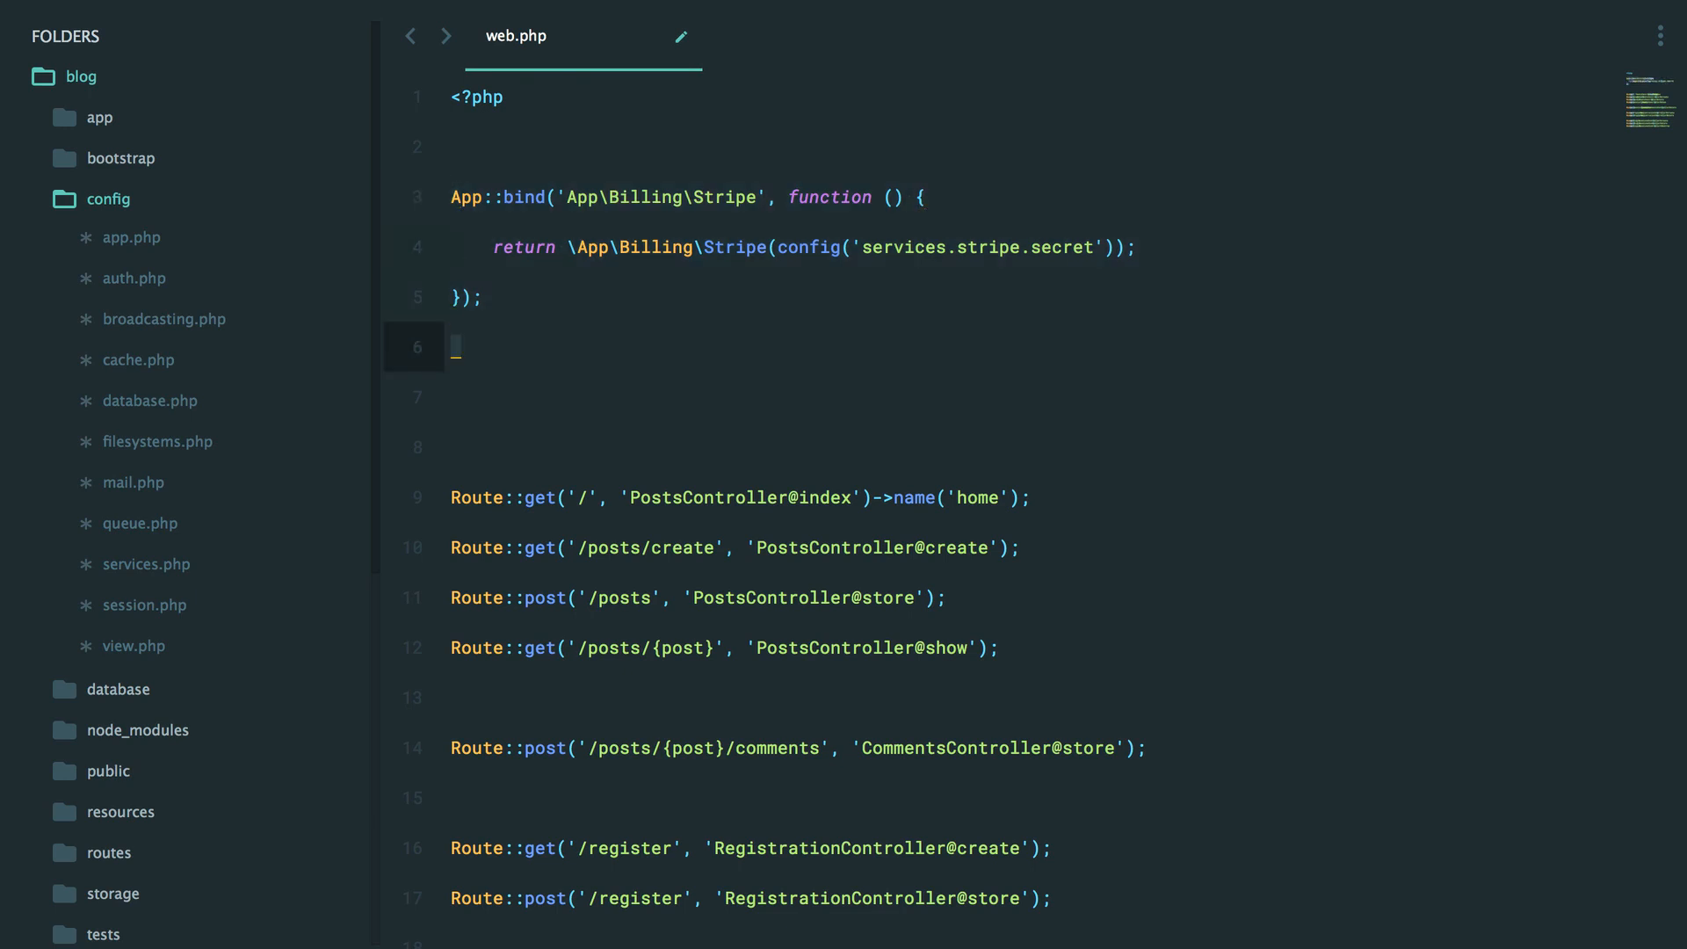
- Add $stripe = App::make('App\Billing\Stripe'); and dd($stripe); below the binding
type("App:")
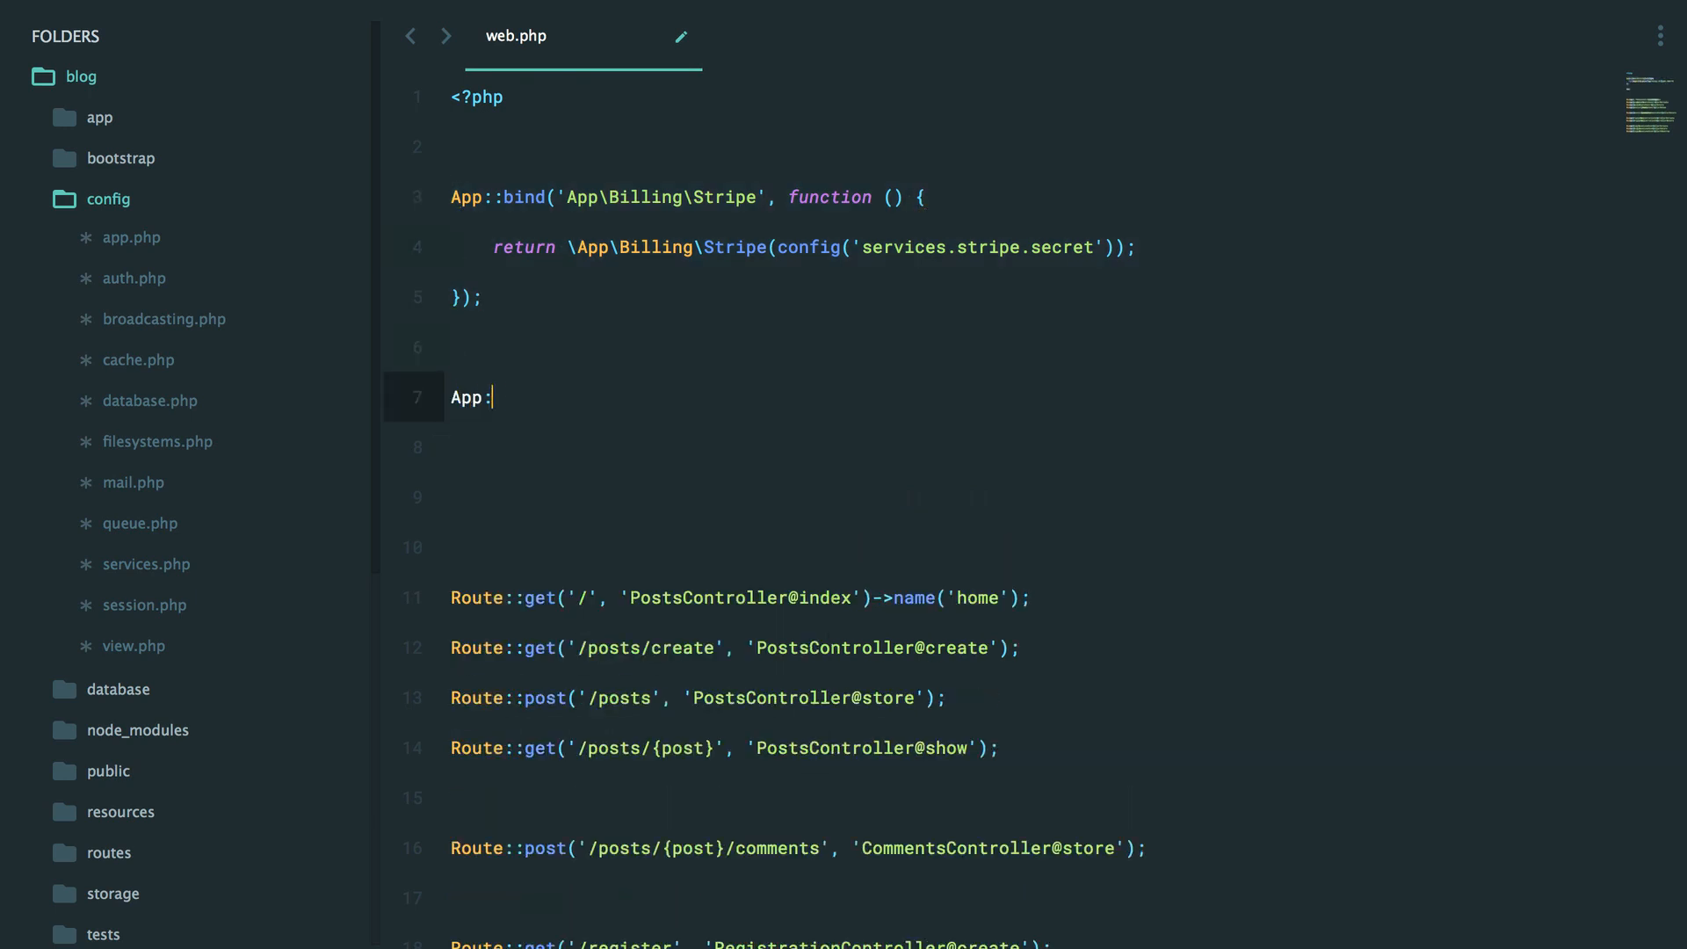
type(":")
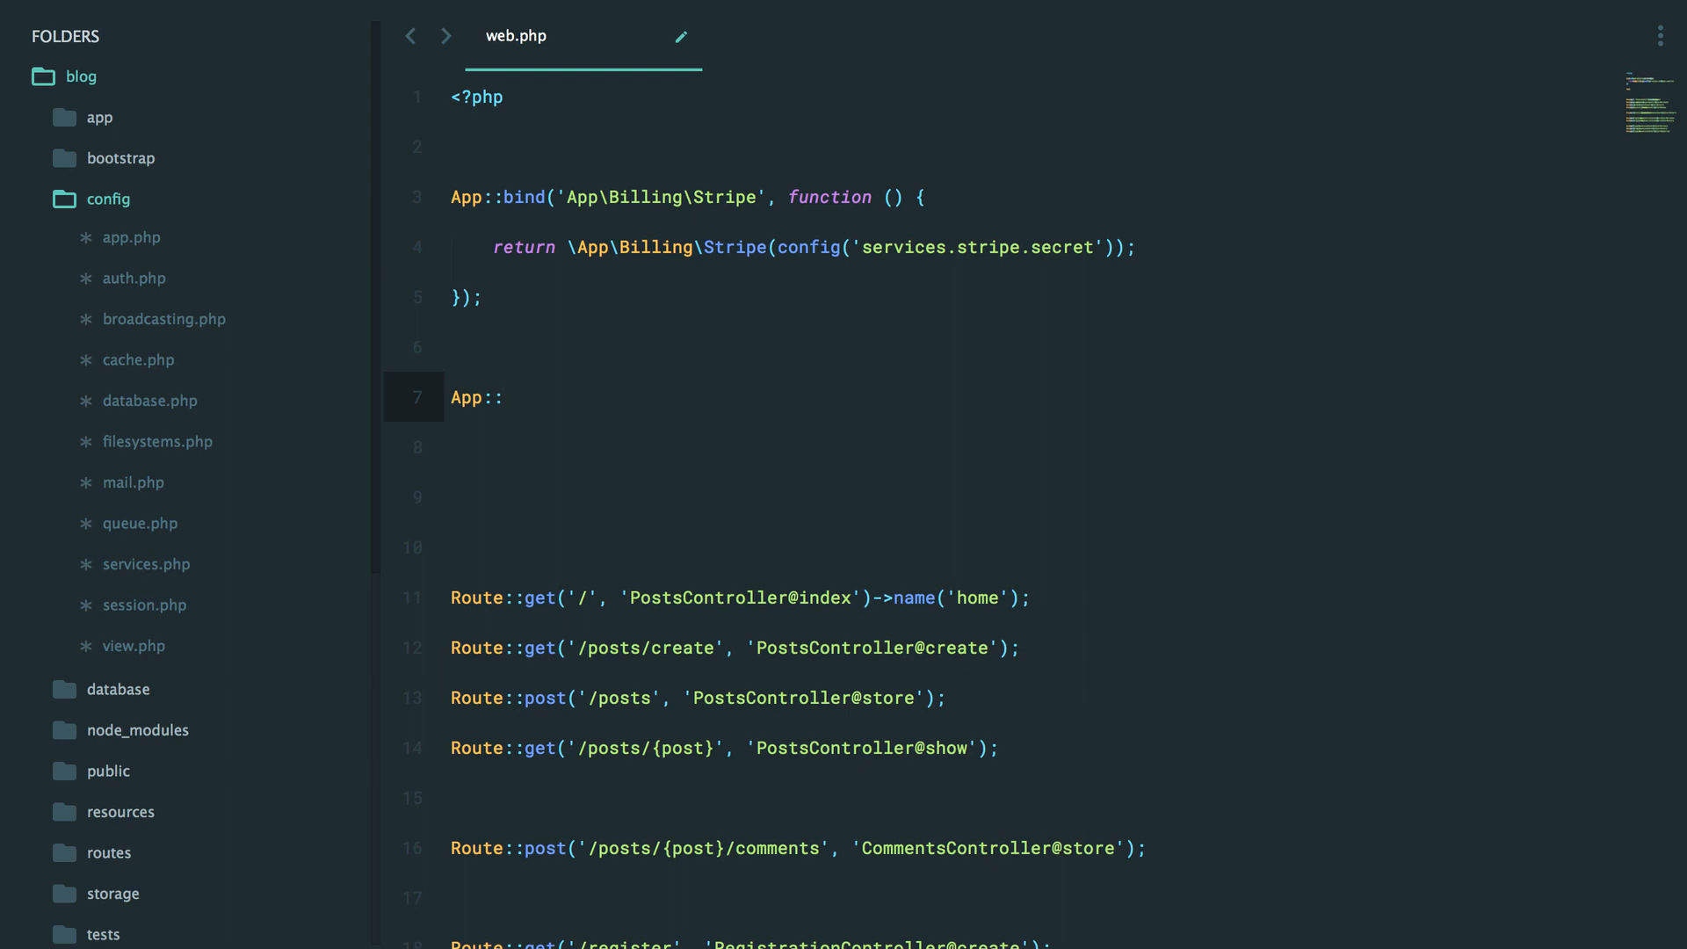
type("m")
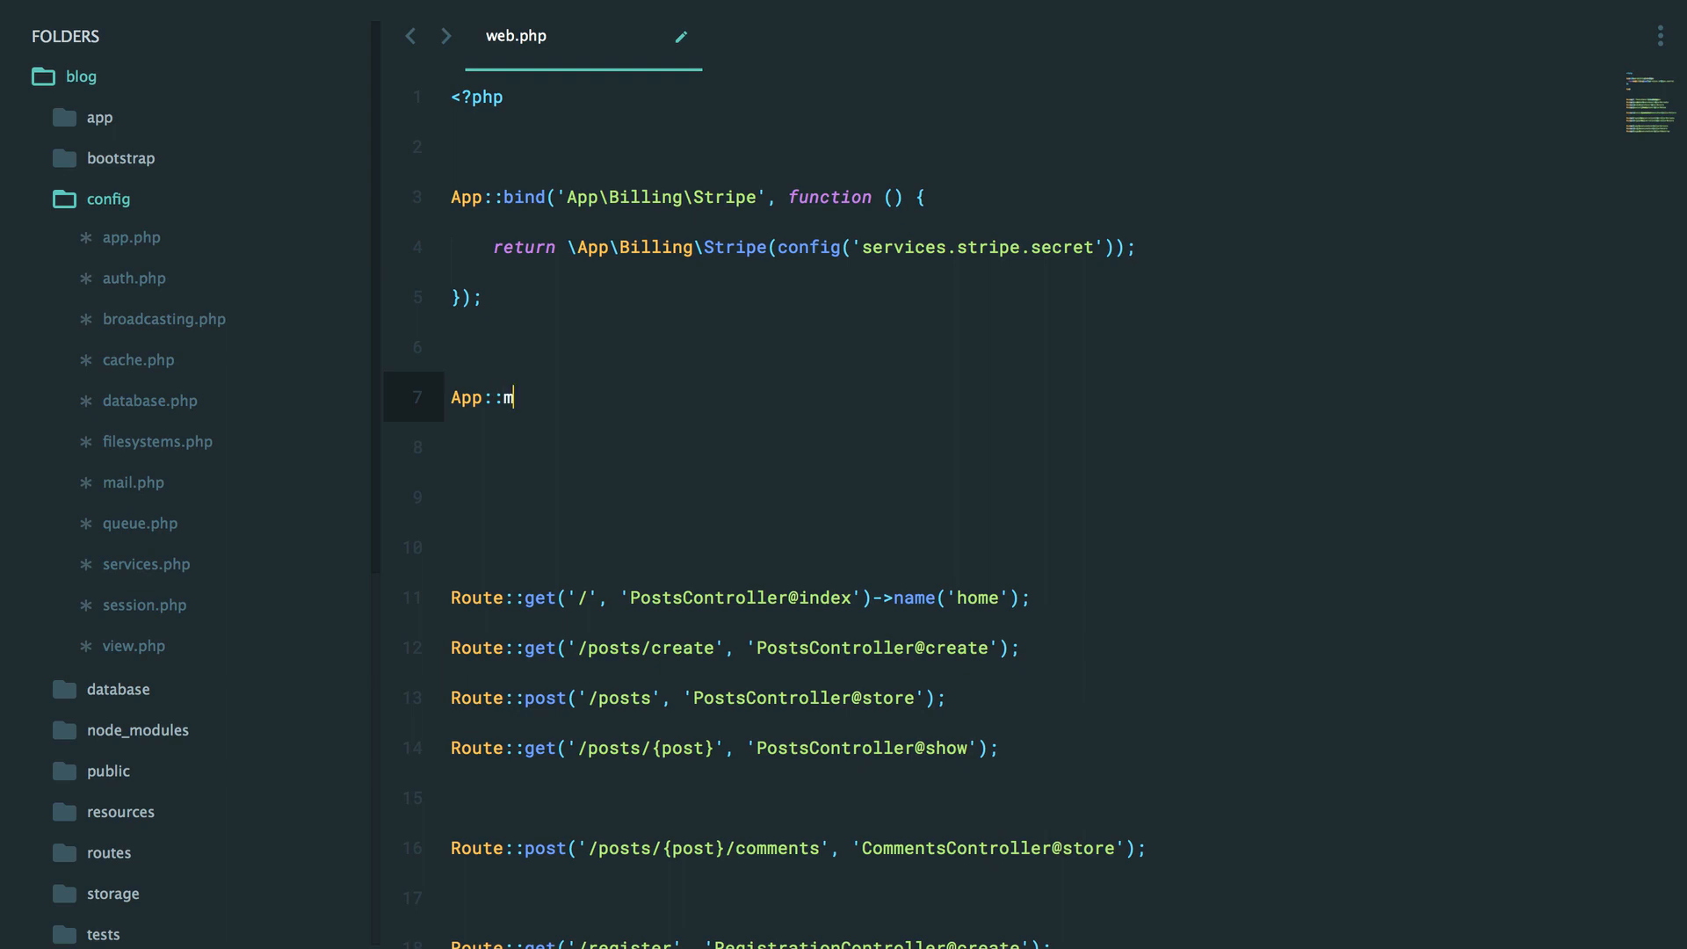
type("ake")
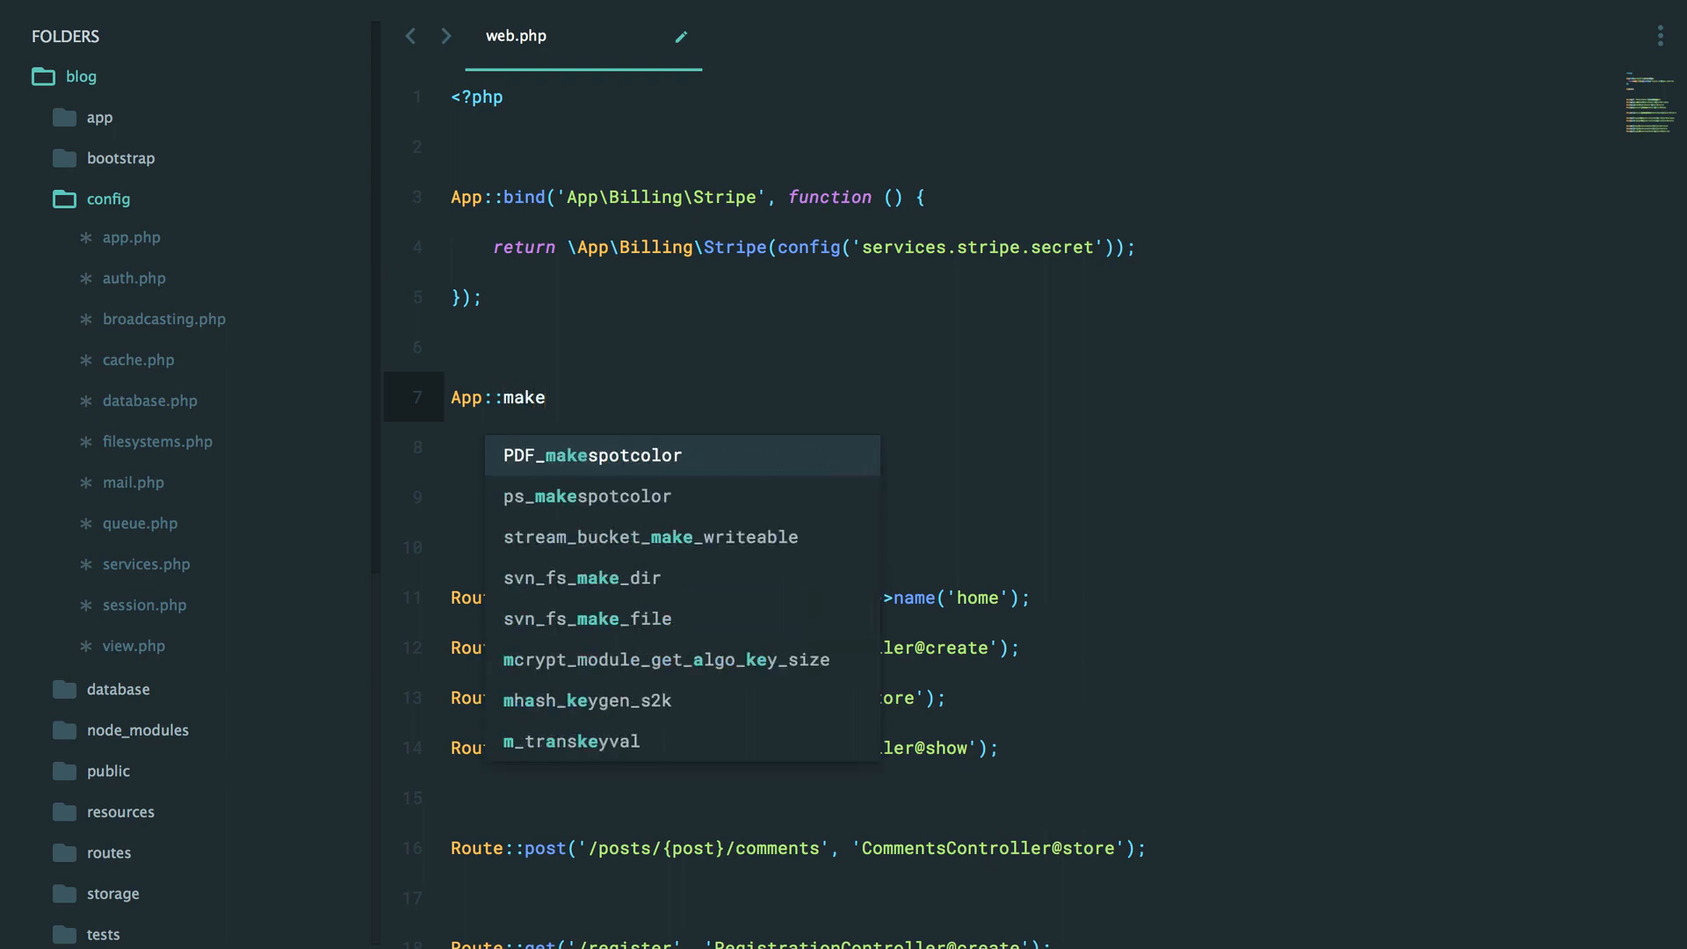
type("res")
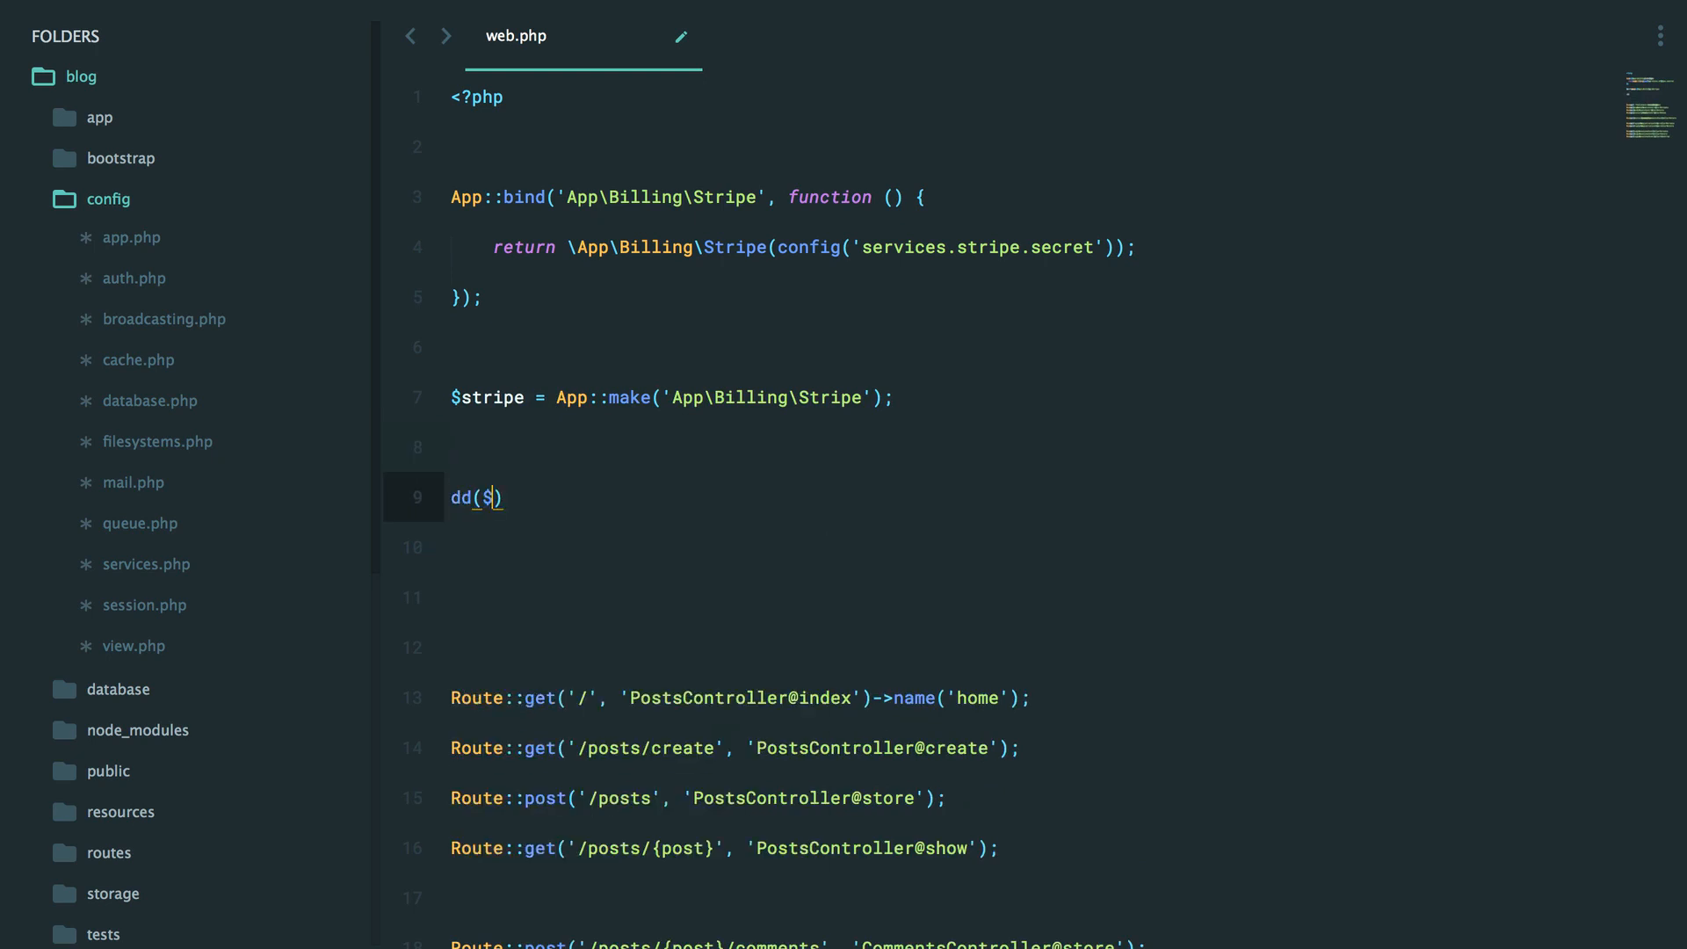
type("tripe);")
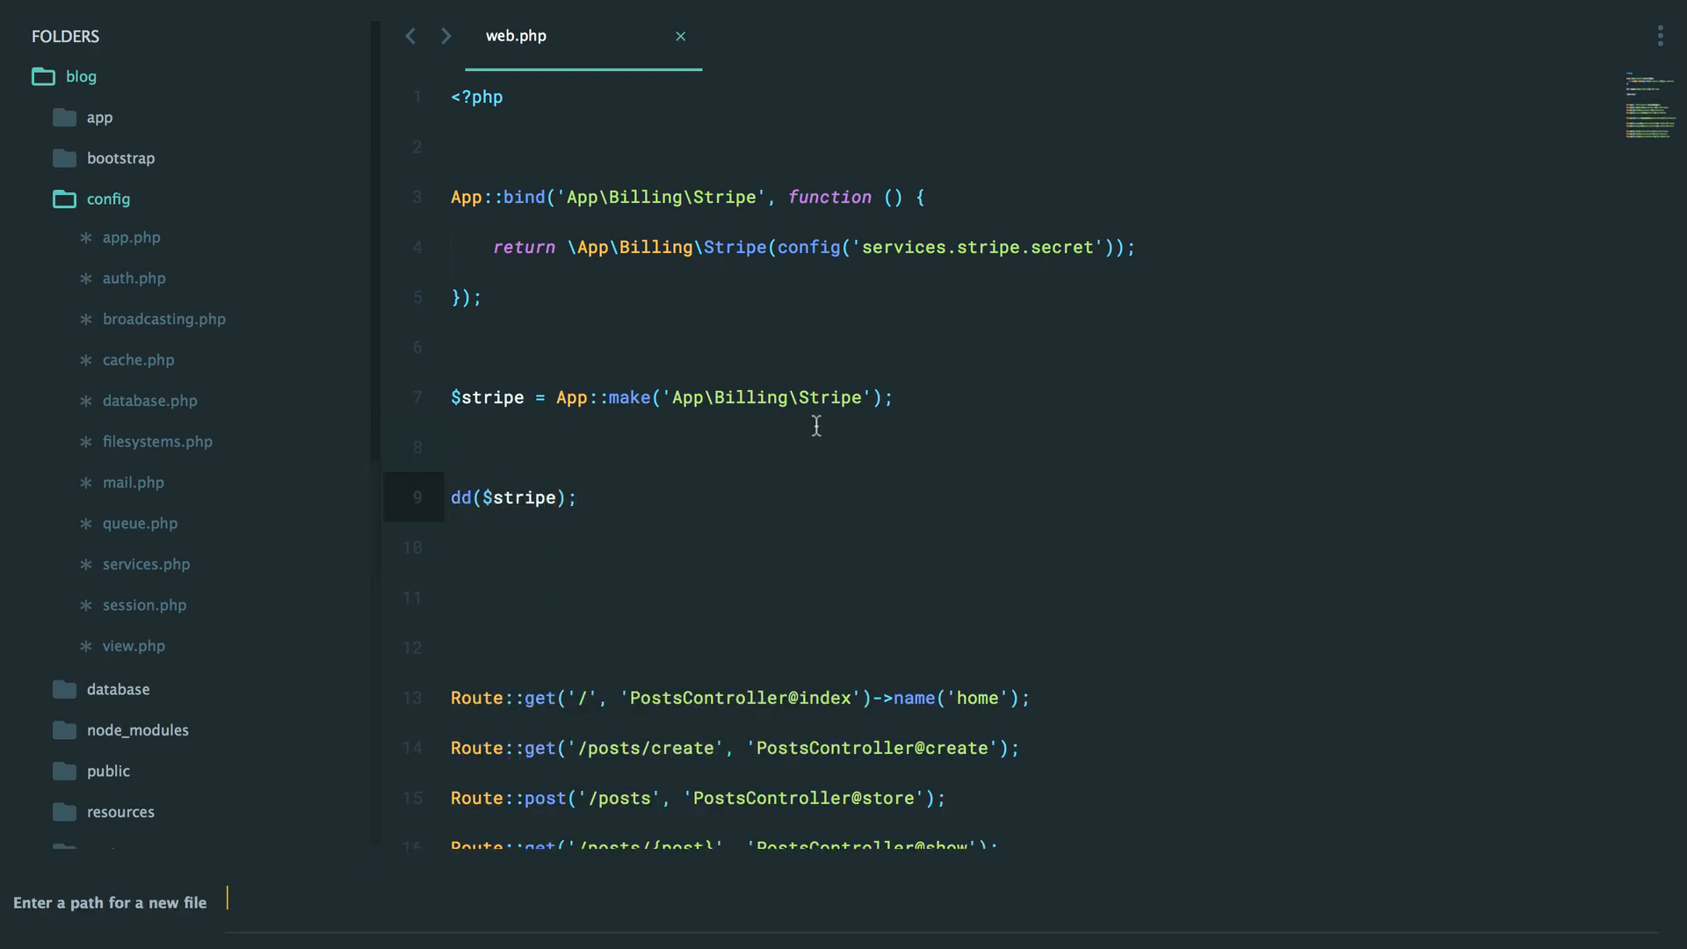
- Create app/Billing/Stripe.php with namespace App\Billing and class Stripe
type("app/Billing/")
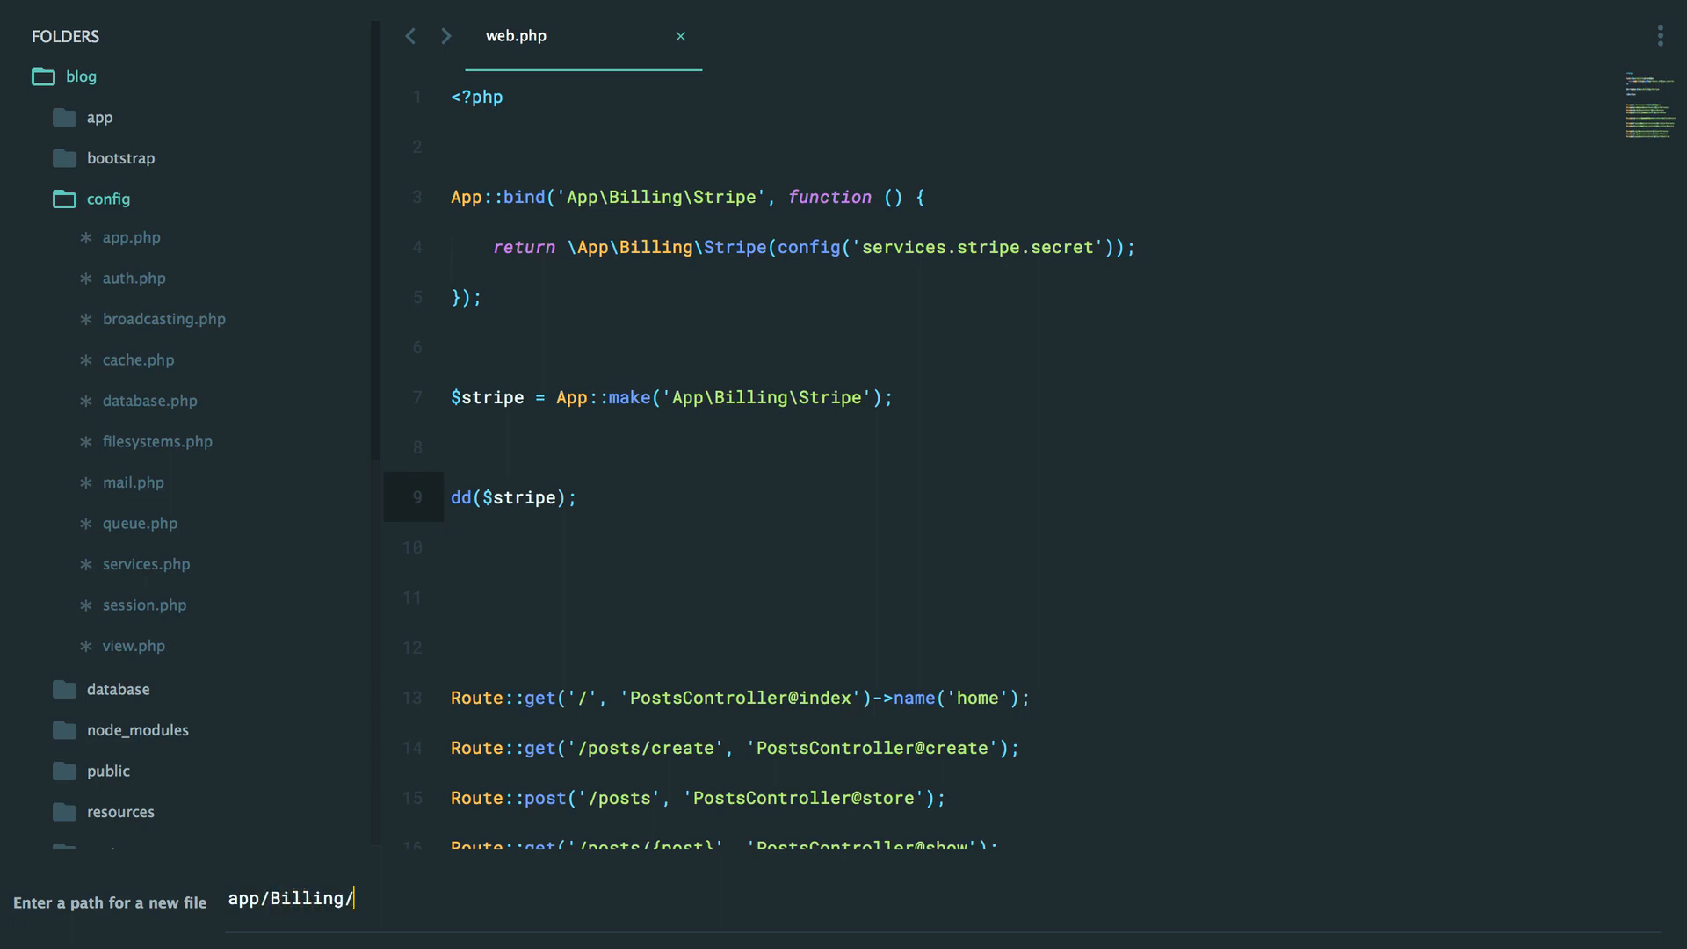
type("<?ph")
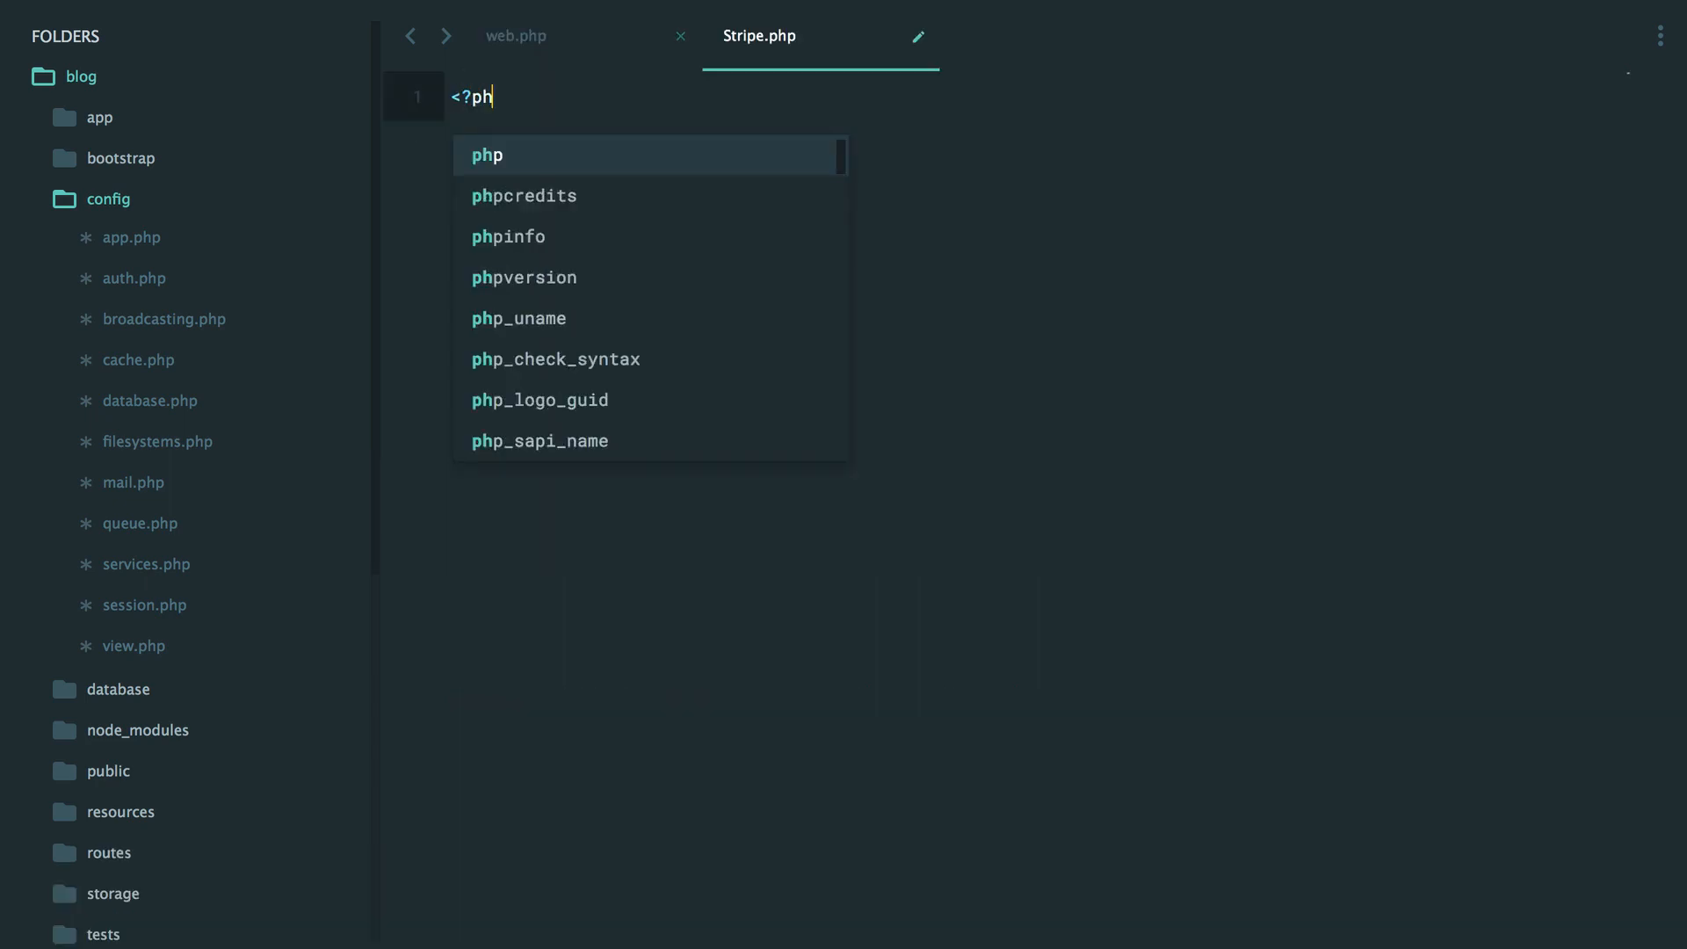
type("namespace App\\Billing;")
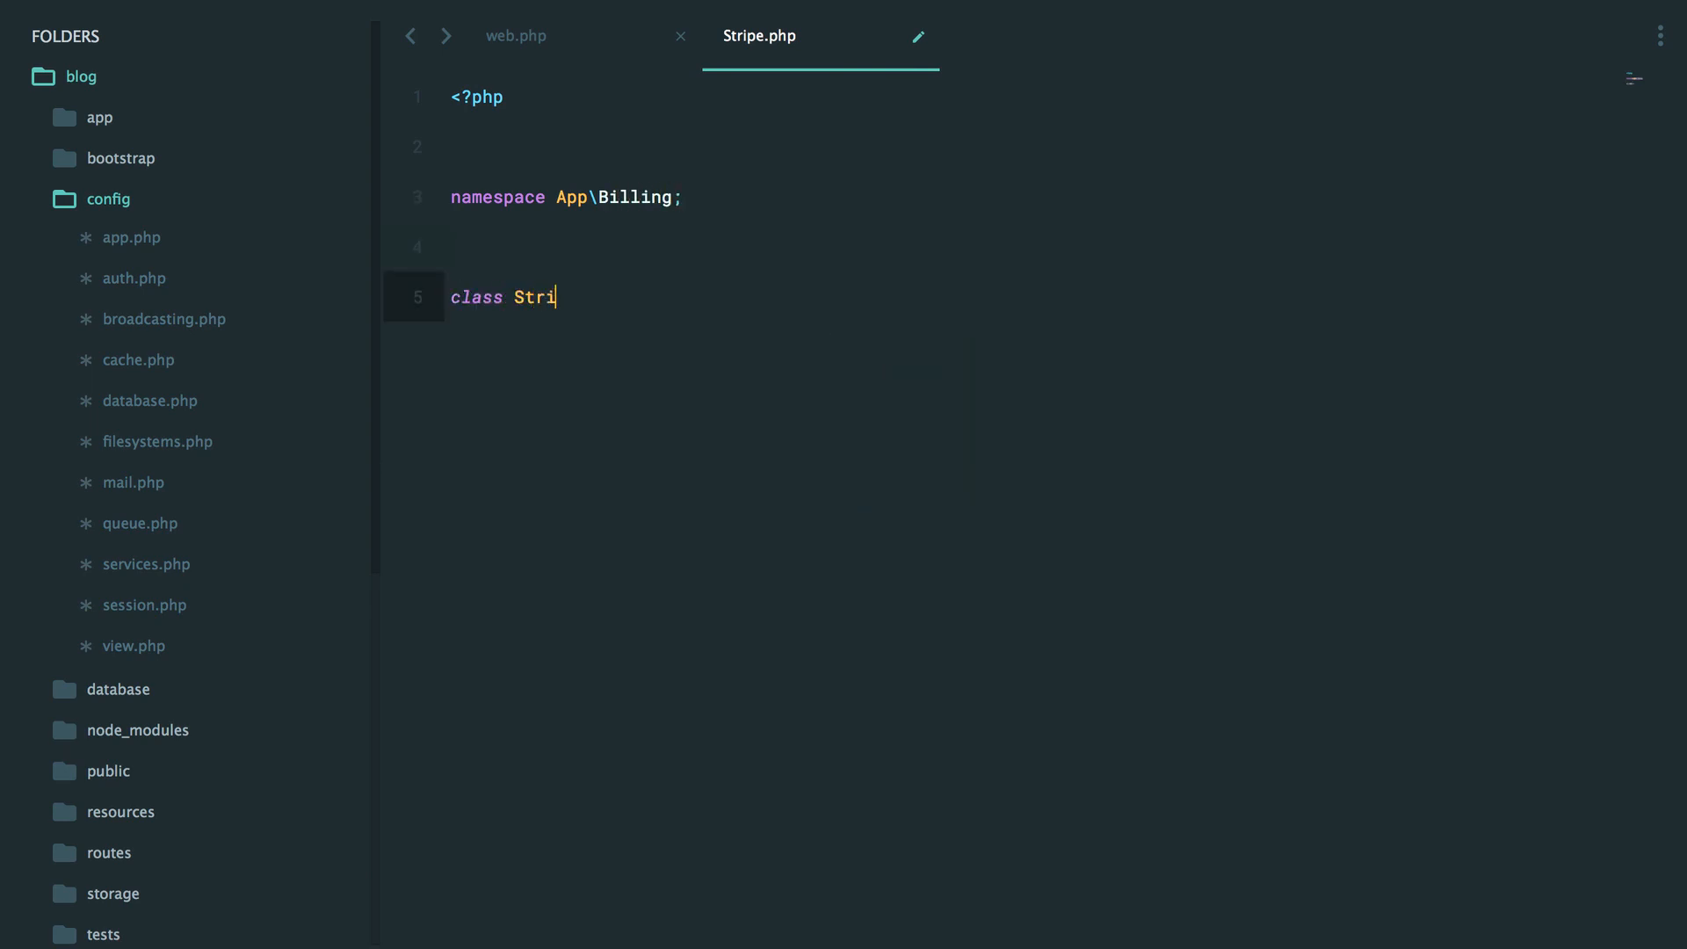
type("pe")
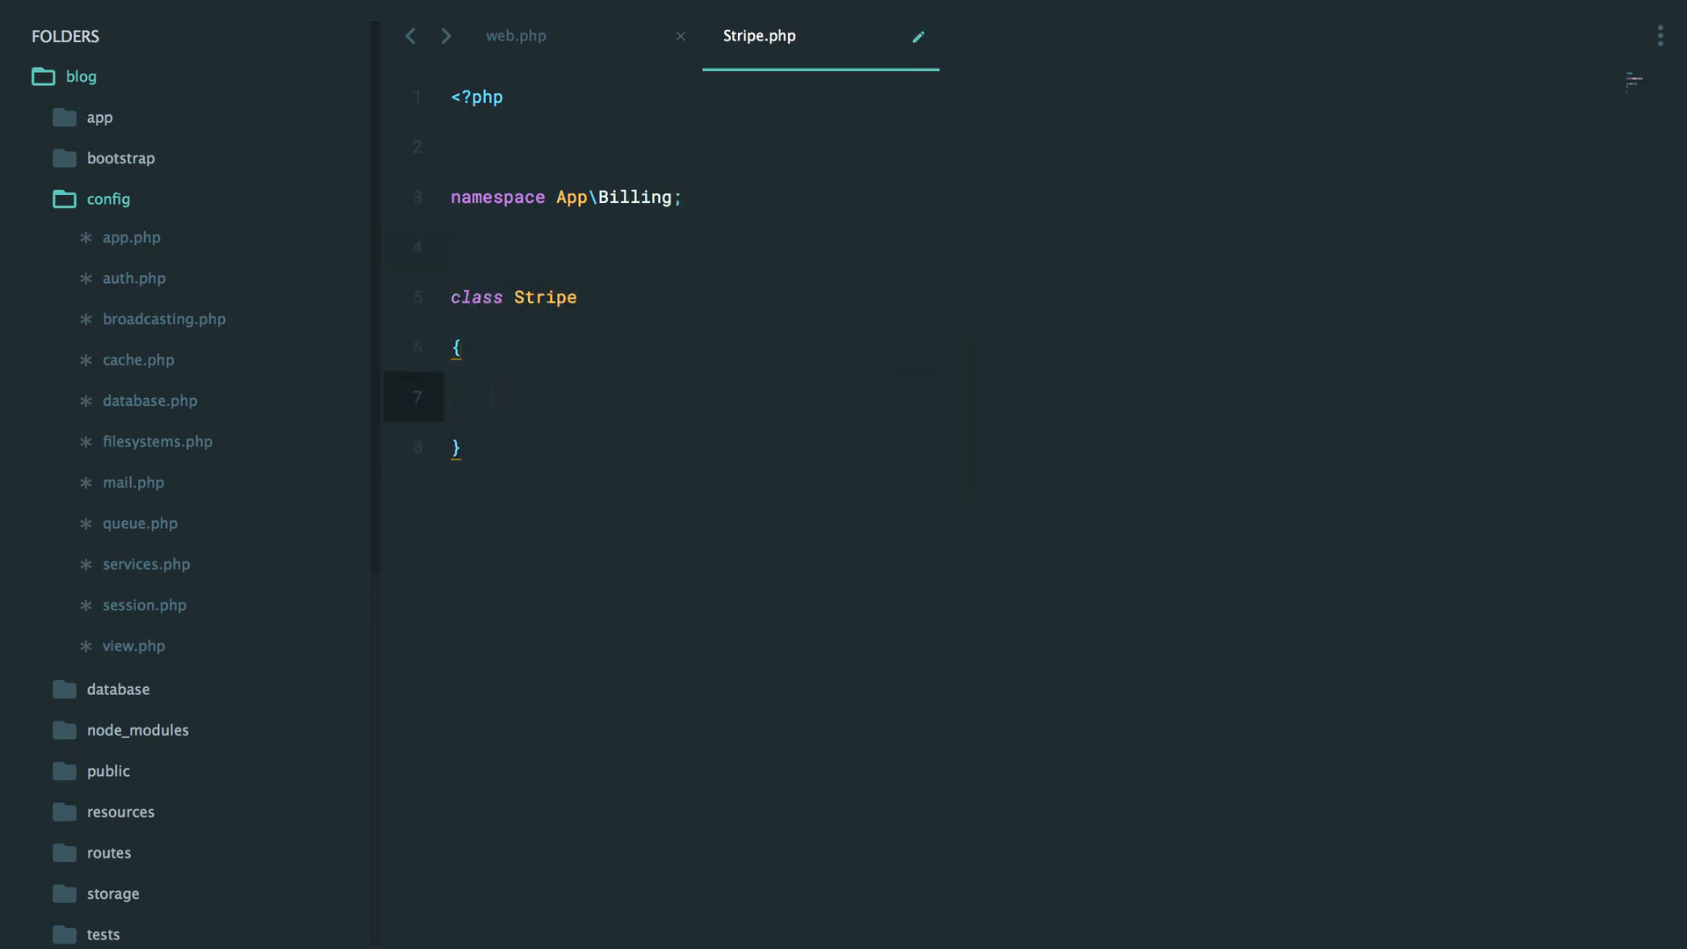
- Add a __construct($key) that stores the key in $this->key
type("public function __construct()")
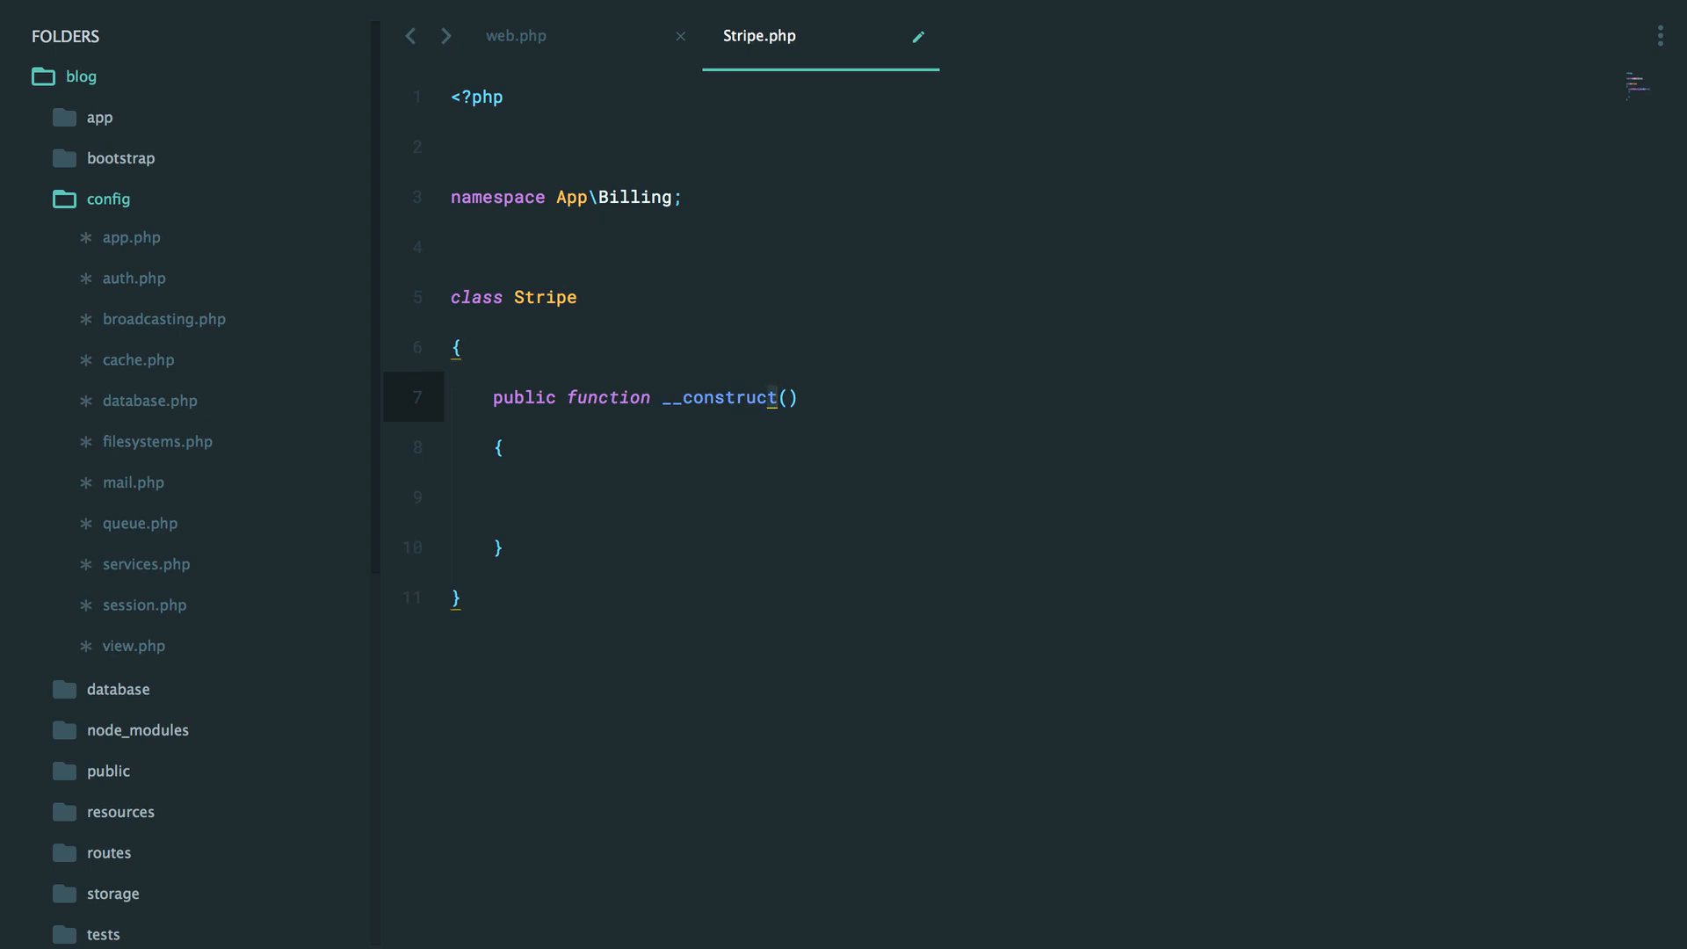
type("$key")
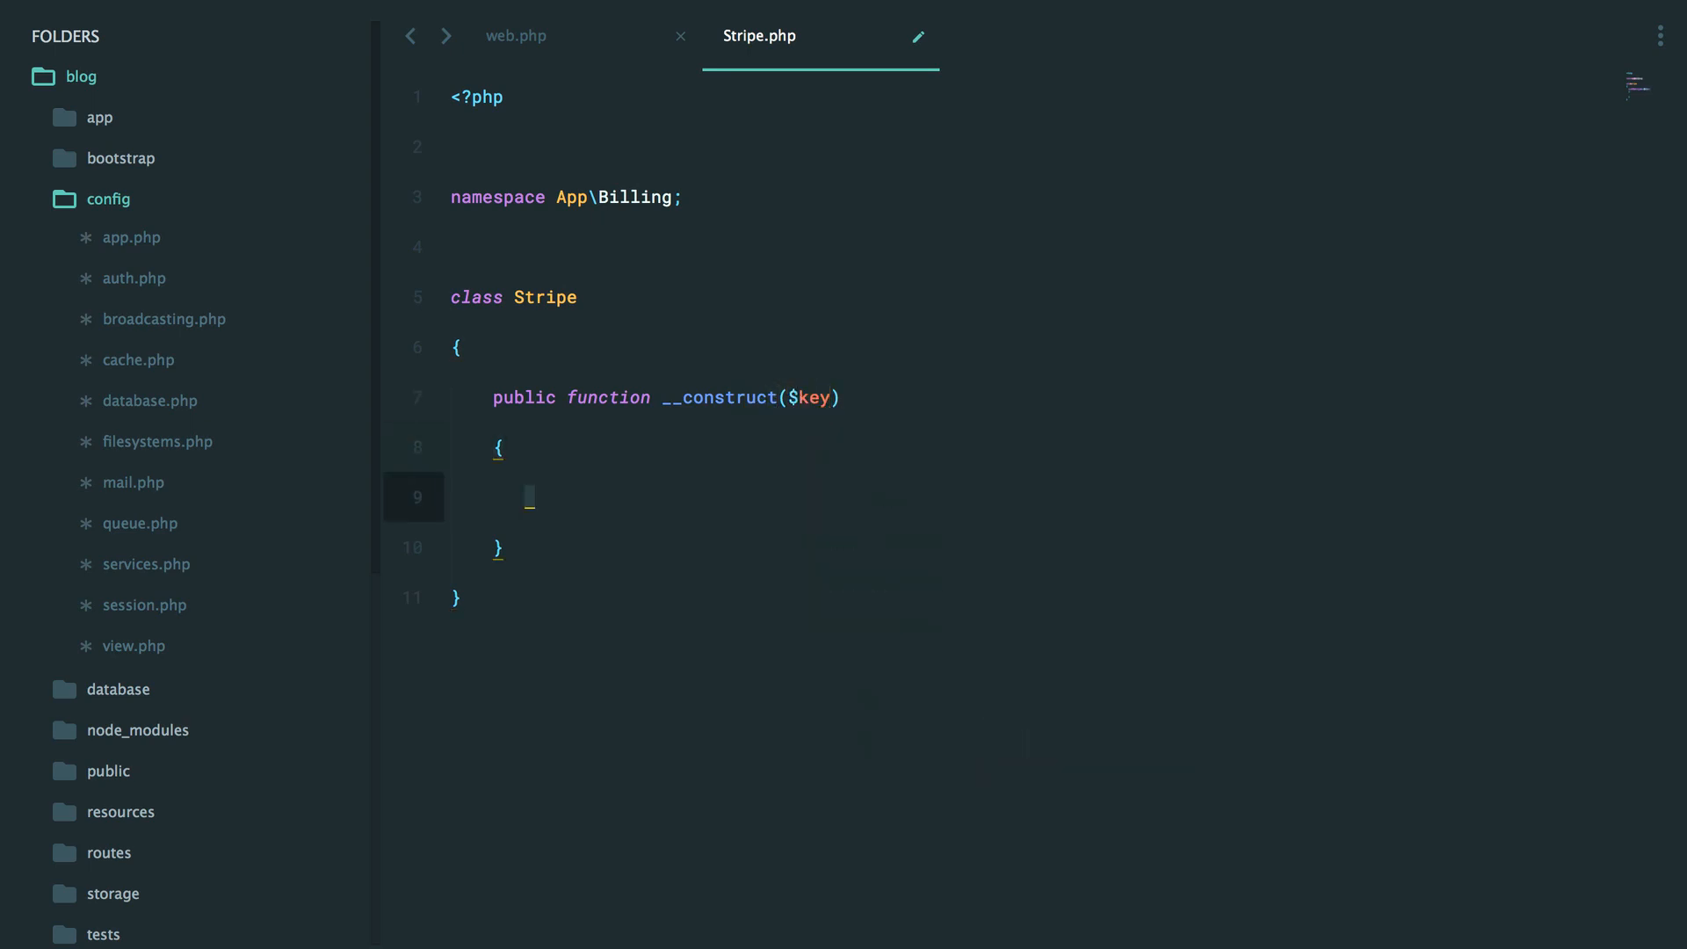
type("$this->key = $key;")
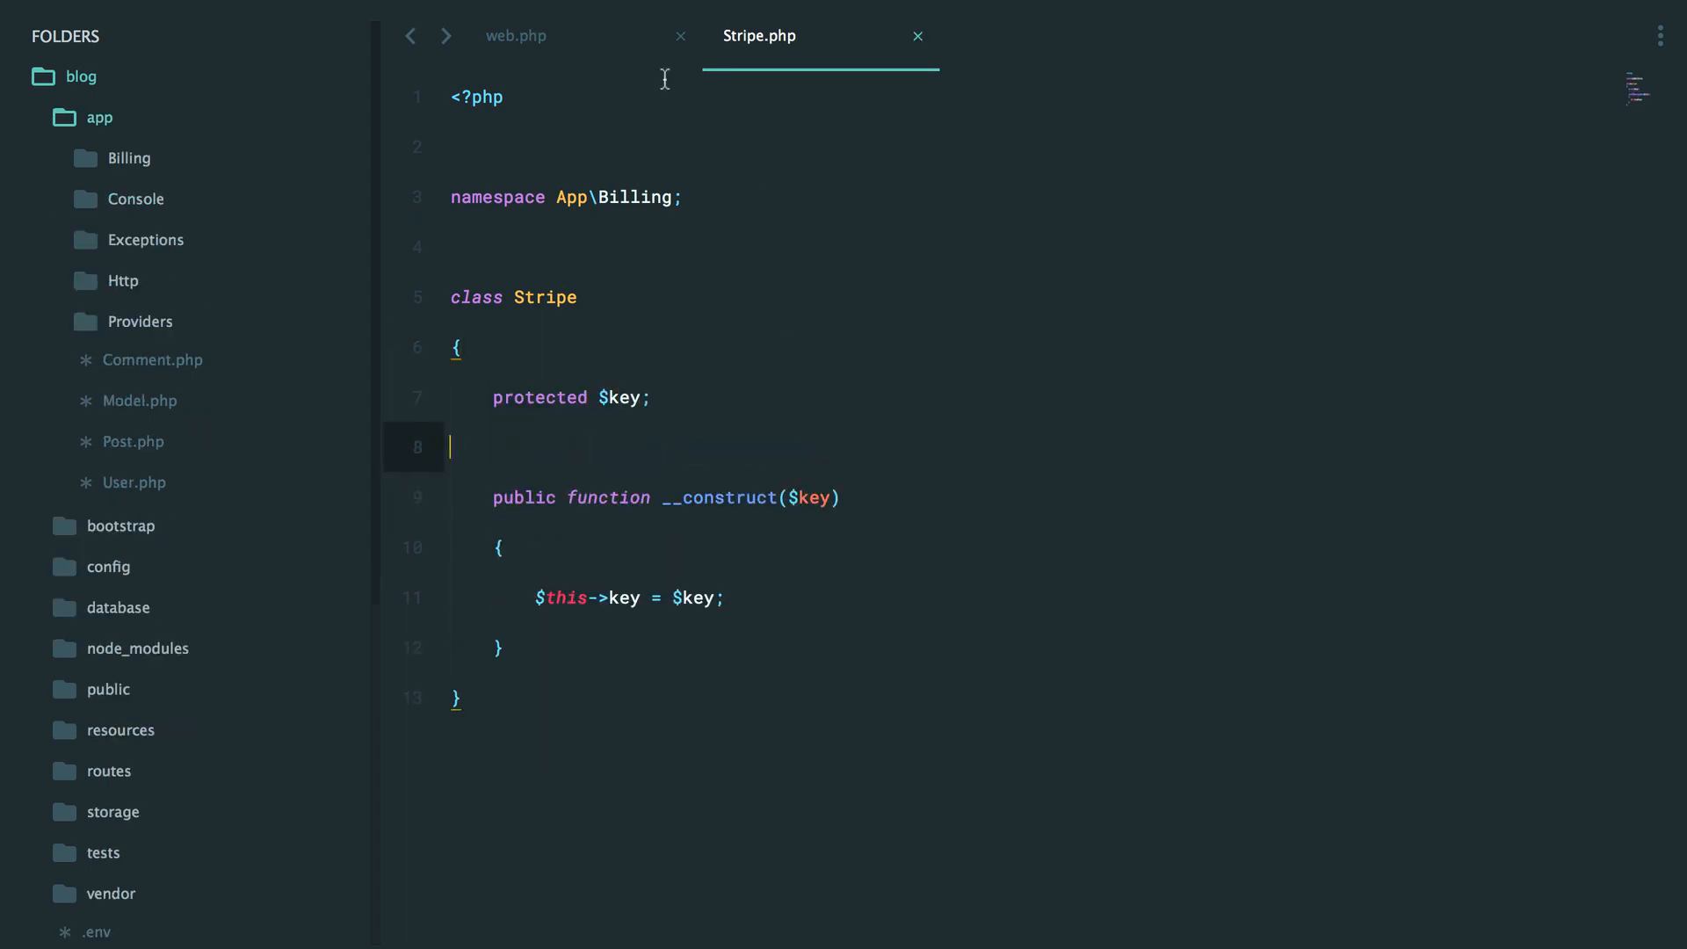
- Return new \App\Billing\Stripe(...) in the web.php binding and check blog.dev
left_click(515, 35)
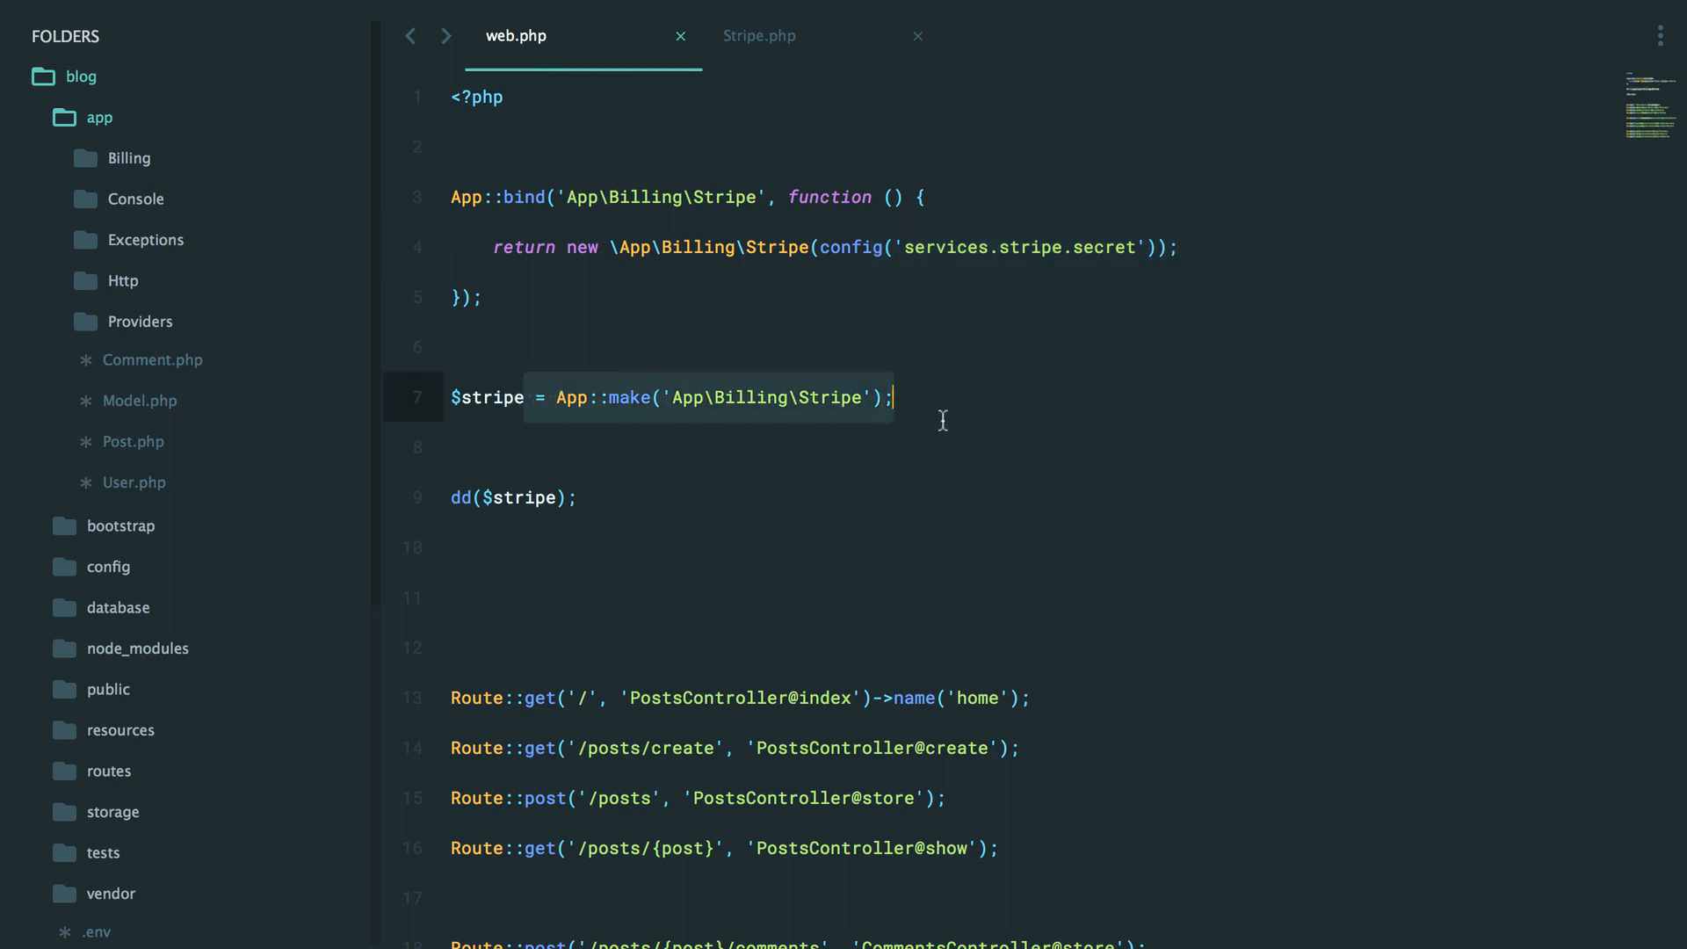
mouse_move(945, 422)
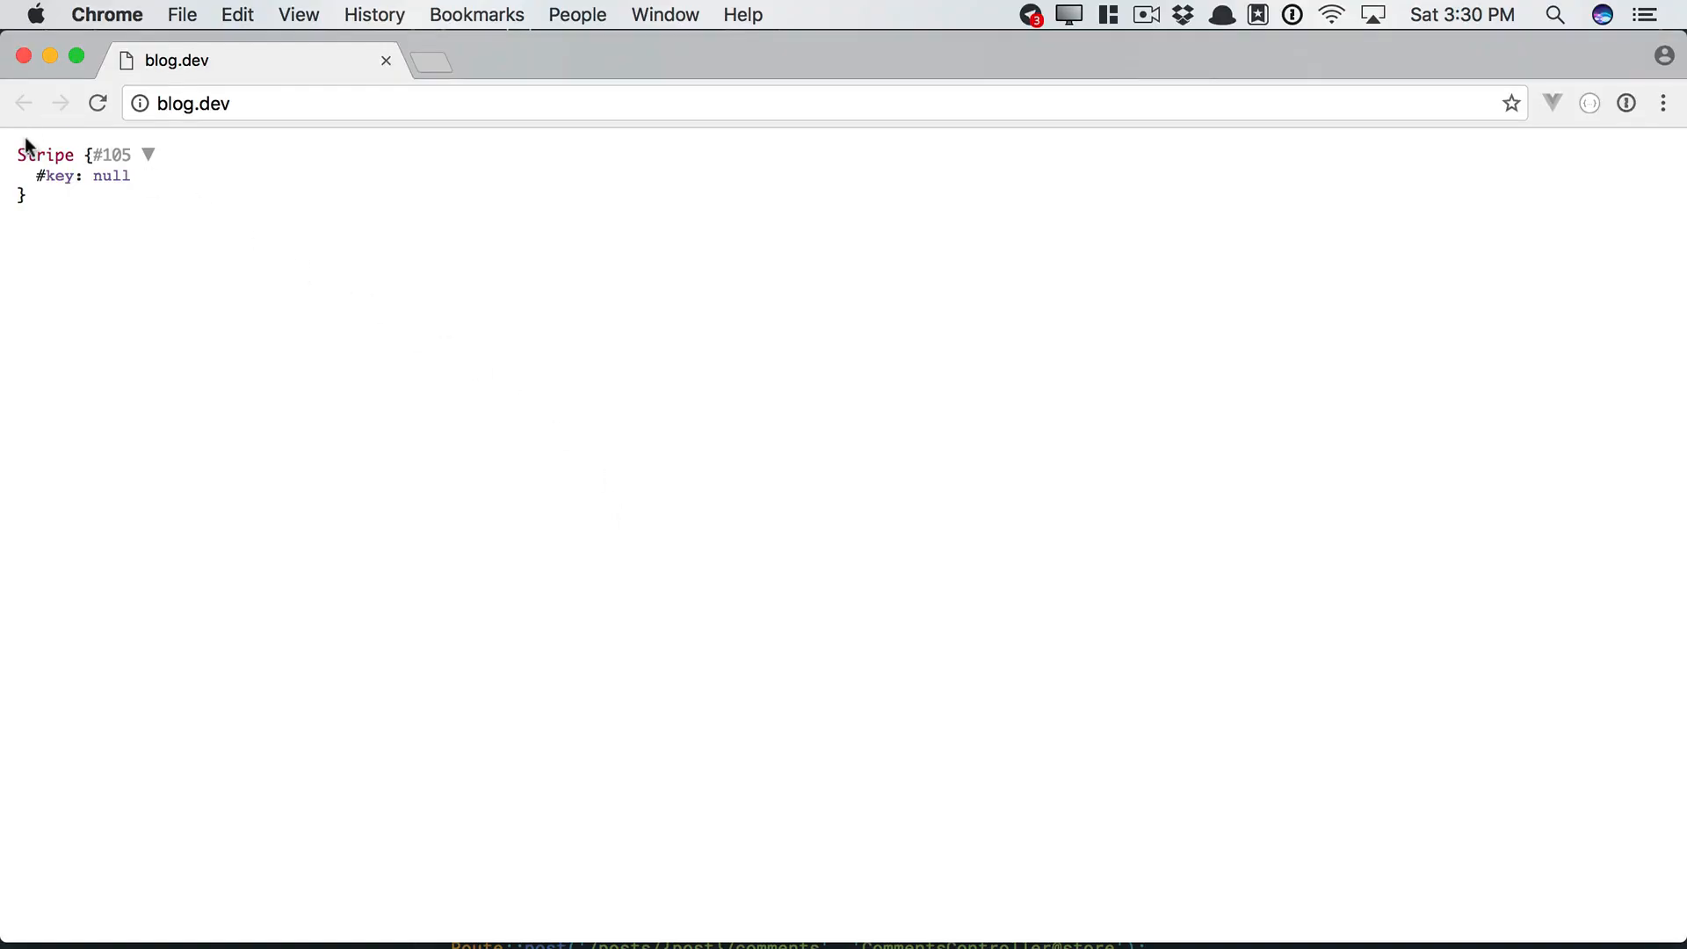
mouse_move(126, 201)
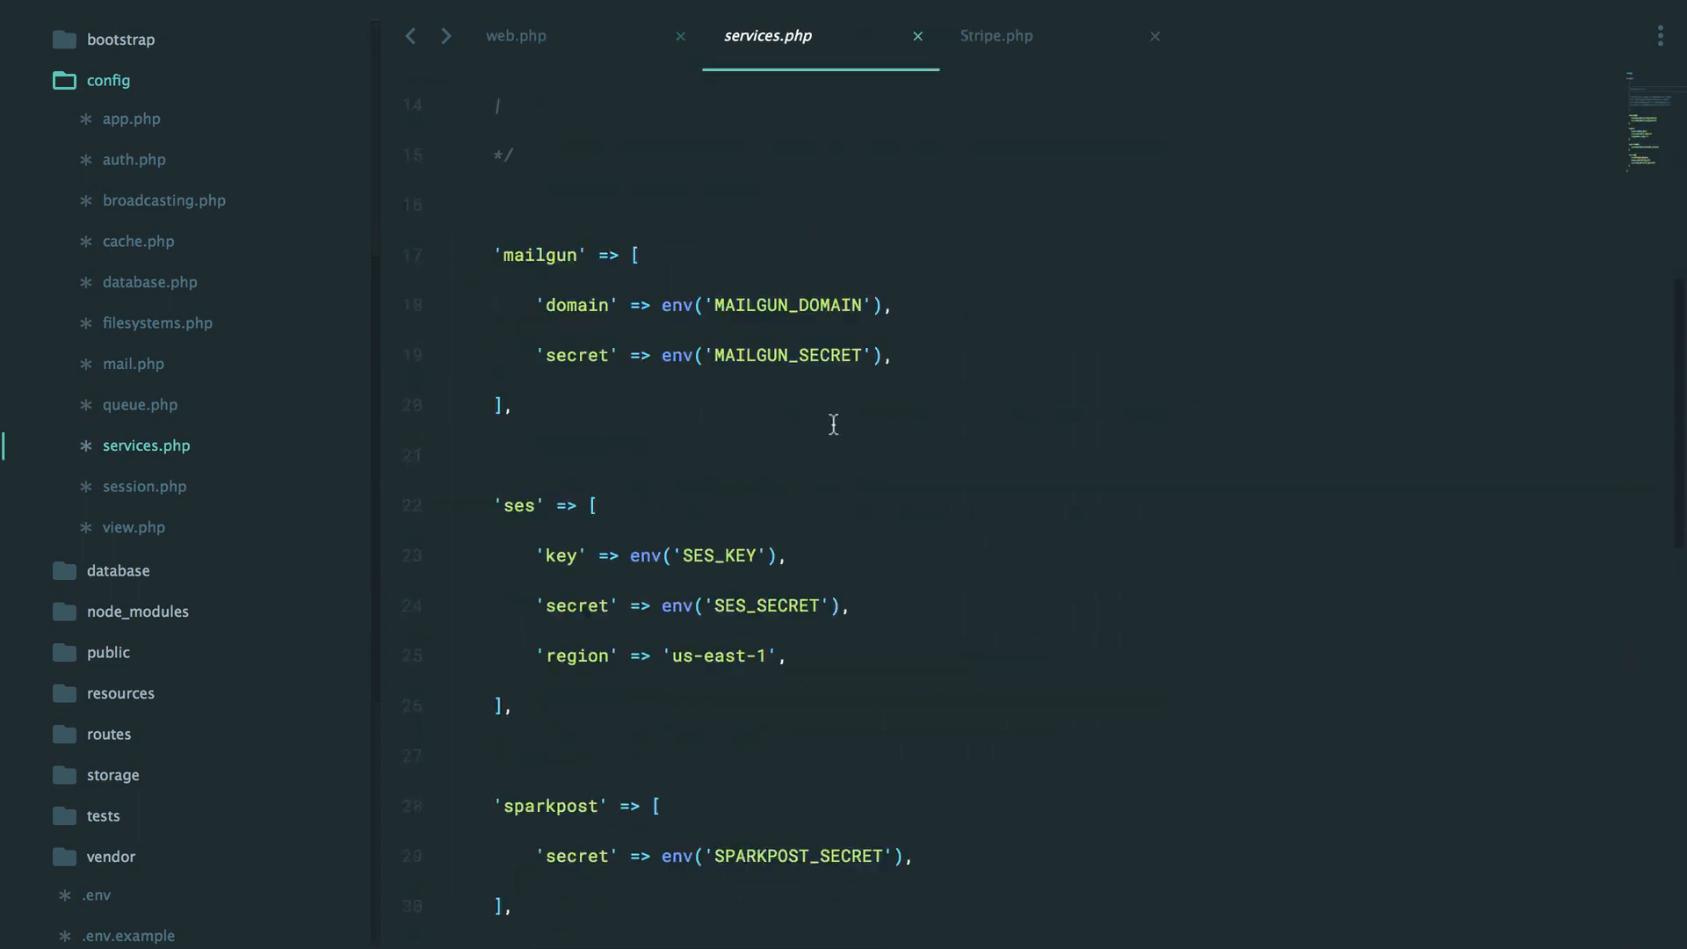
- Find the stripe secret's env('STRIPE_SECRET') variable in services.php
scroll("down", 3)
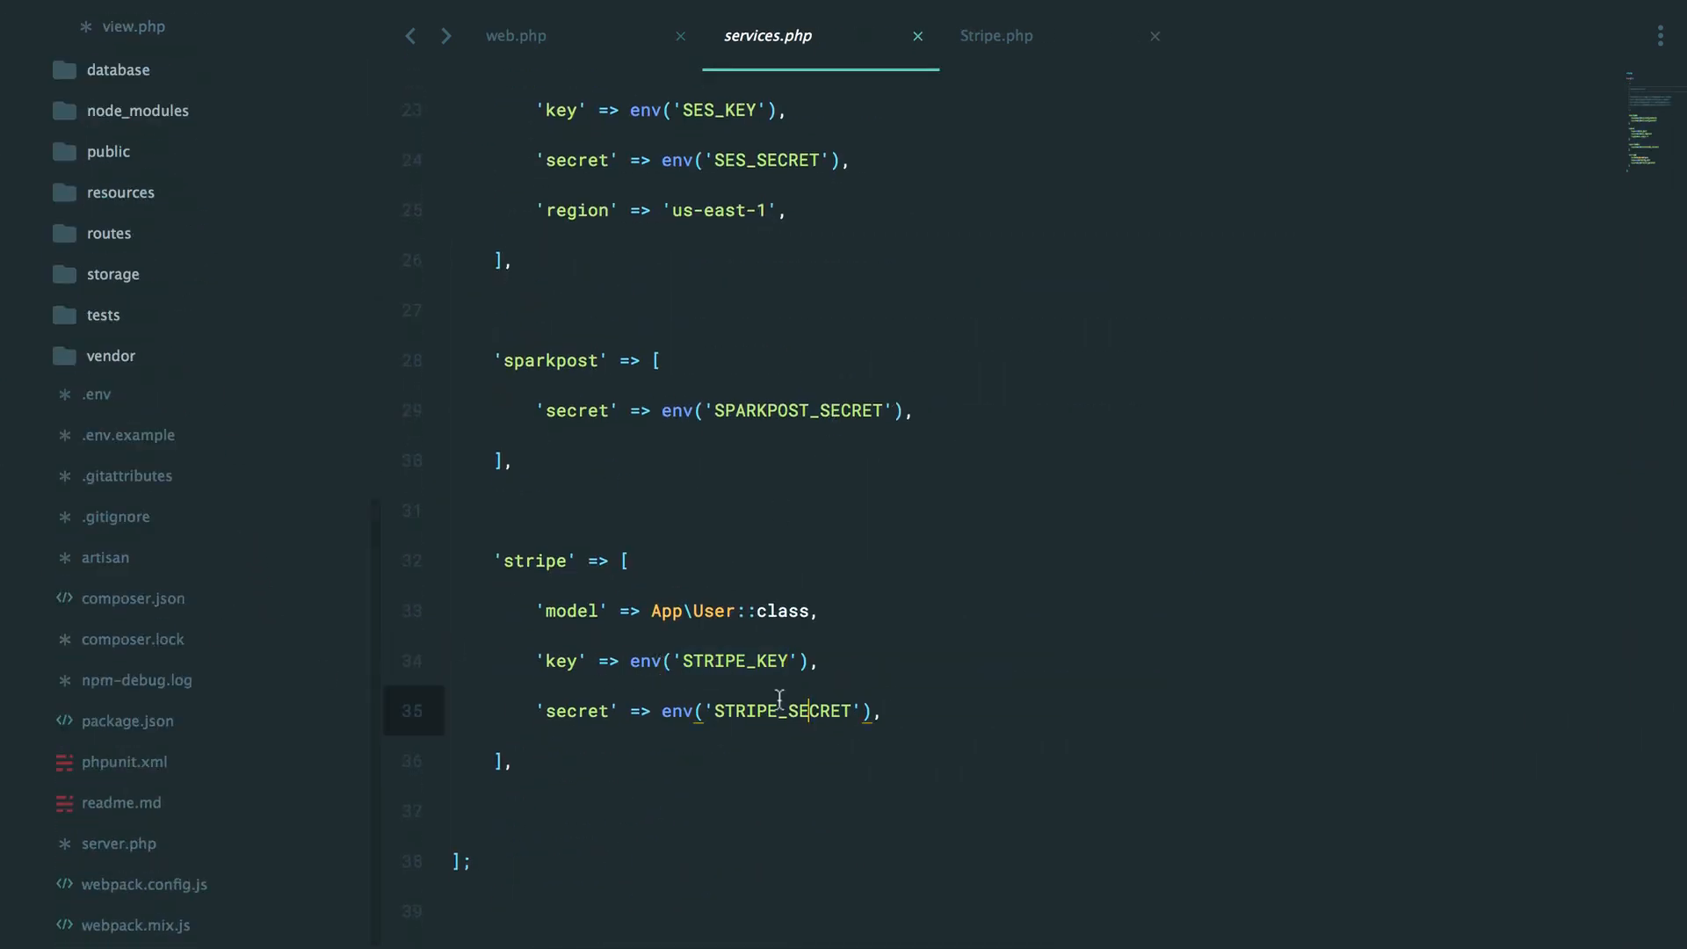
double_click(782, 712)
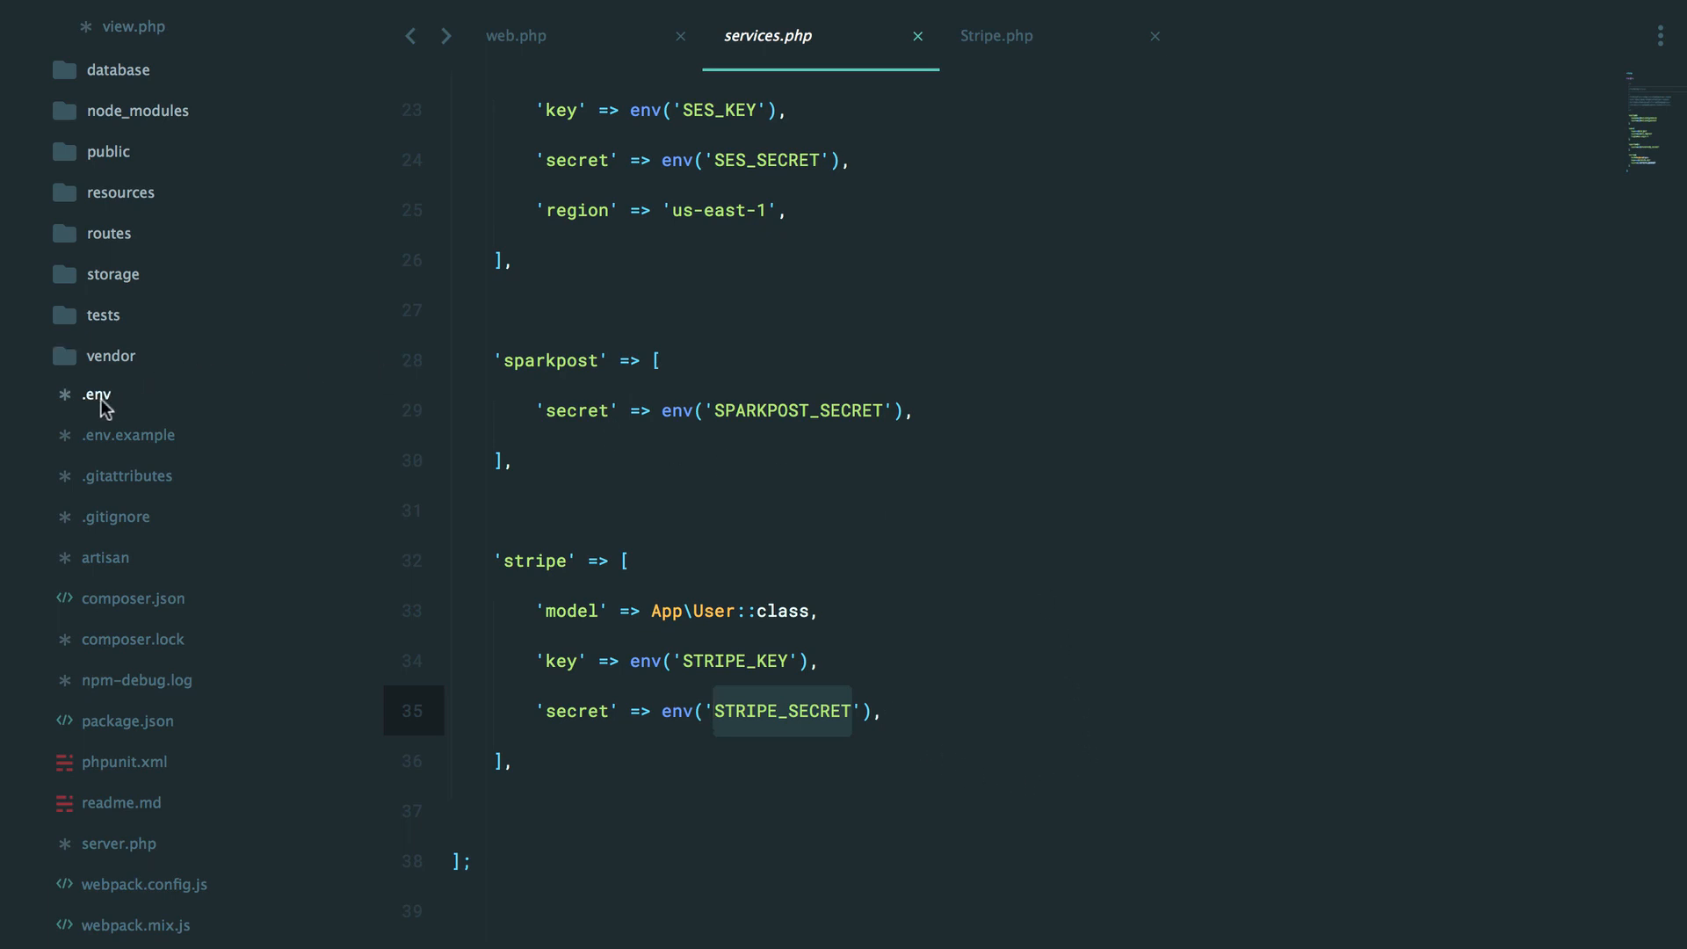
left_click(94, 394)
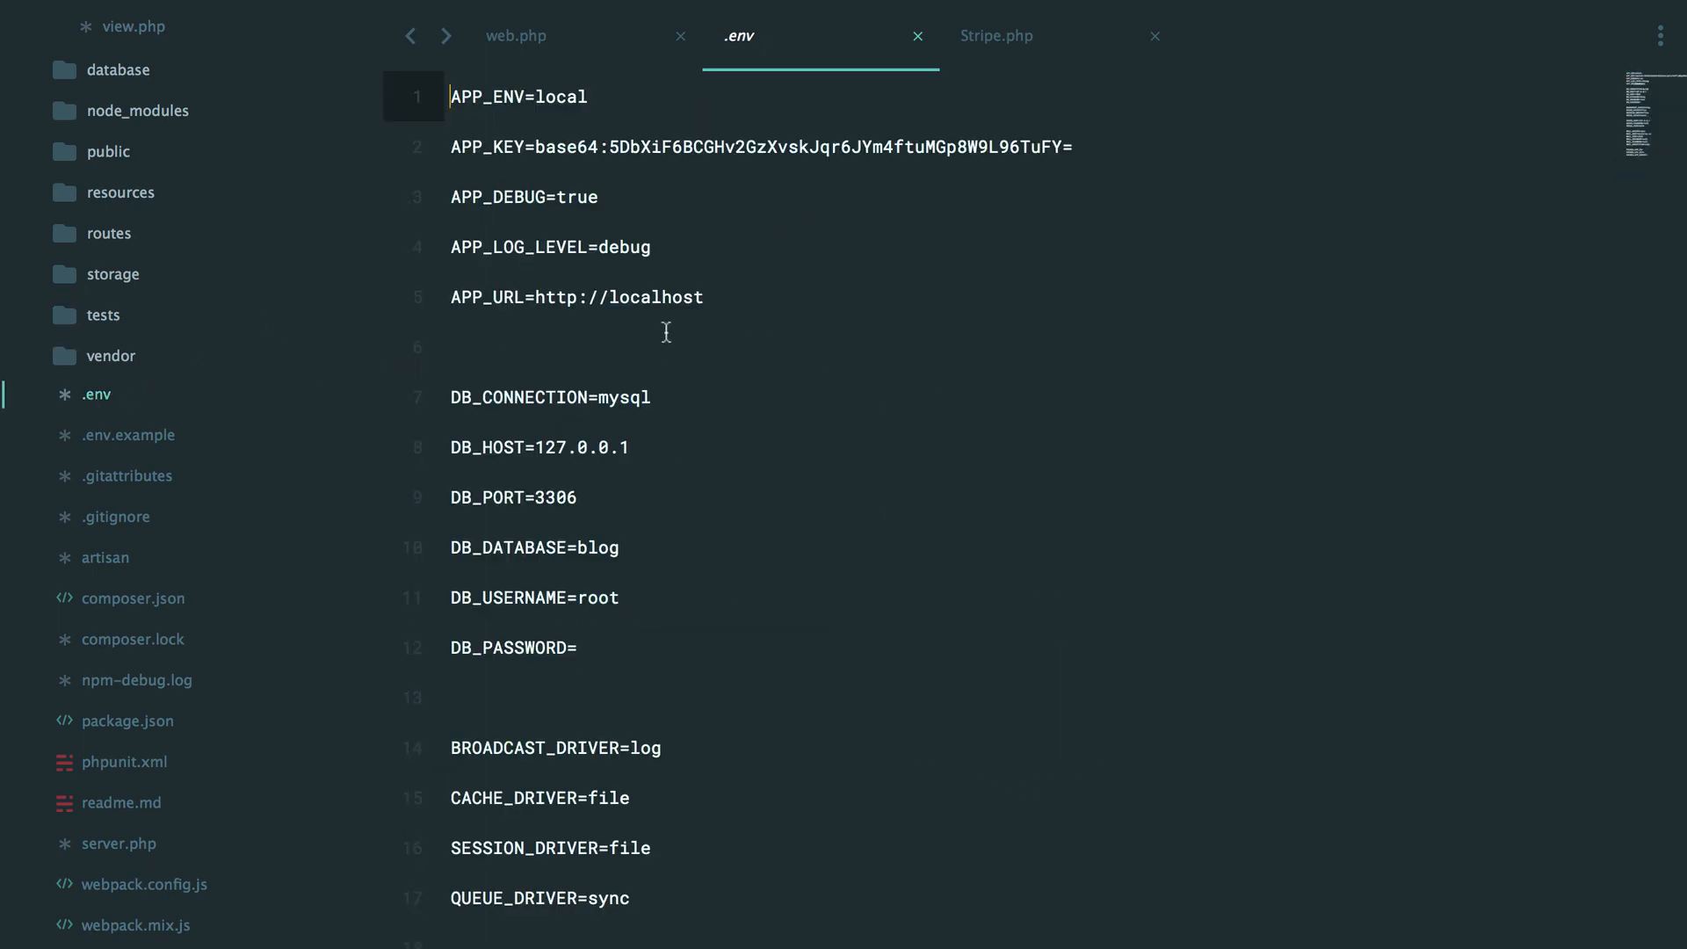
mouse_move(1092, 401)
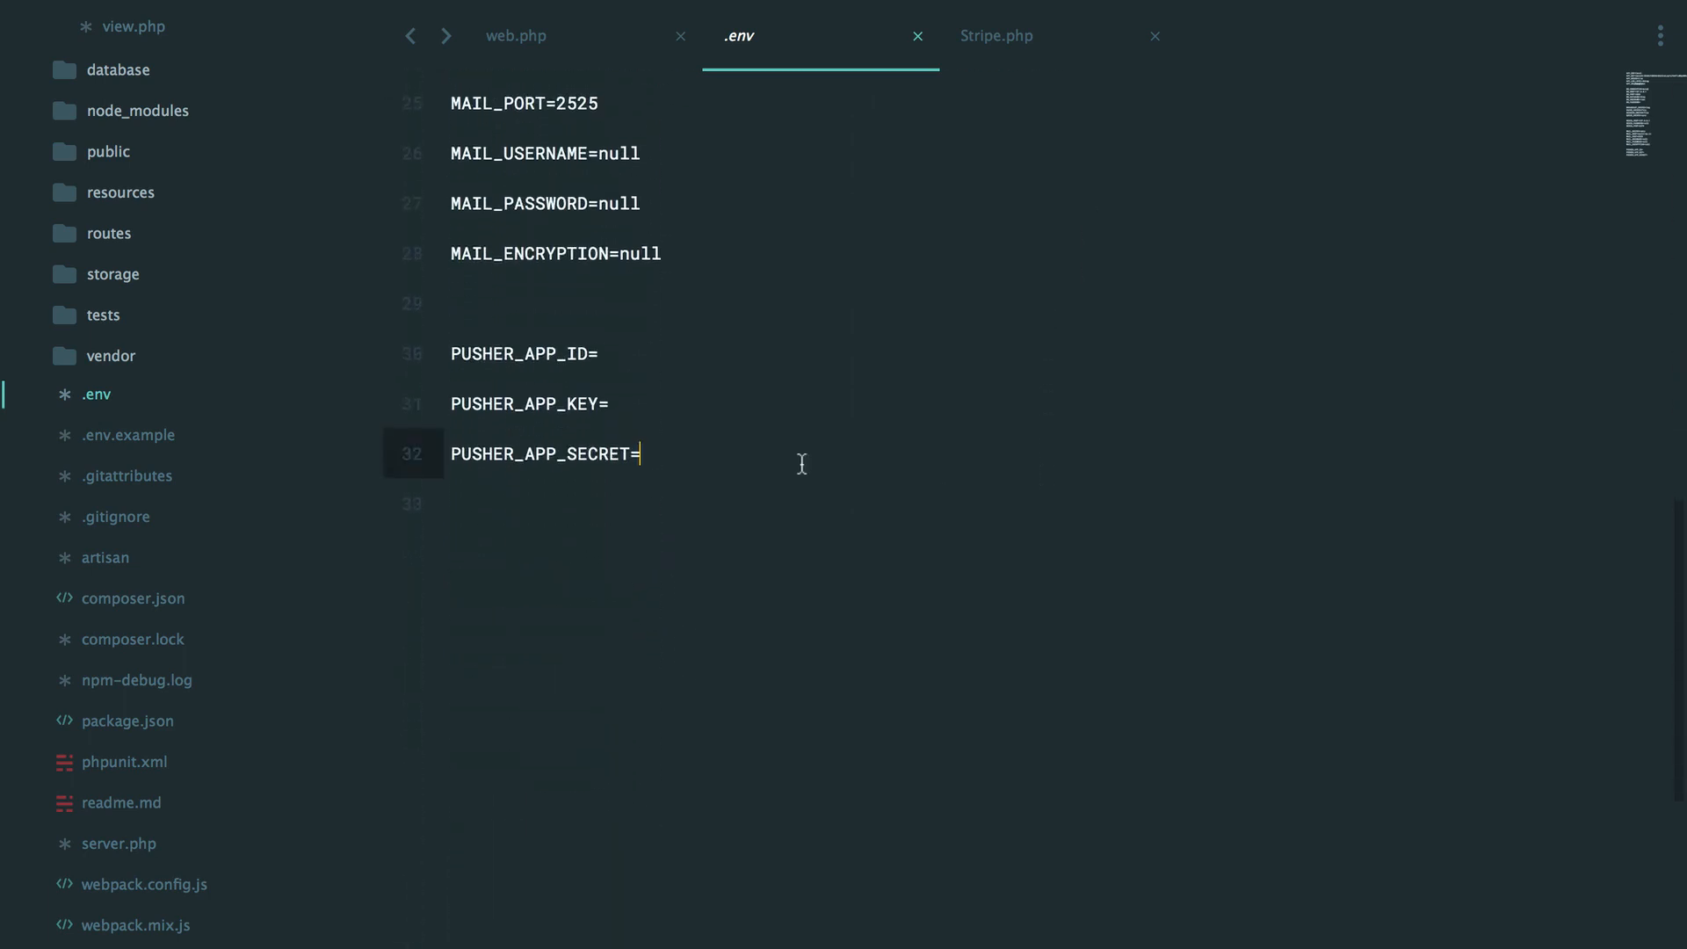
type("STRIPE_SECRET=")
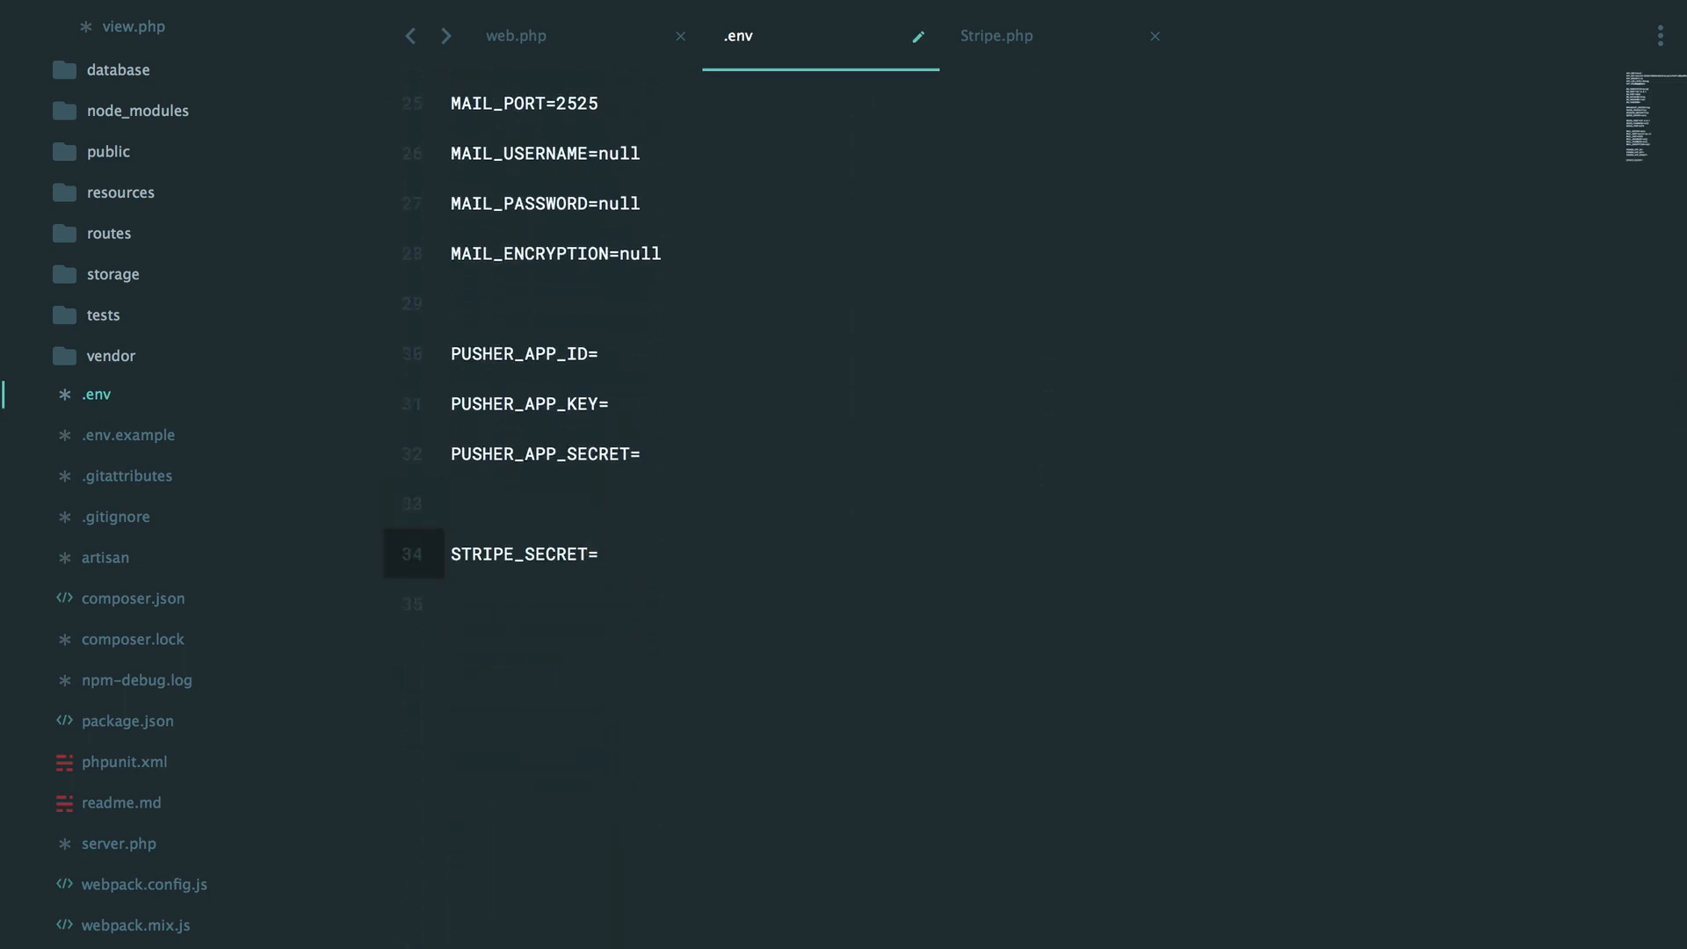
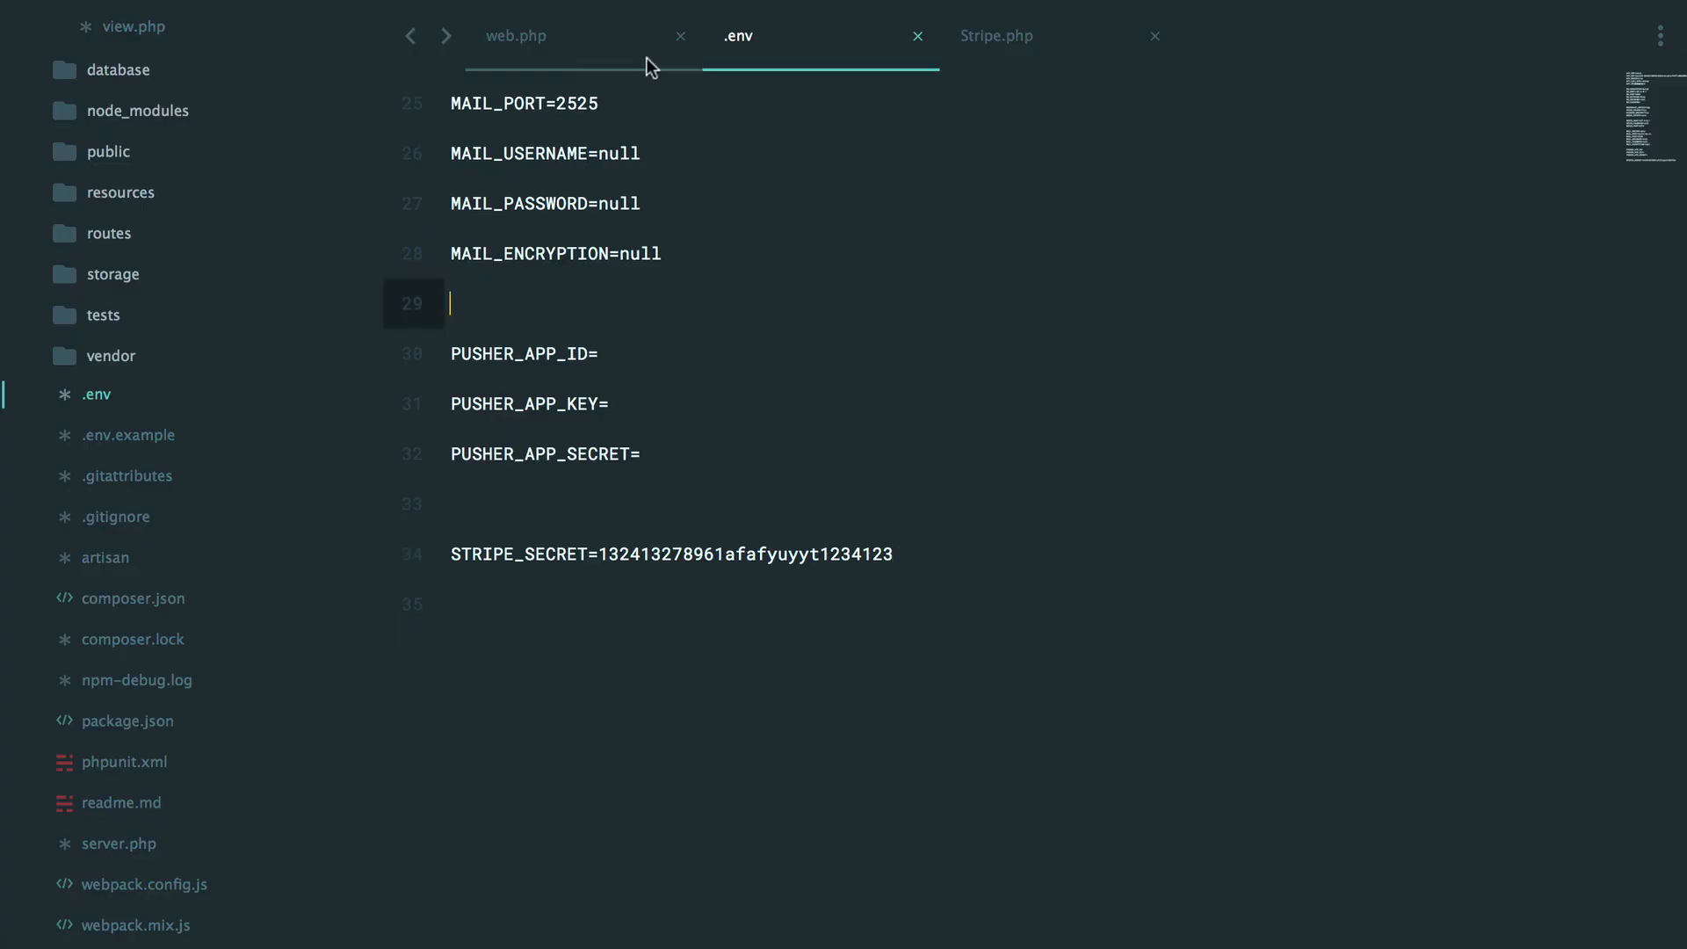
- Replace App::make with resolve in web.php and confirm blog.dev dumps Stripe with its key
left_click(517, 35)
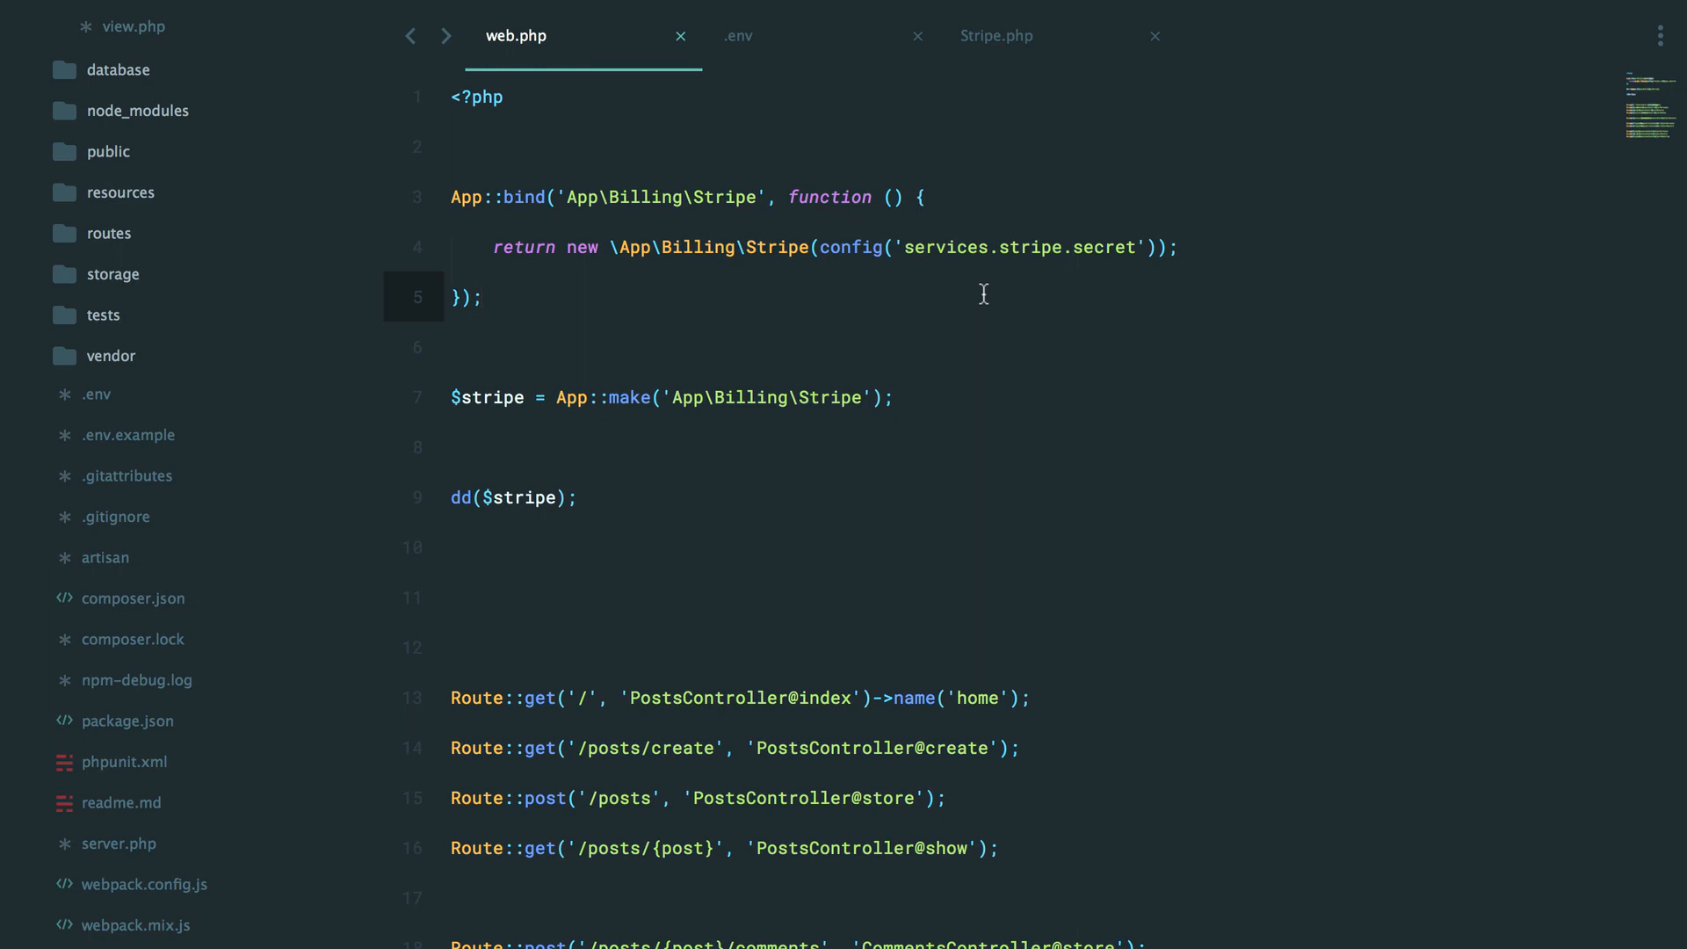
mouse_move(1025, 219)
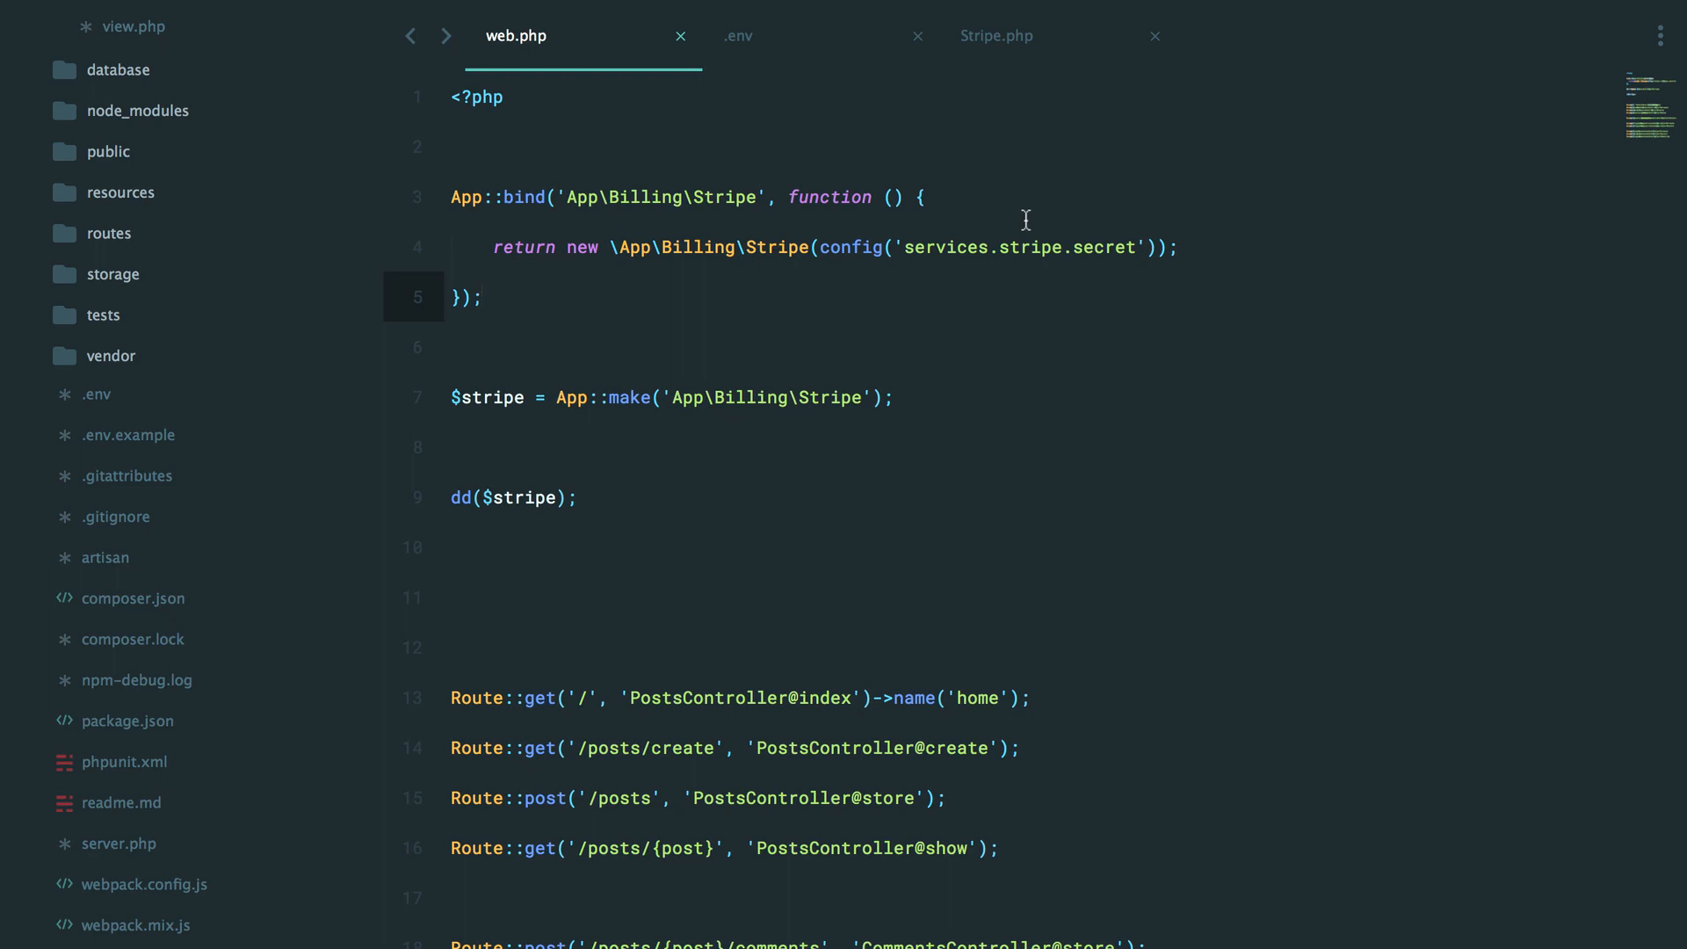
mouse_move(485, 248)
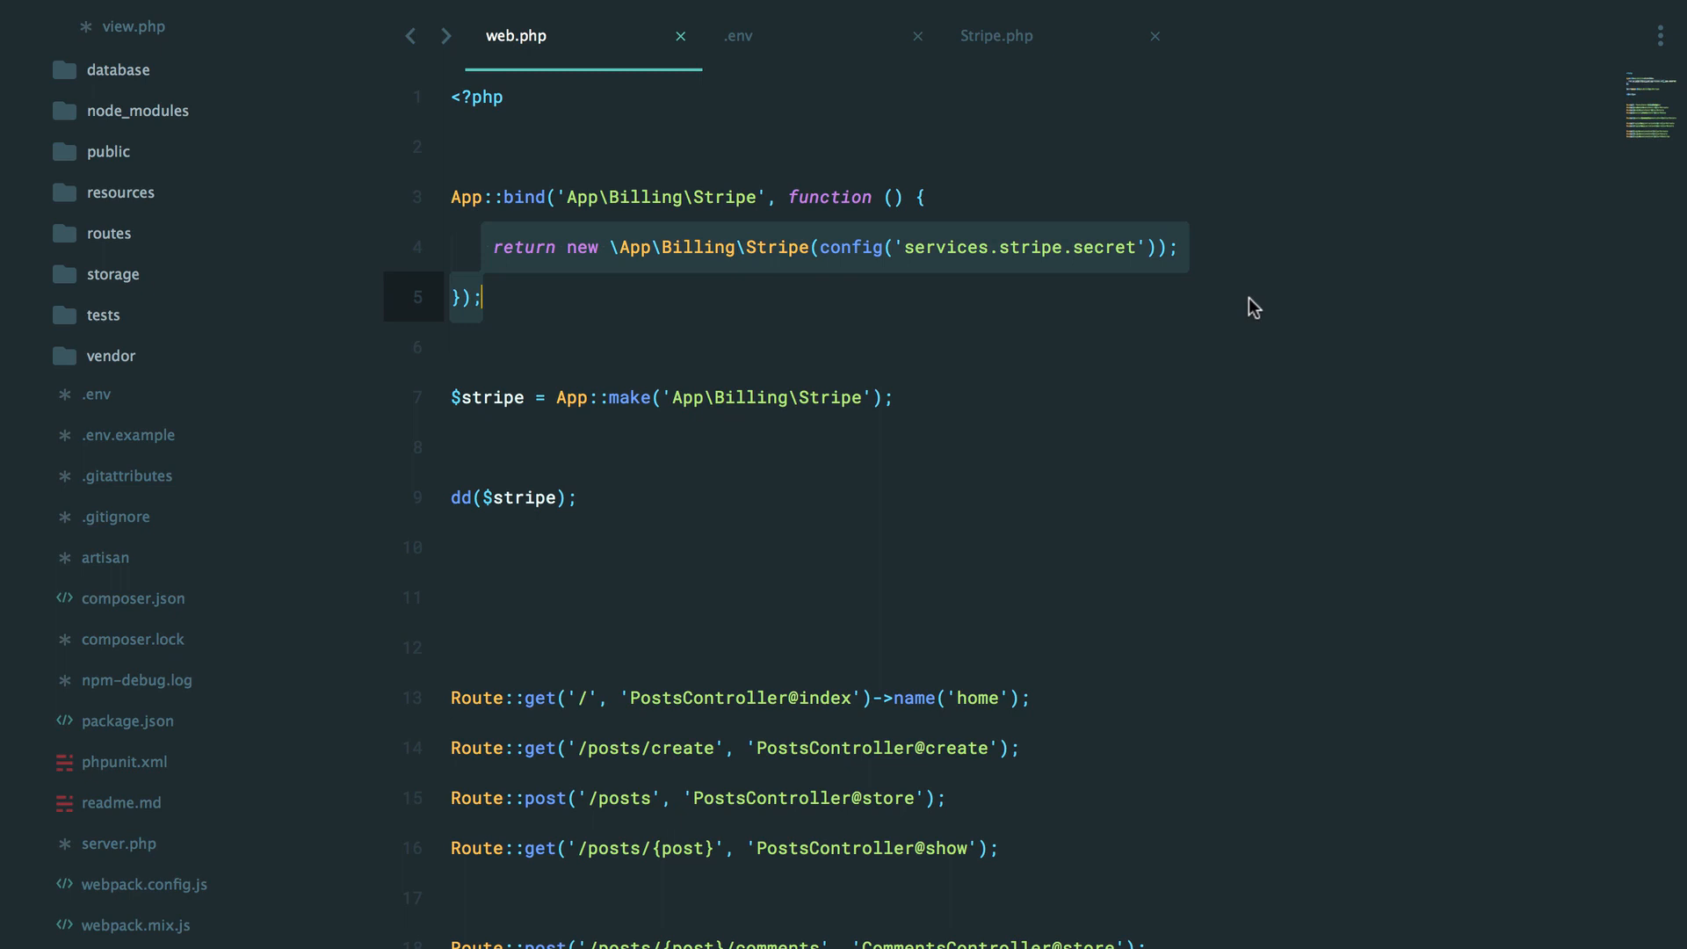
scroll("down", 3)
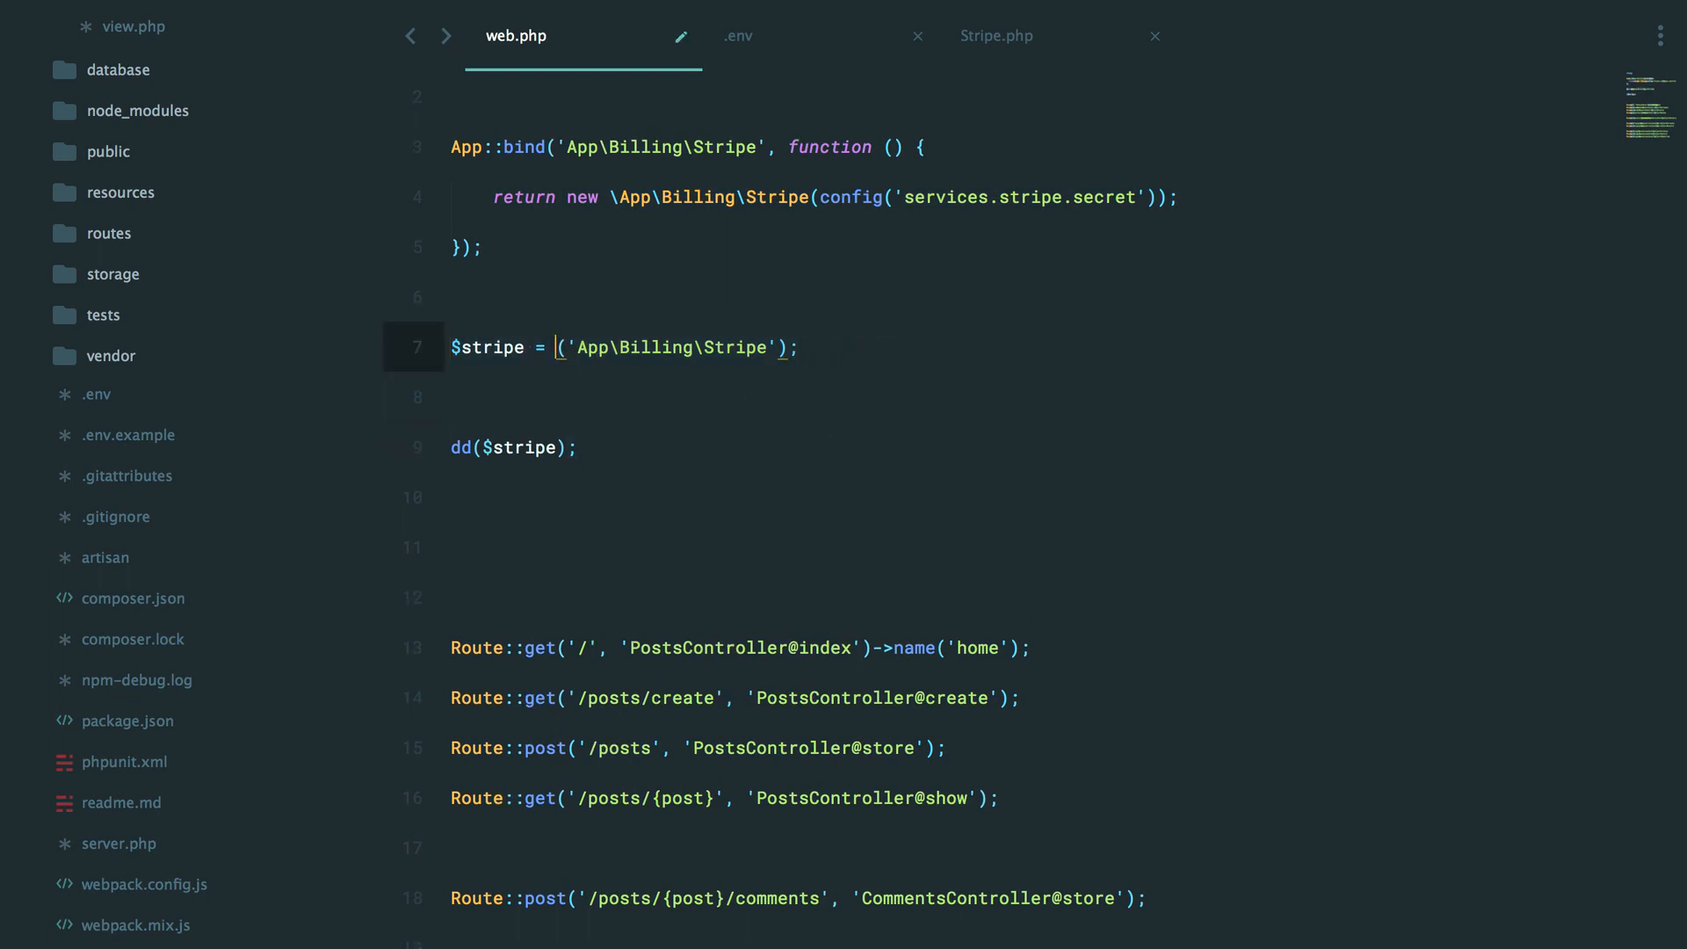
type("resolve")
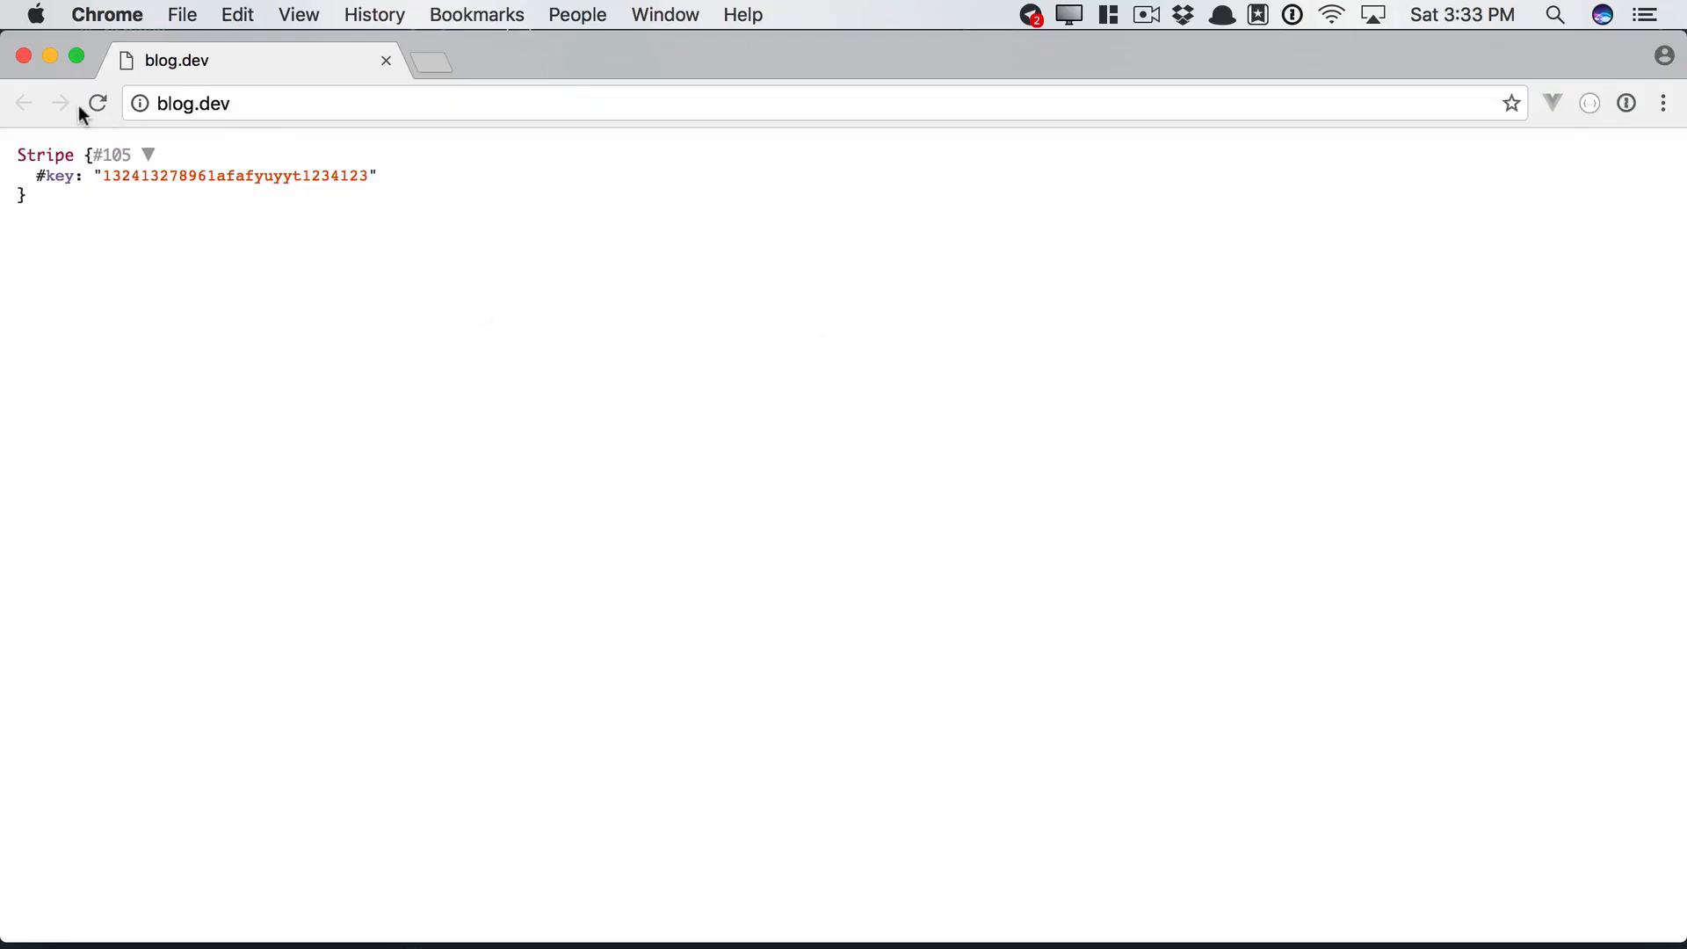
mouse_move(467, 457)
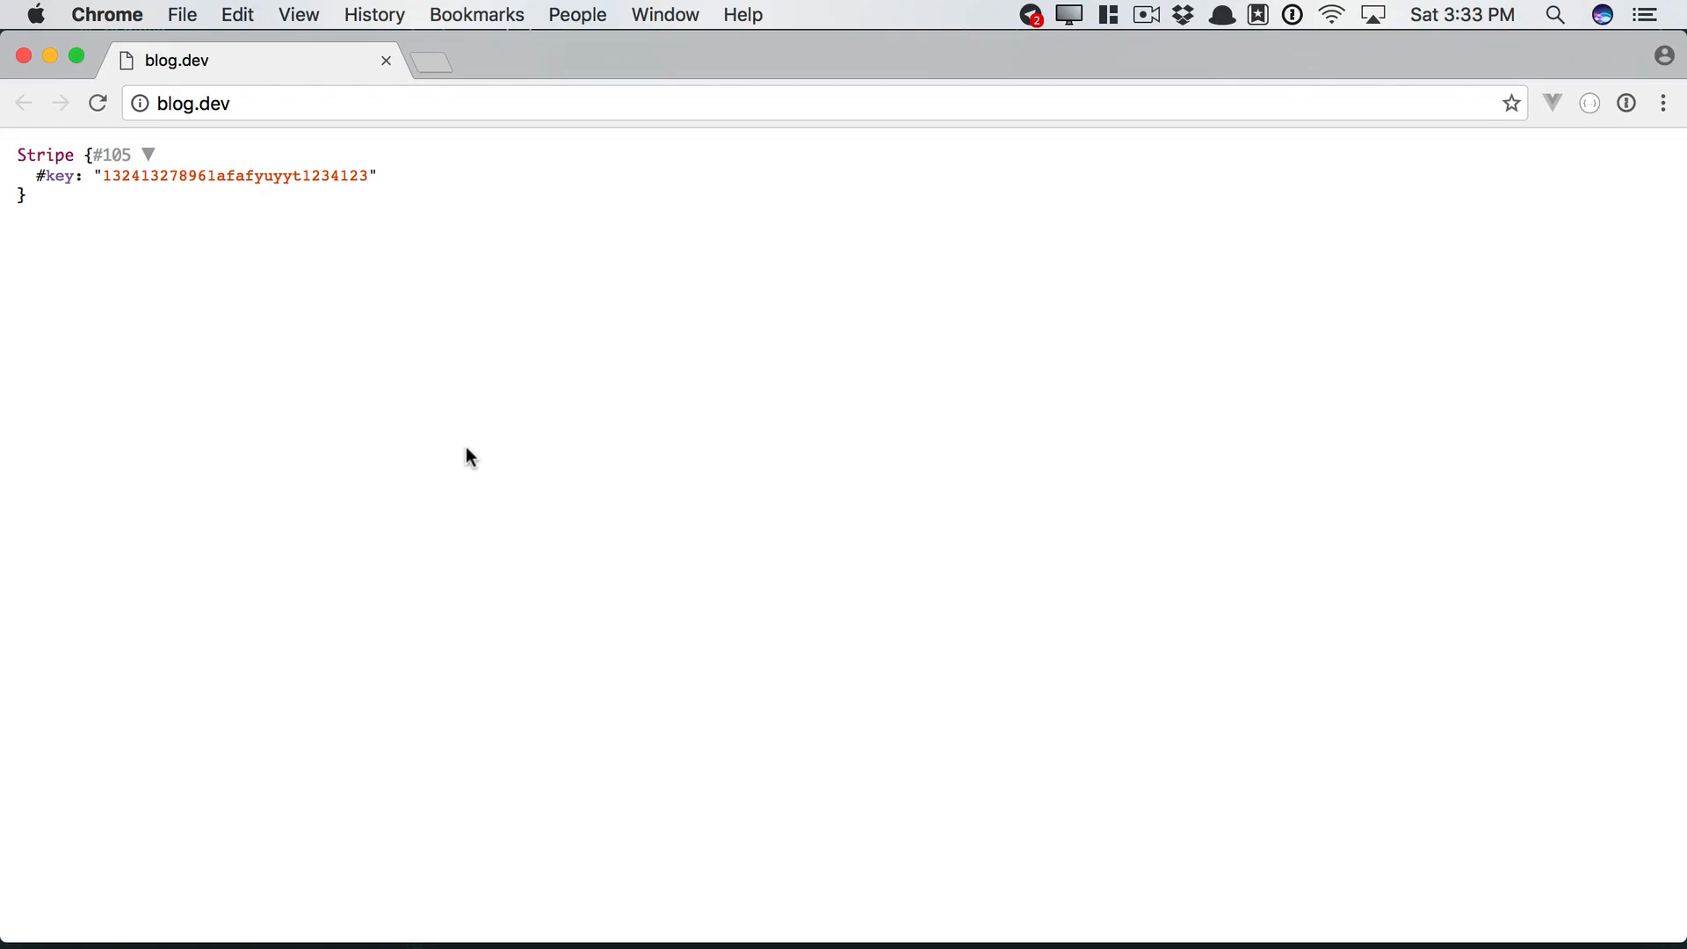
mouse_move(598, 366)
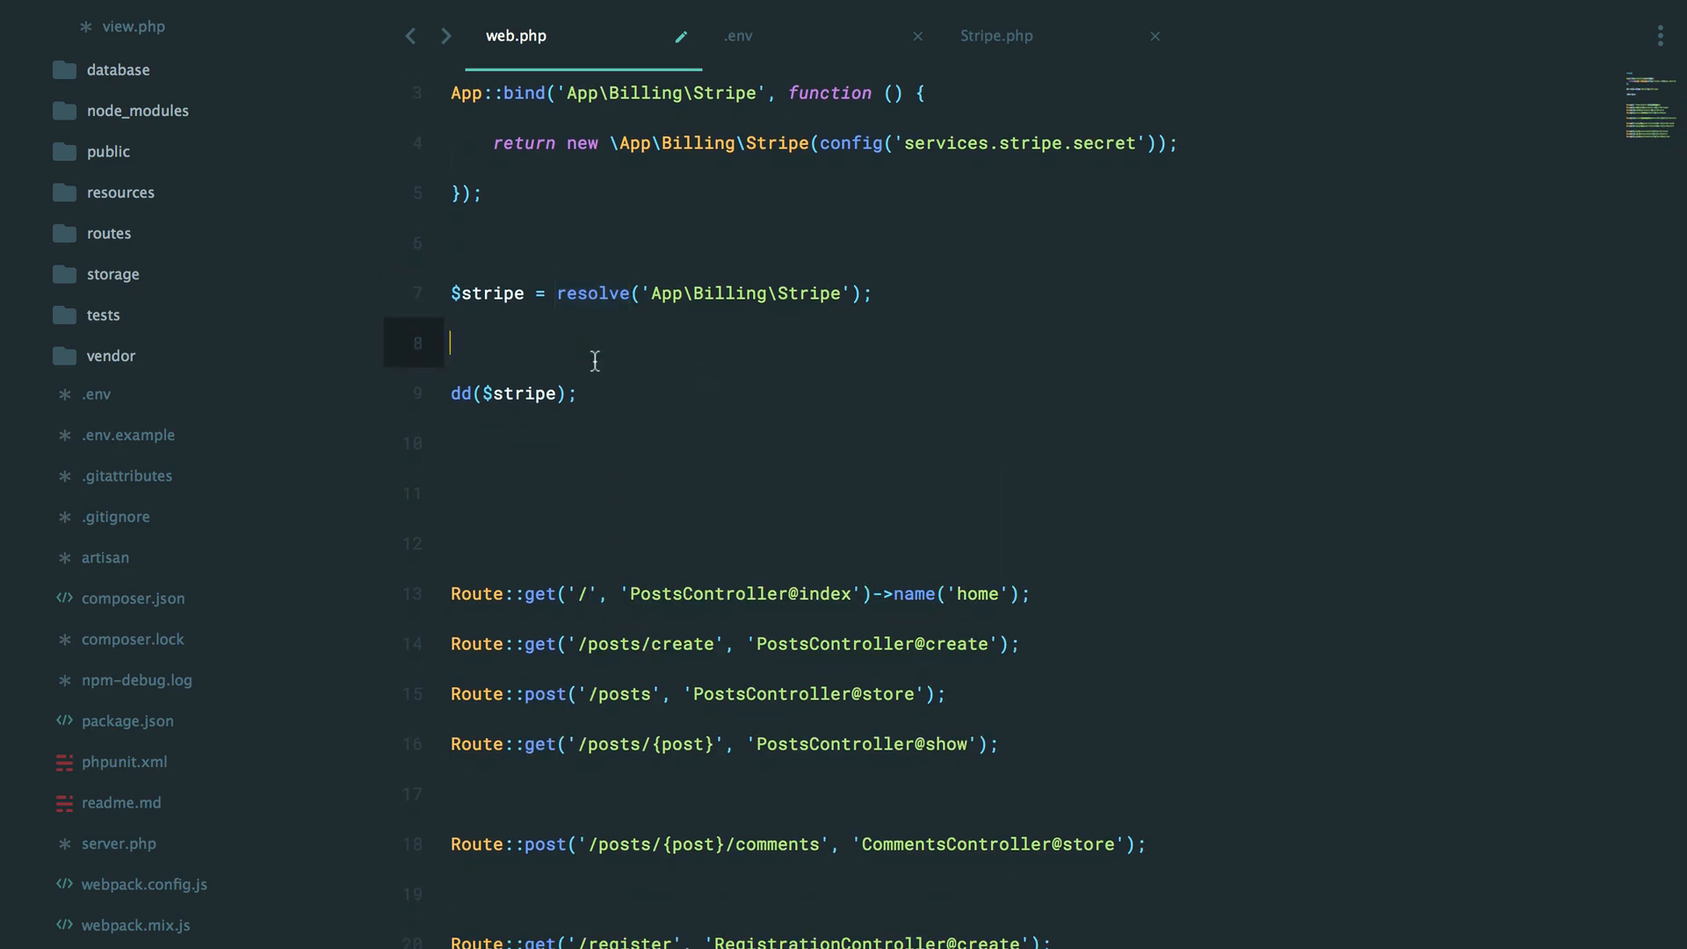
mouse_move(731, 441)
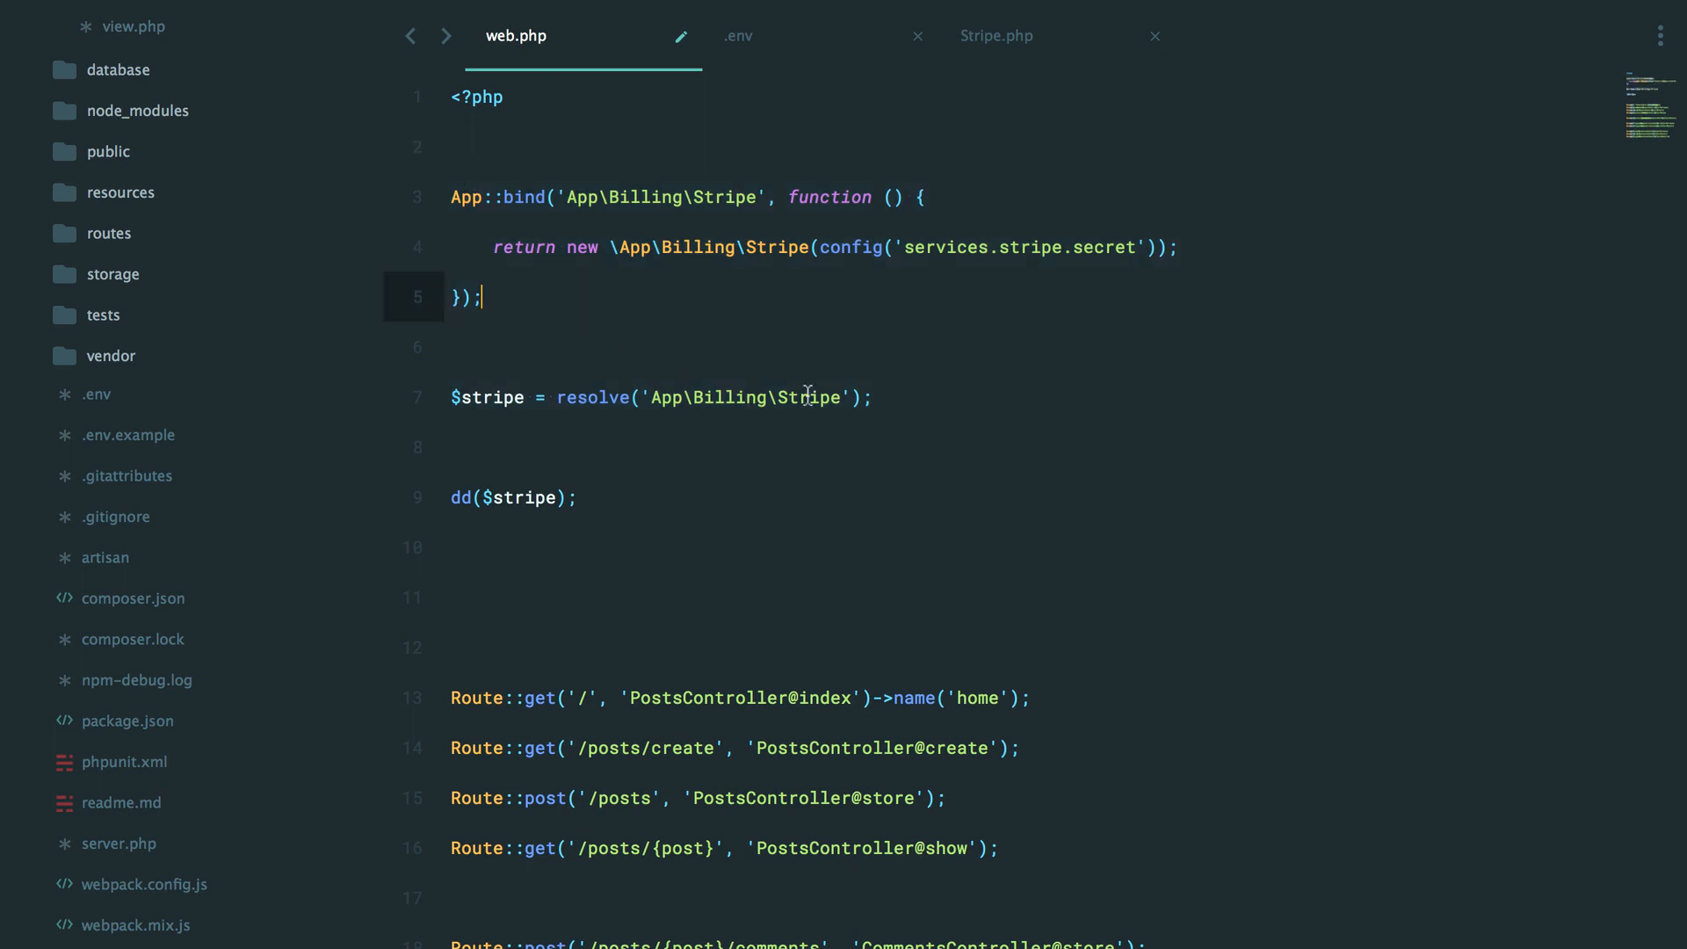
mouse_move(582, 248)
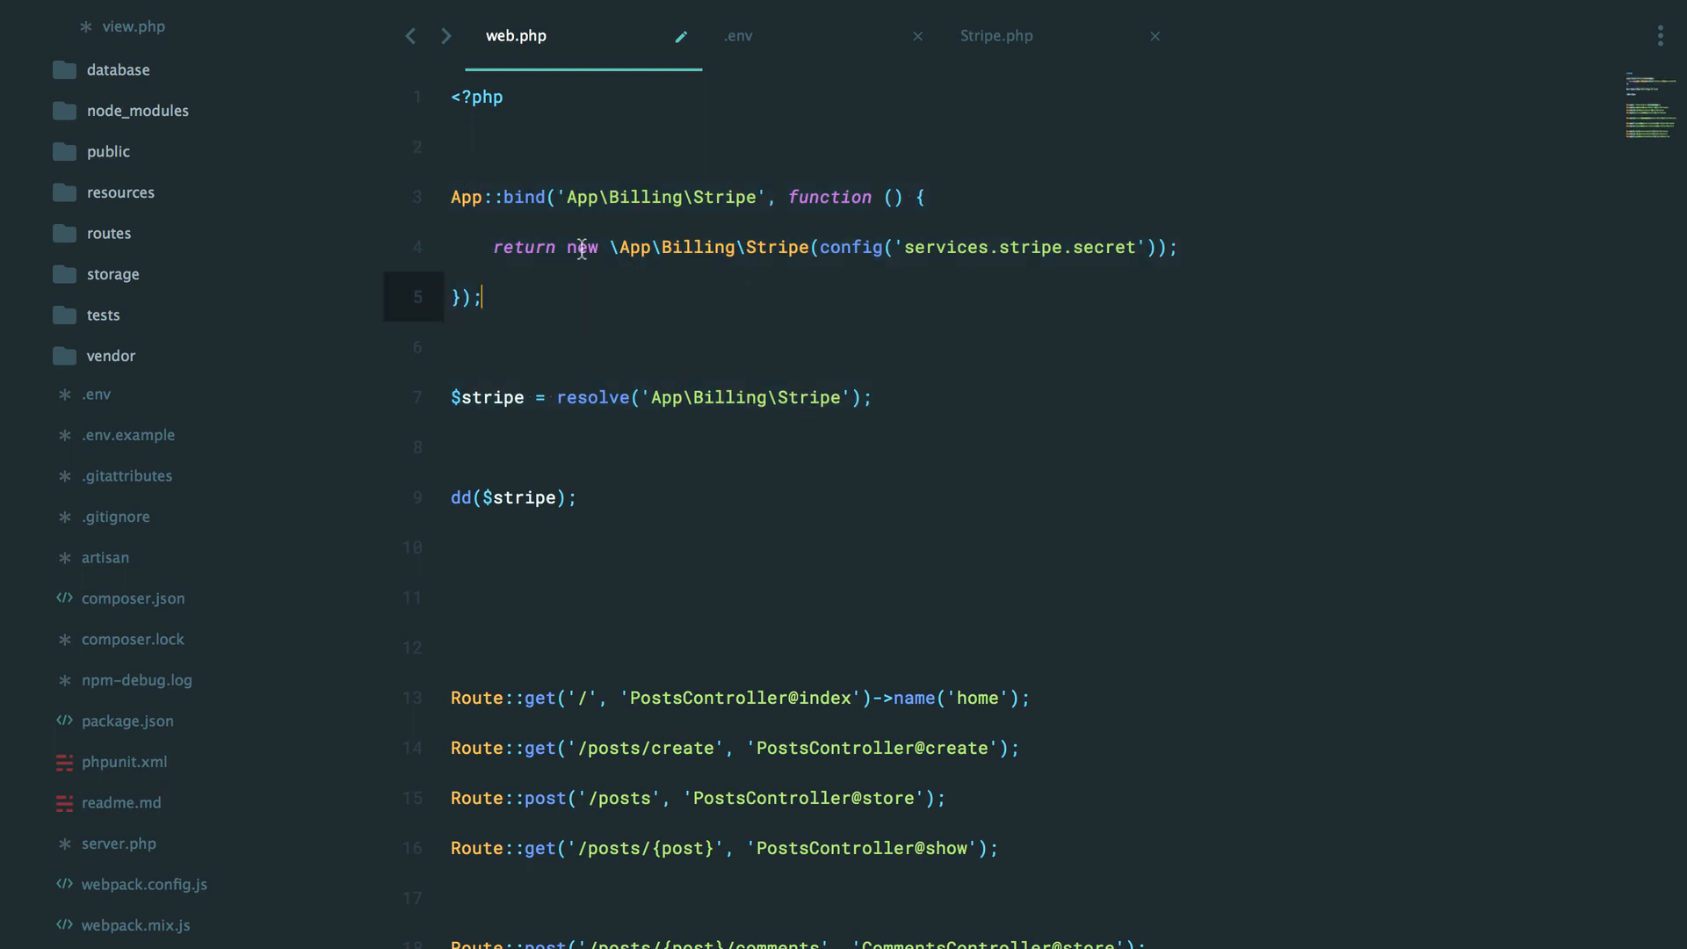
- Change the Stripe binding from App::bind to App::singleton
type("singleton")
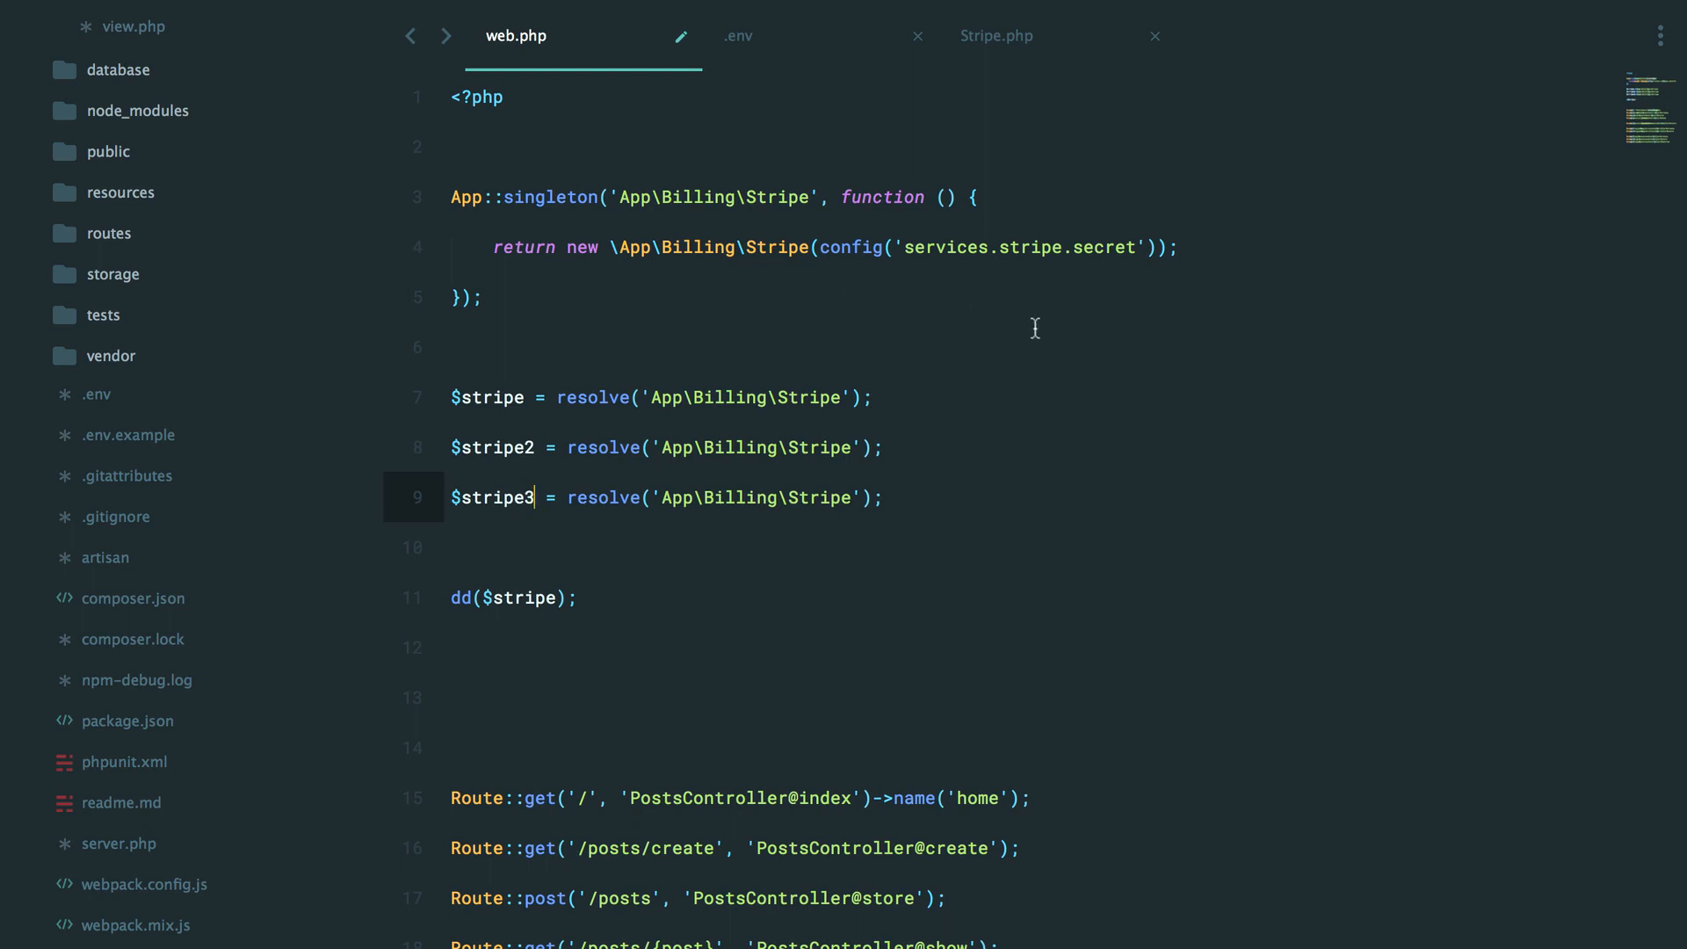
mouse_move(886, 281)
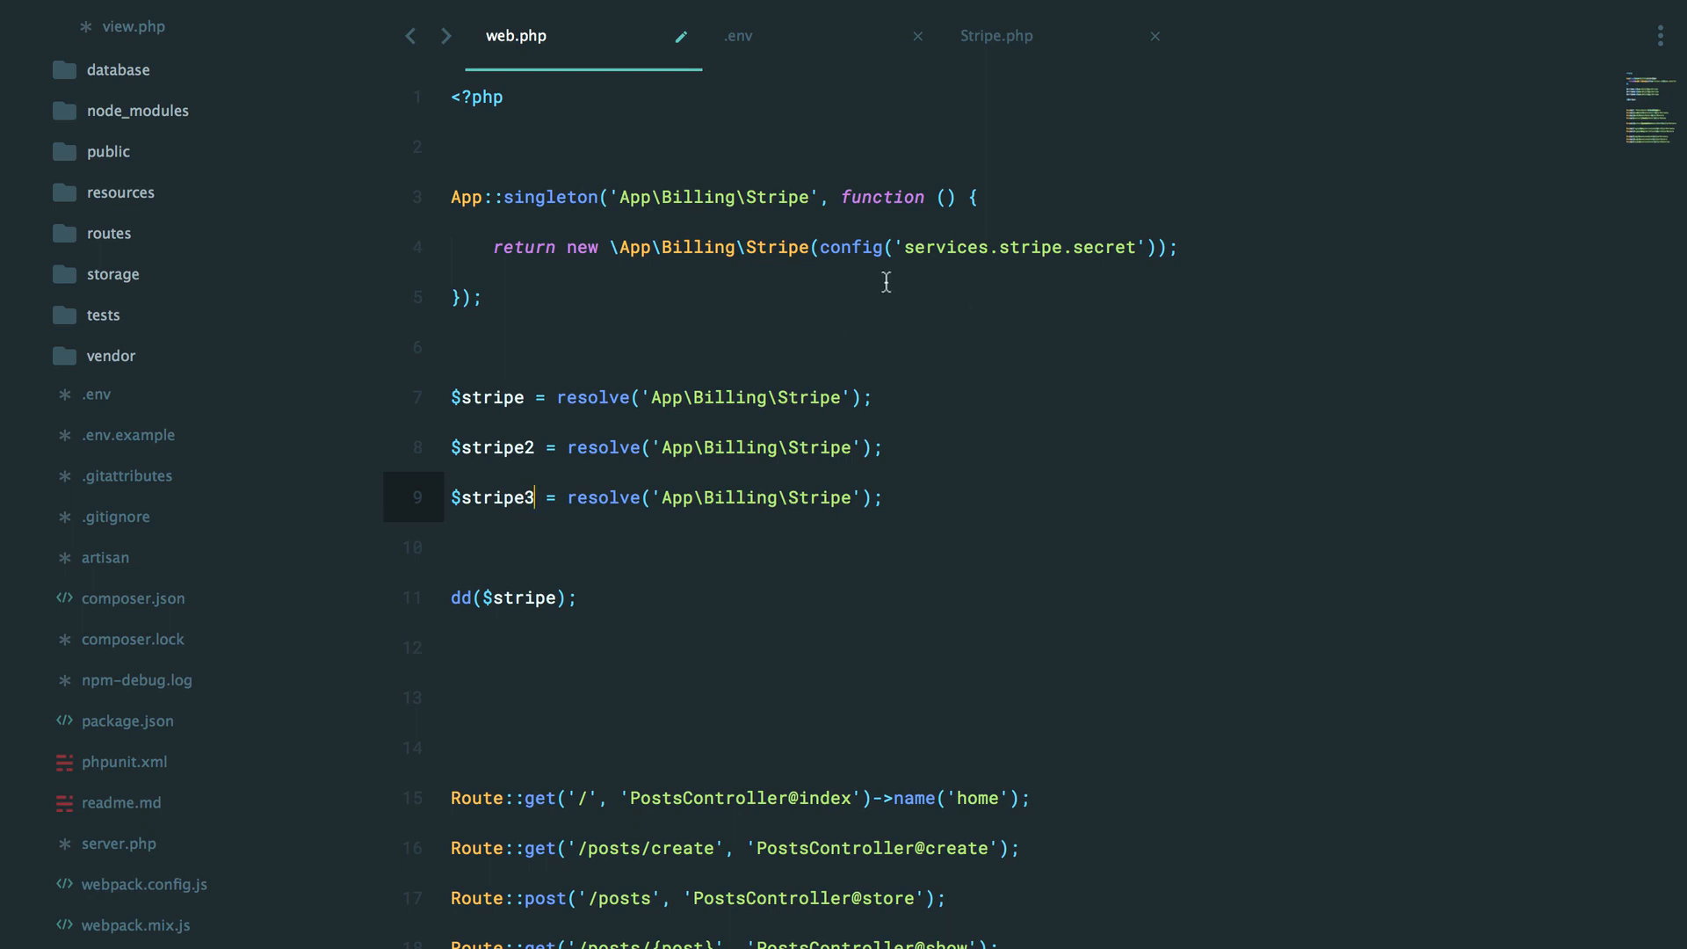
mouse_move(898, 487)
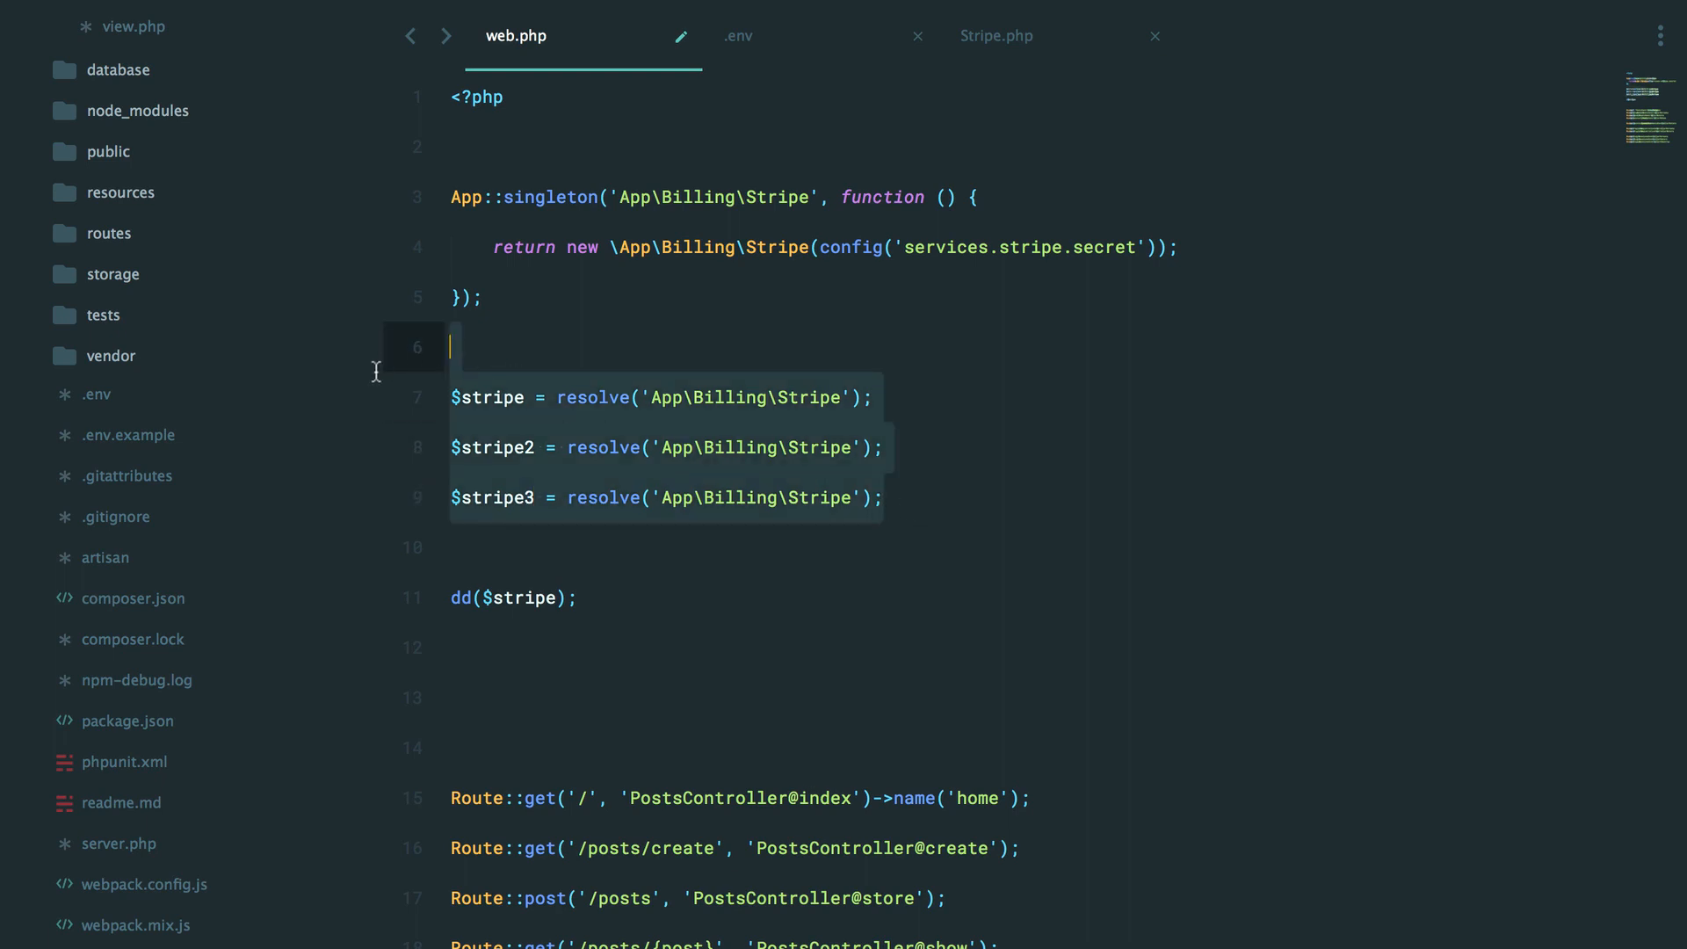
- Write App::instance('App\Billing\Stripe', $stripe); and select its $stripe argument
type("A")
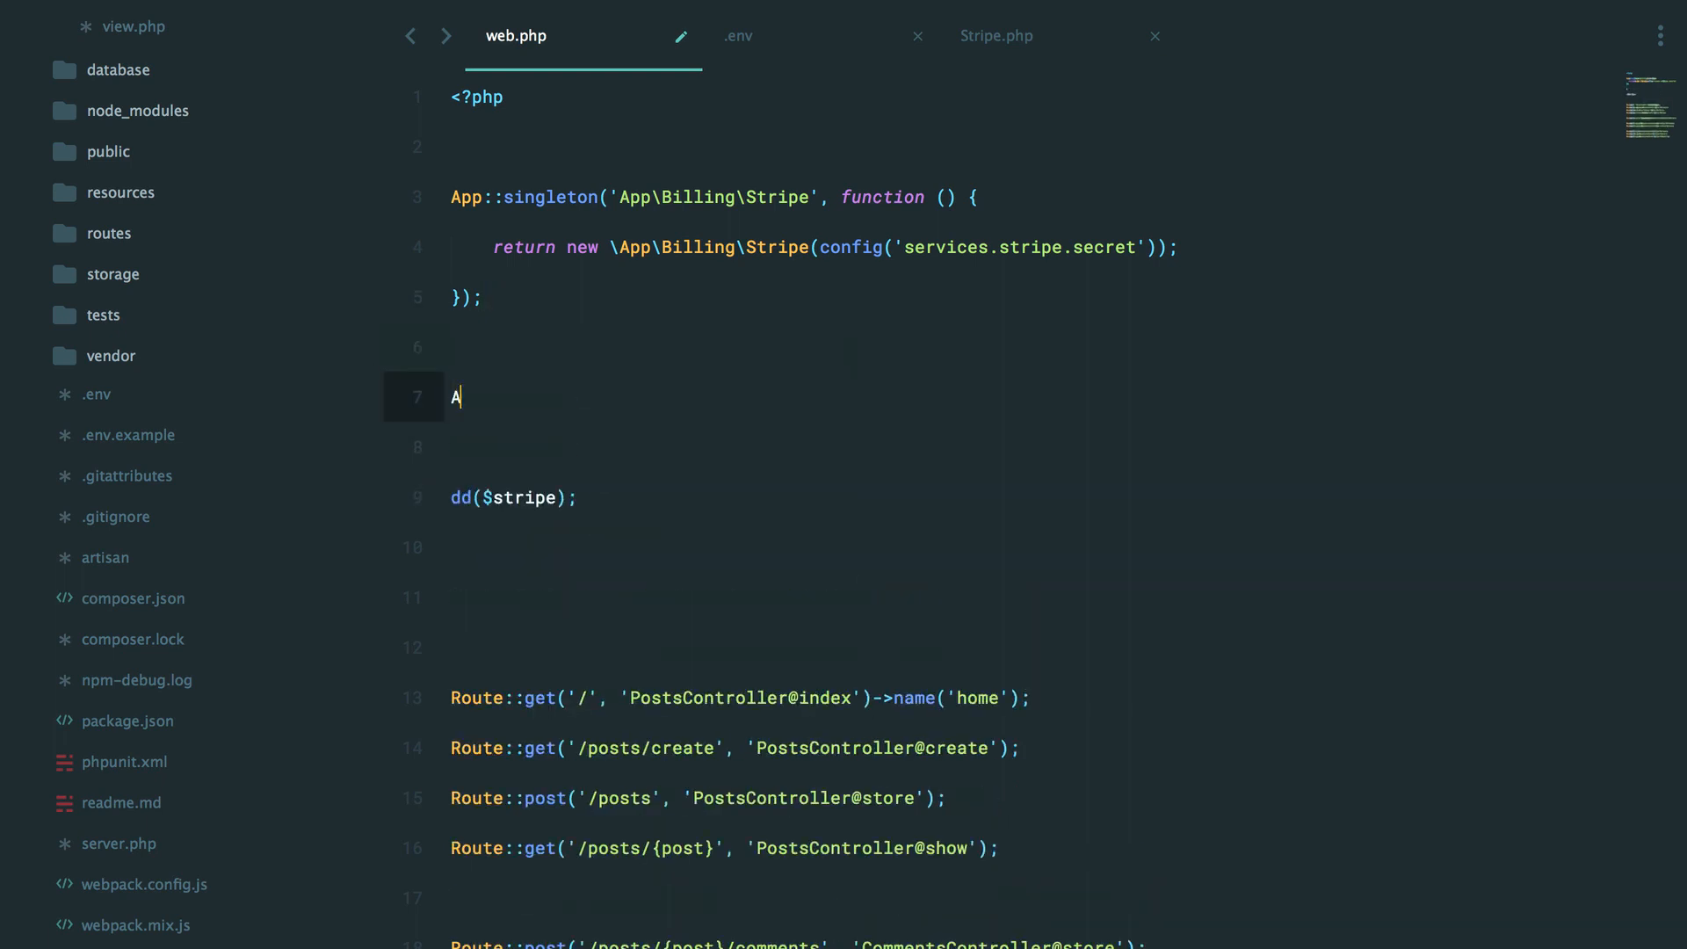
type("pp::instanceo")
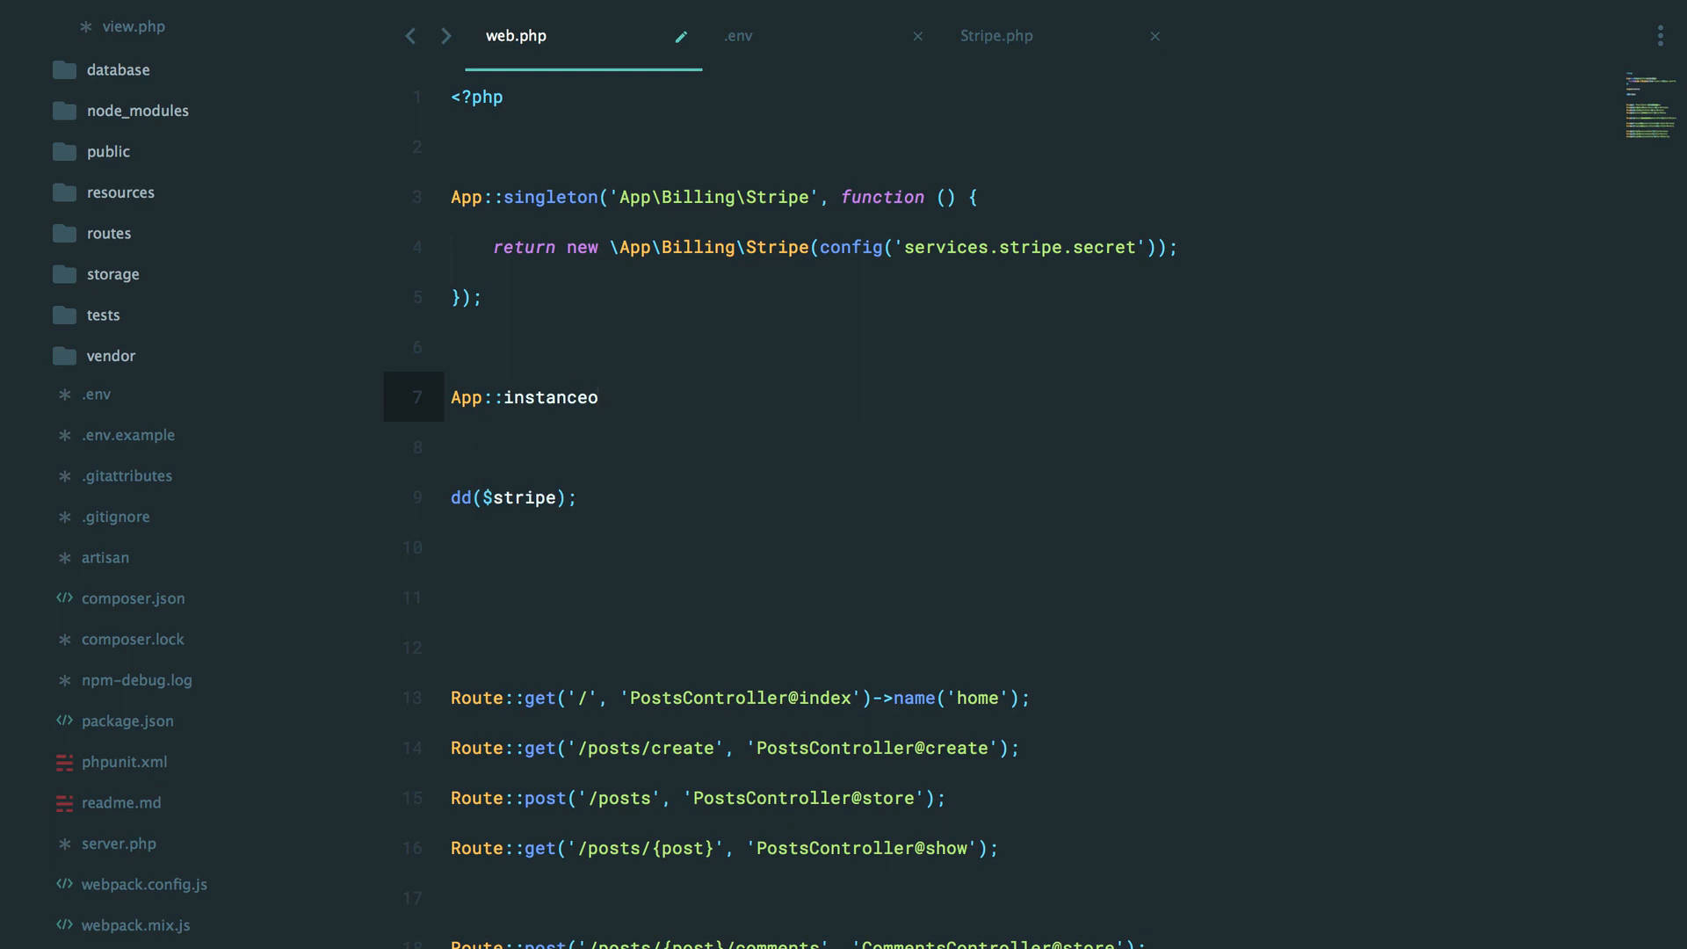
type("('App\\Bil'")
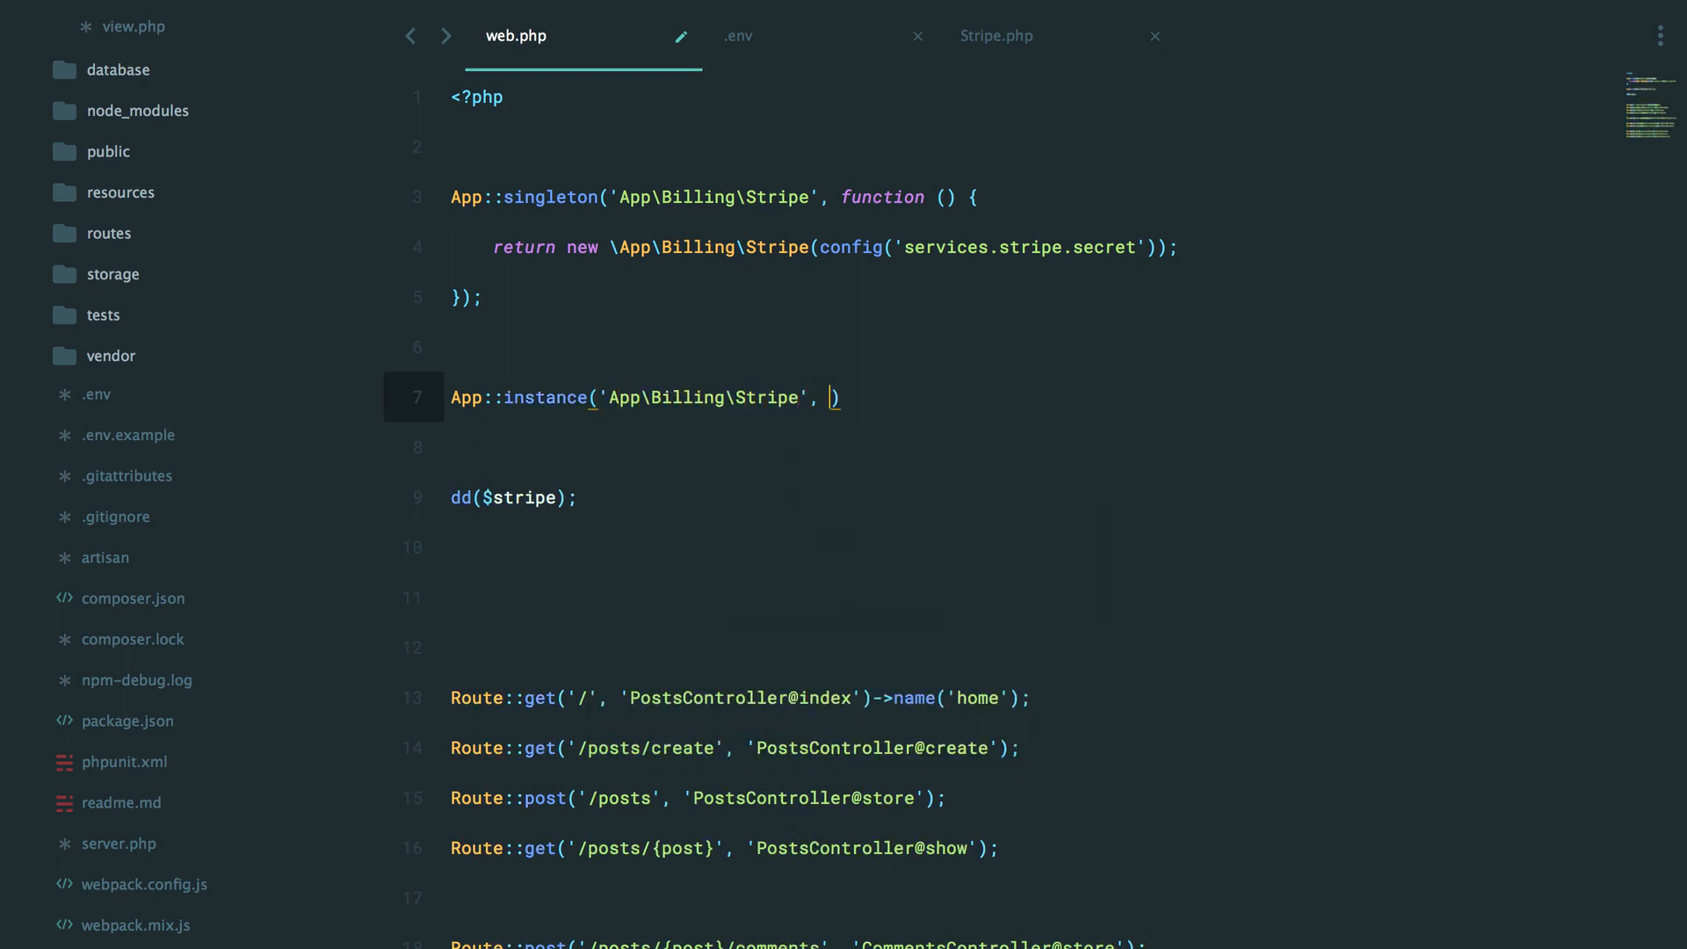
type("$stripe")
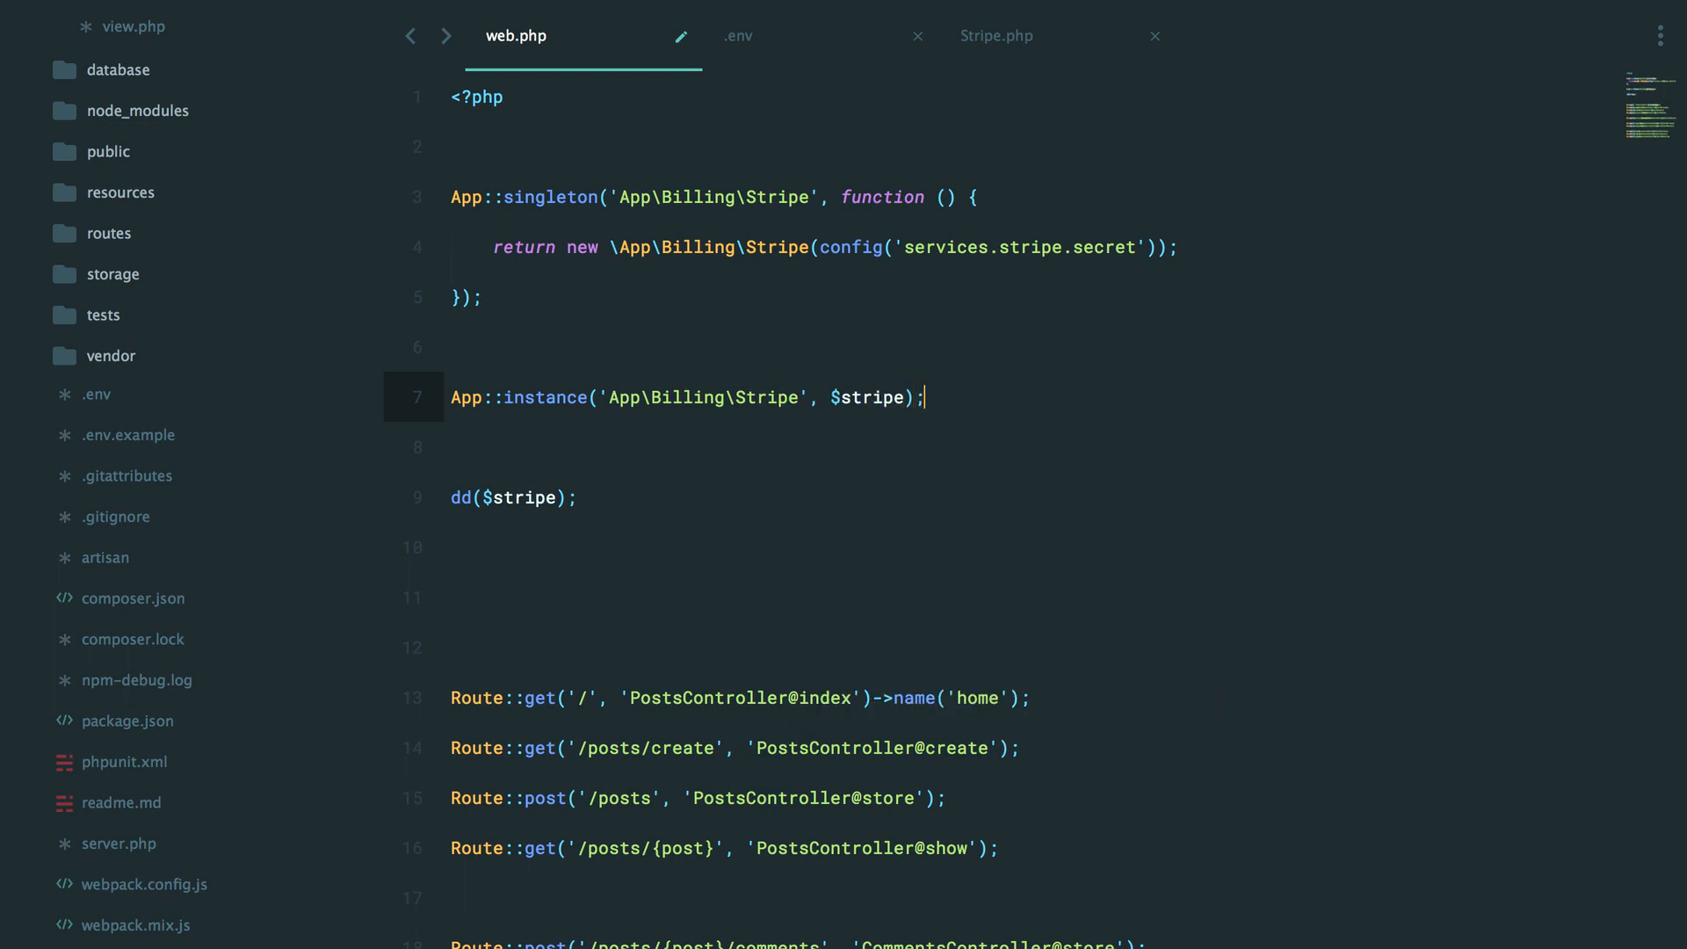
double_click(866, 398)
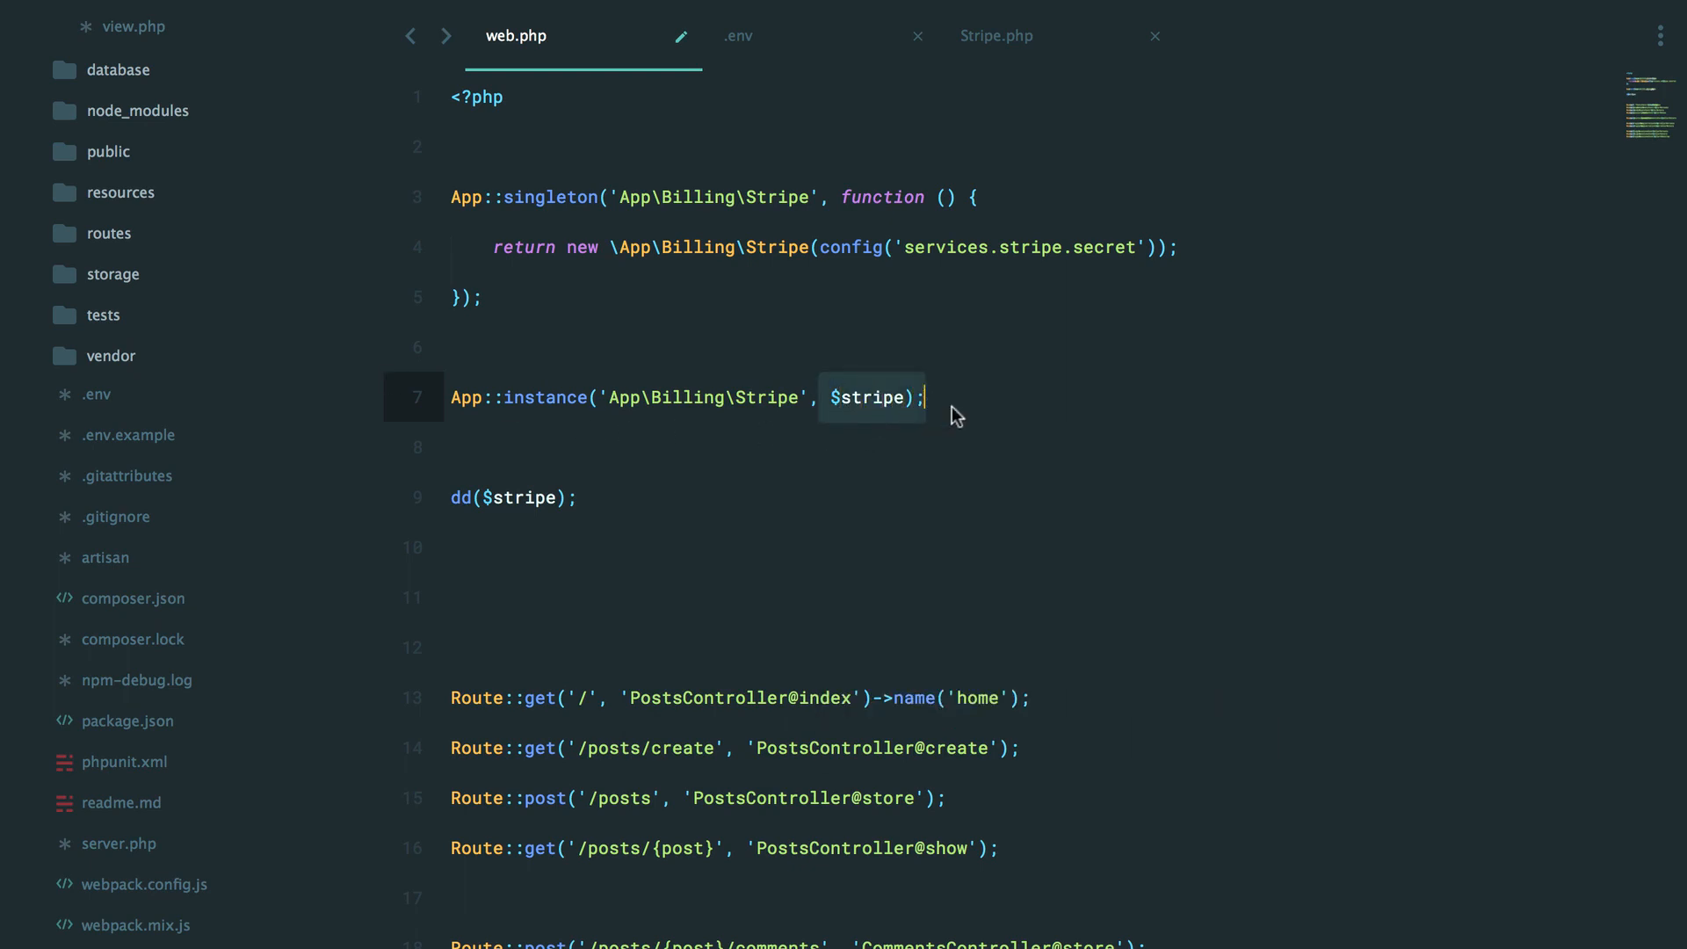